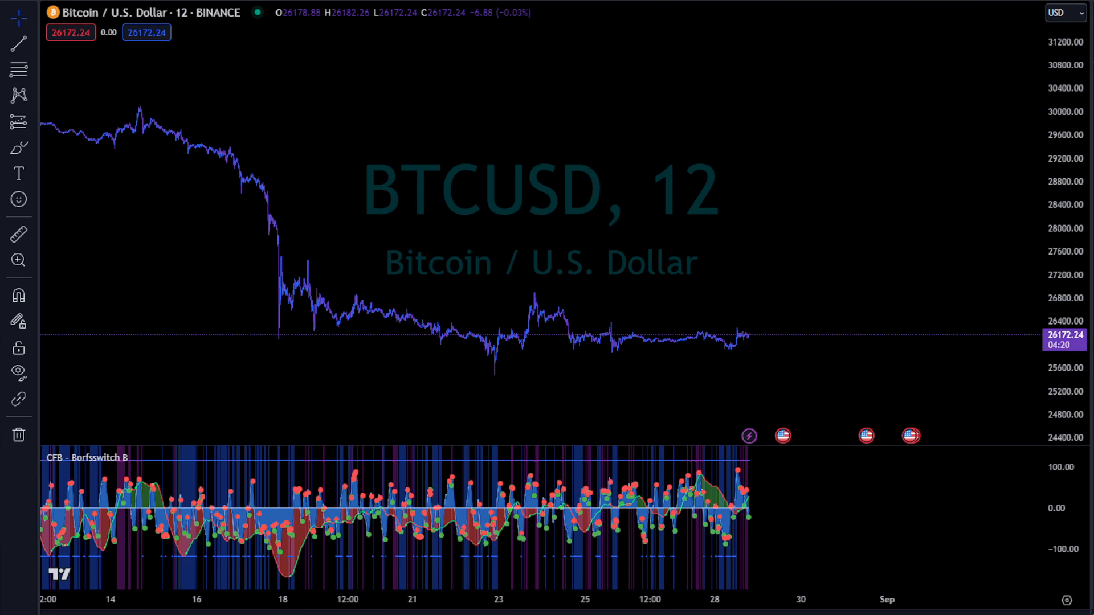
pyautogui.moveTo(230, 149)
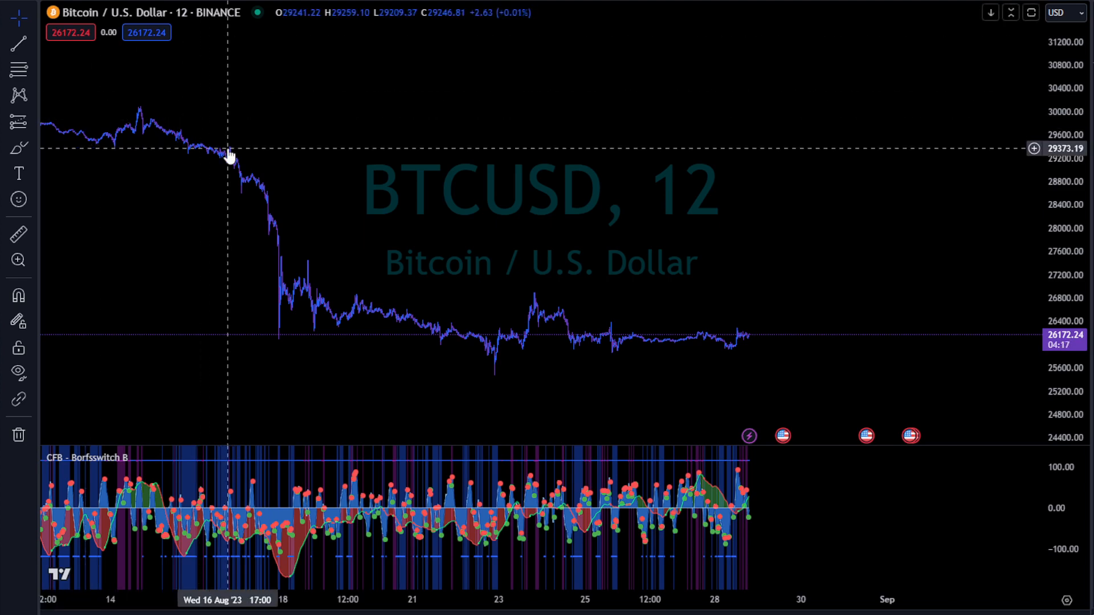
pyautogui.moveTo(461, 165)
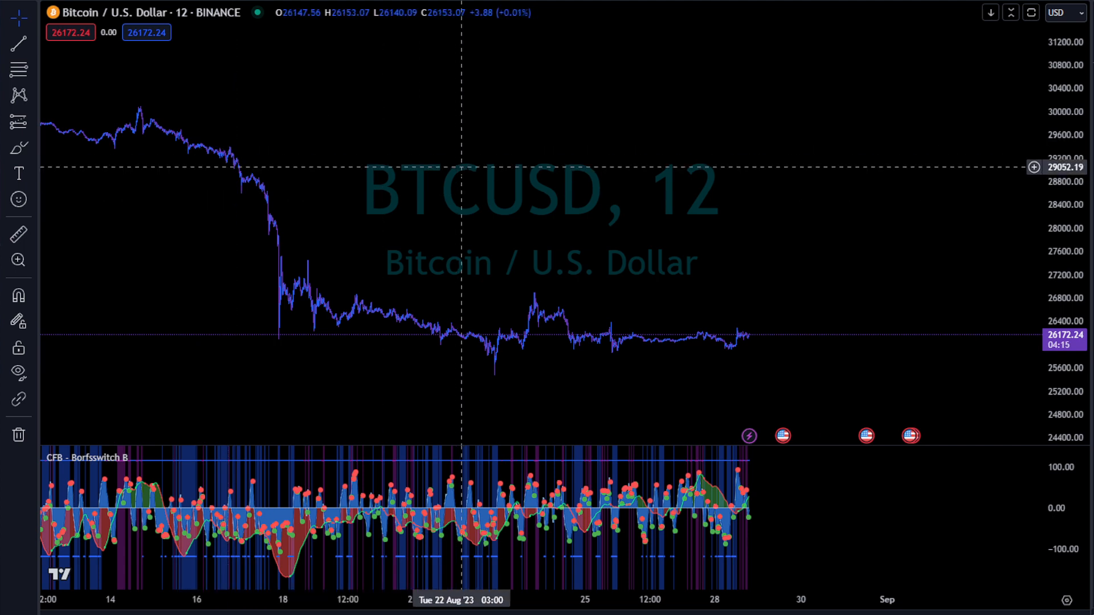
pyautogui.moveTo(467, 186)
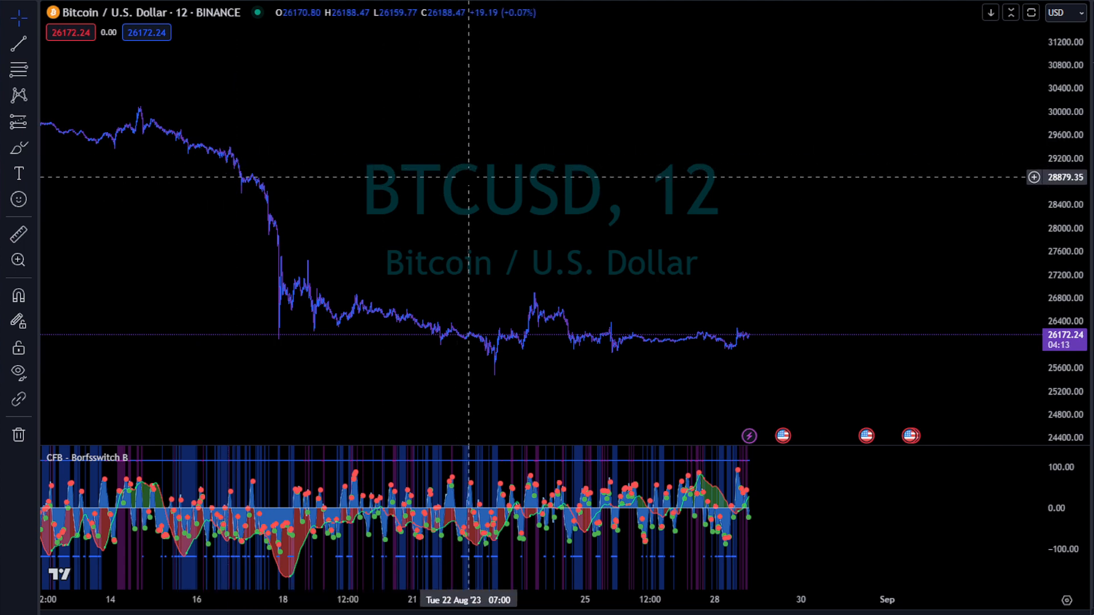
pyautogui.moveTo(604, 3)
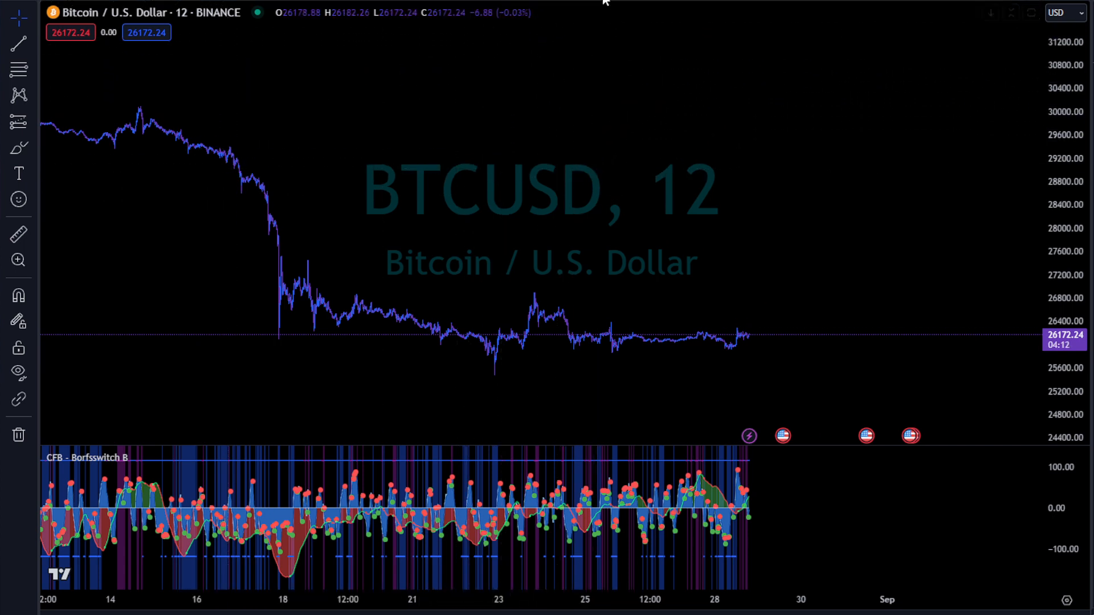
pyautogui.moveTo(591, 106)
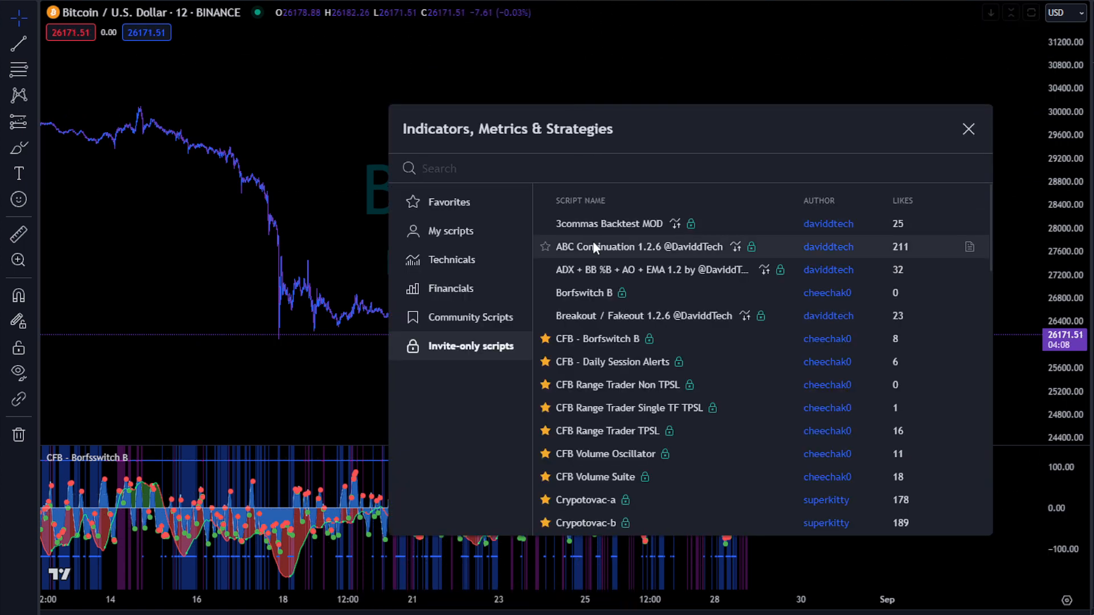
pyautogui.moveTo(602, 393)
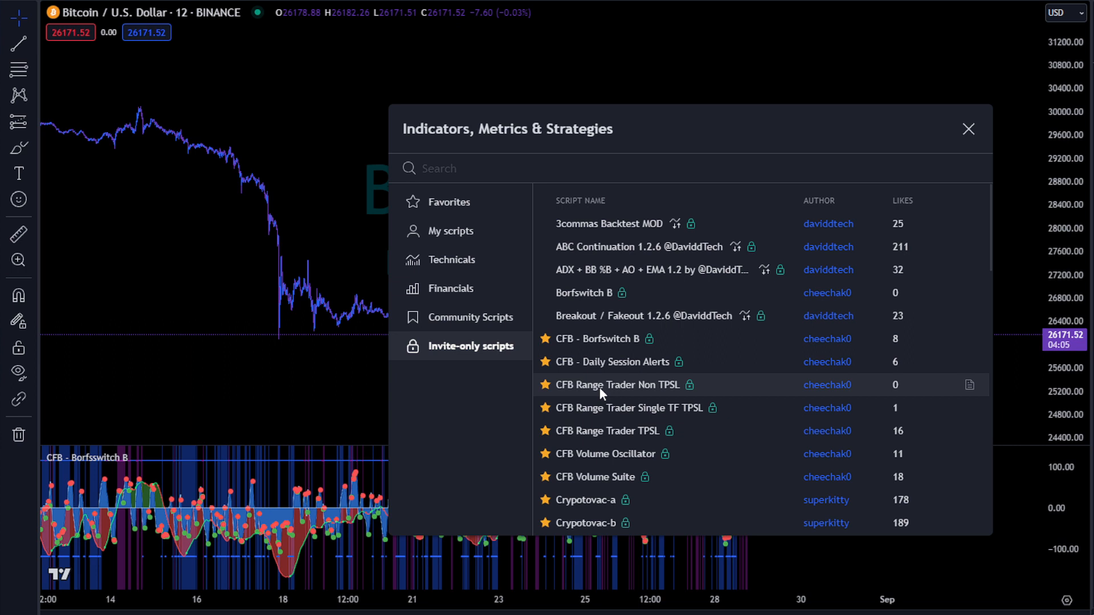
pyautogui.moveTo(592, 393)
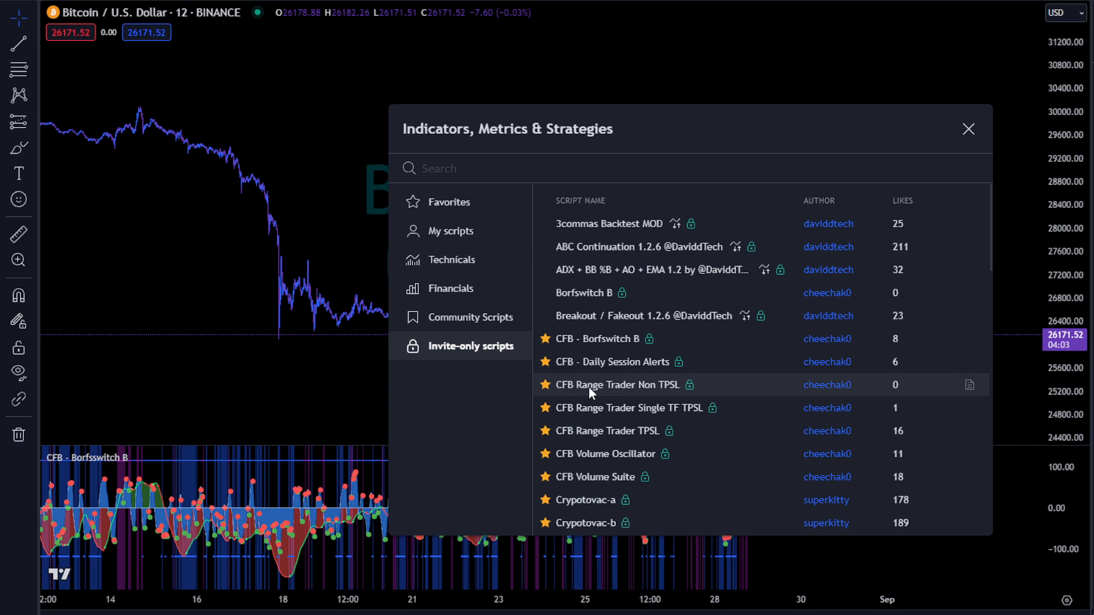
pyautogui.moveTo(643, 389)
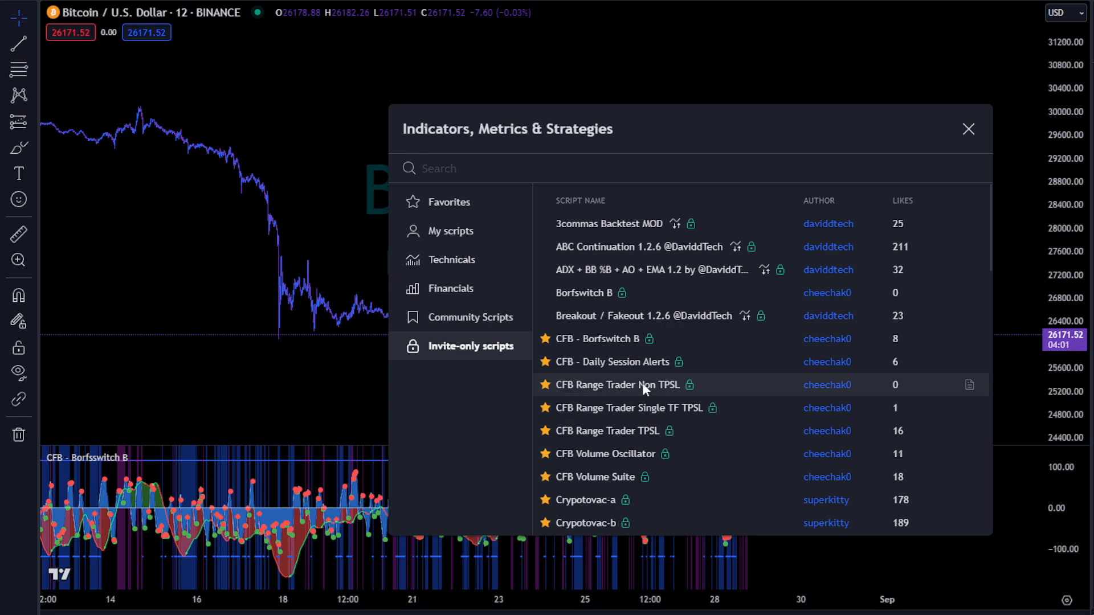
# Step: Add the CFB Range Trader Non TPSL invite-only script to the BTCUSD chart
pyautogui.click(617, 384)
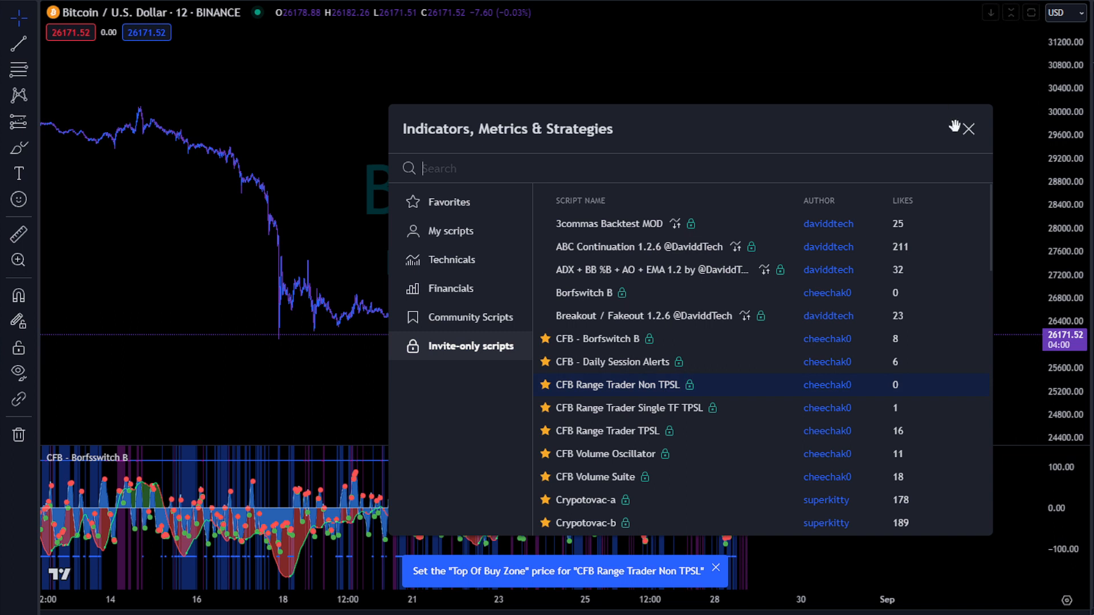
# Step: Pick chart price levels for a sell zone near 29,500–30,100 and a buy zone near 25,750–26,080
pyautogui.click(969, 128)
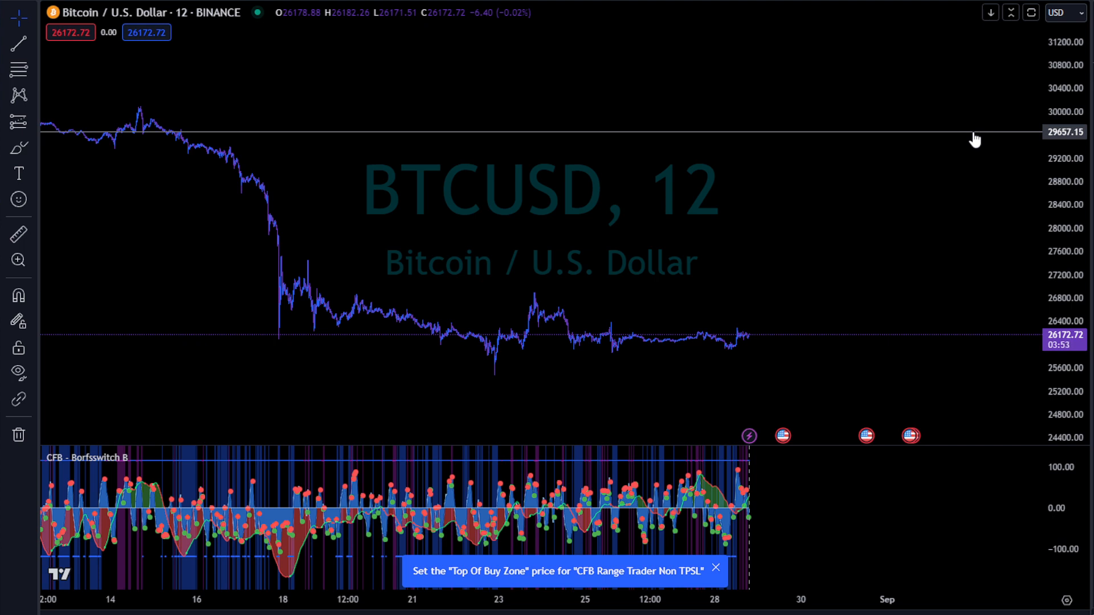
pyautogui.moveTo(856, 367)
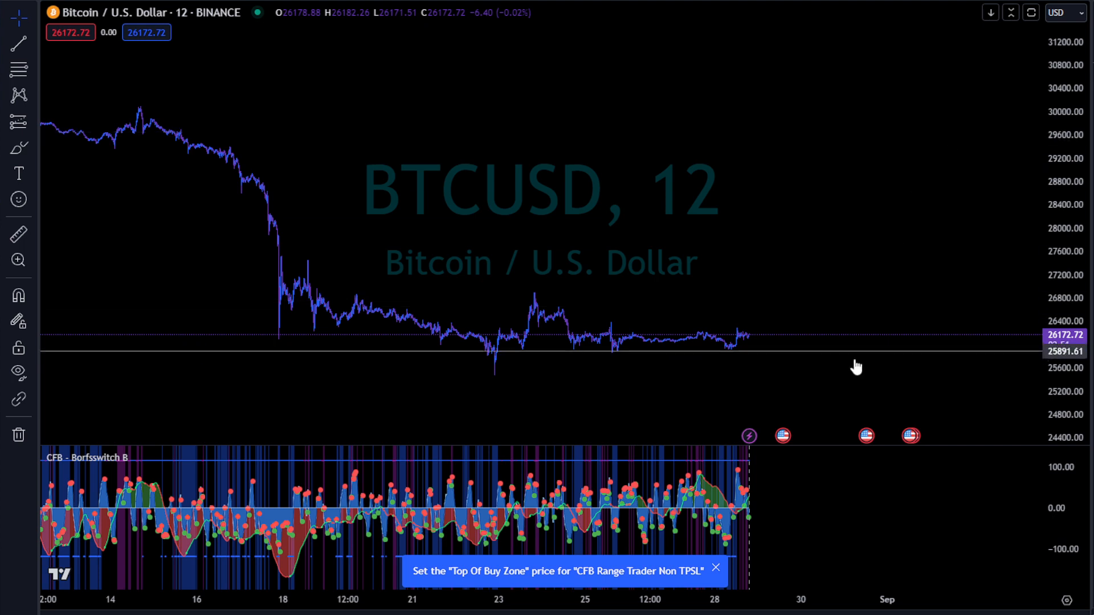
pyautogui.click(854, 347)
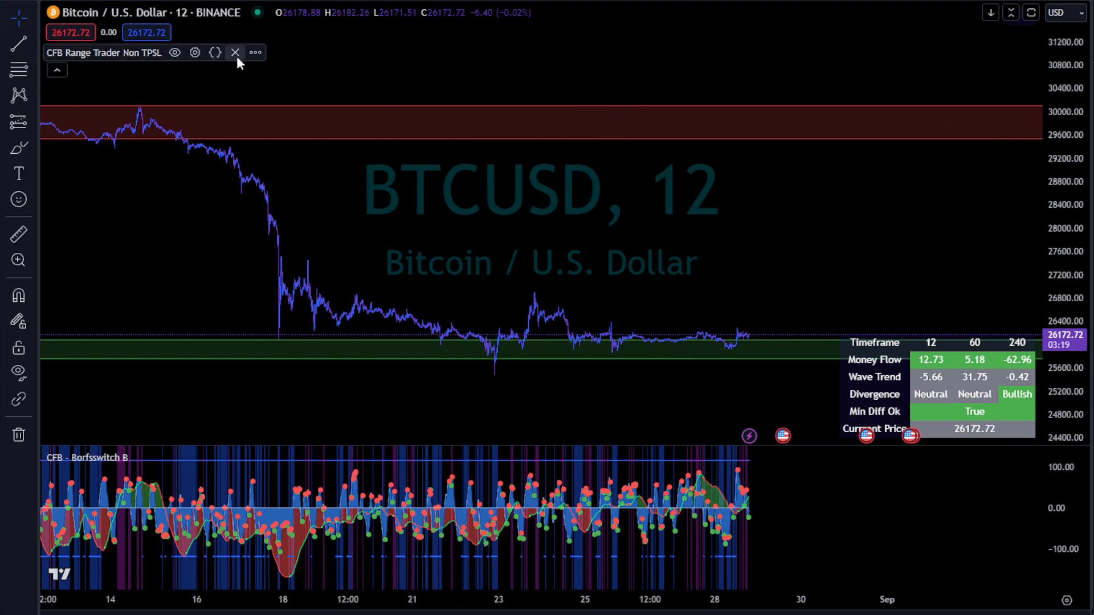
# Step: Set the range trader's buy zone to 25,888–26,240 in its input settings
pyautogui.click(195, 52)
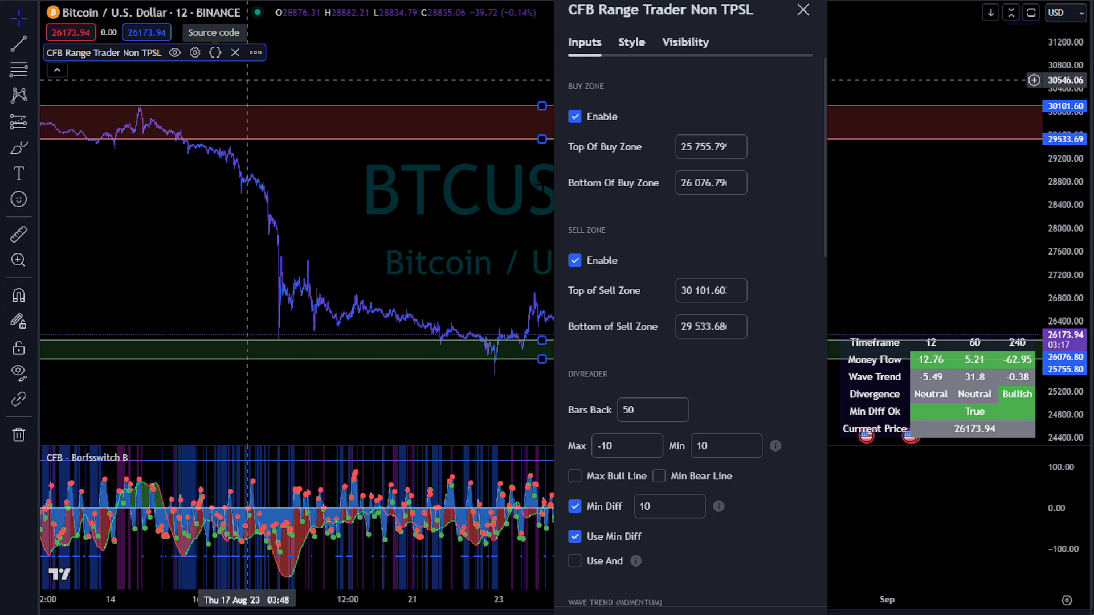
pyautogui.click(705, 147)
pyautogui.write('25888')
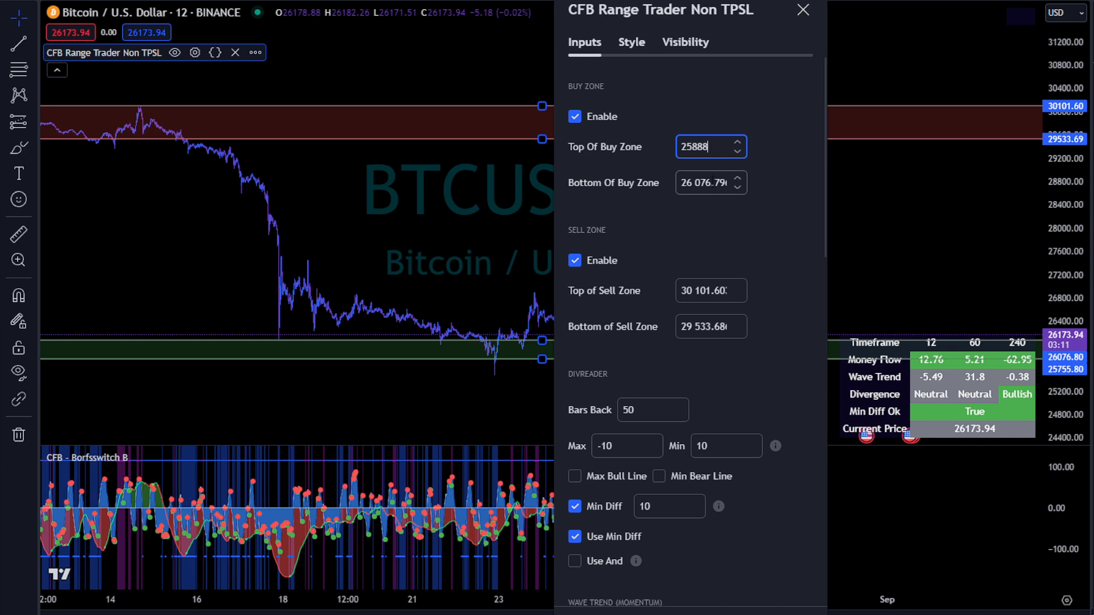
pyautogui.click(706, 183)
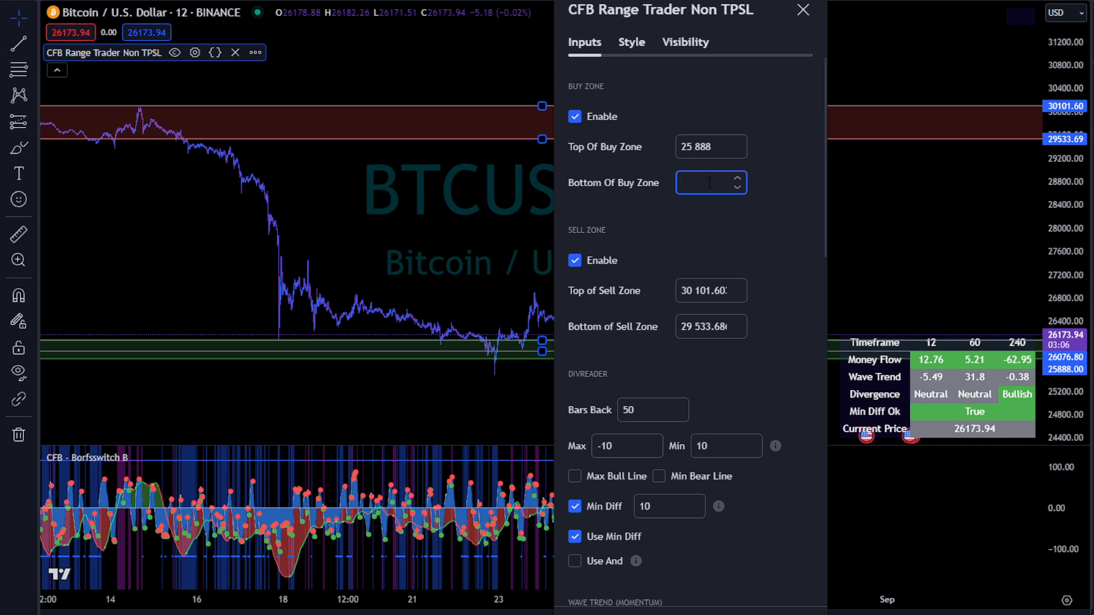
pyautogui.write('26')
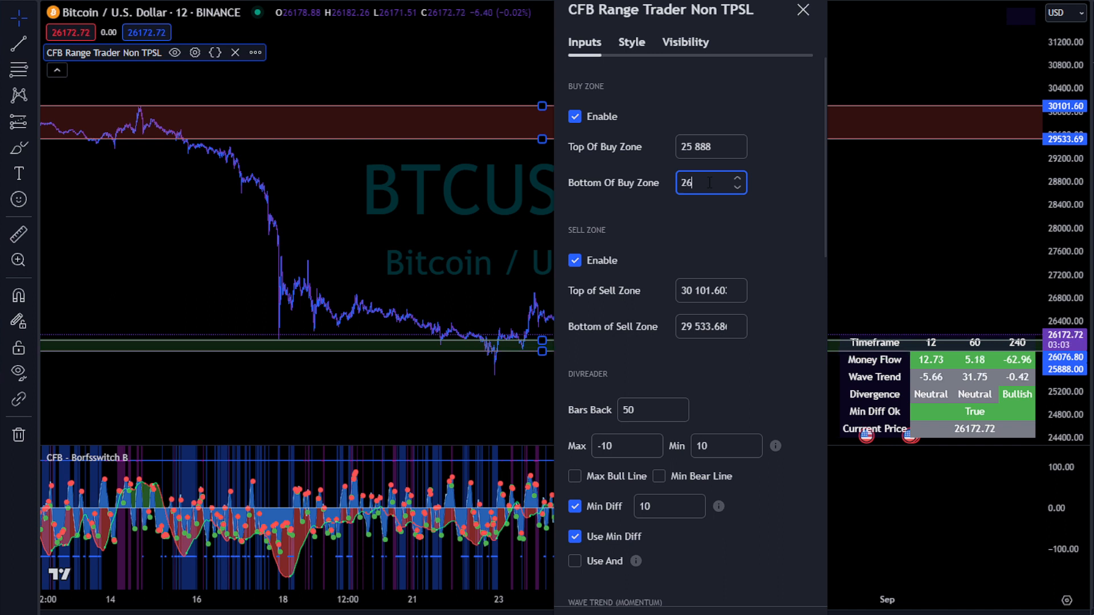
pyautogui.write('240')
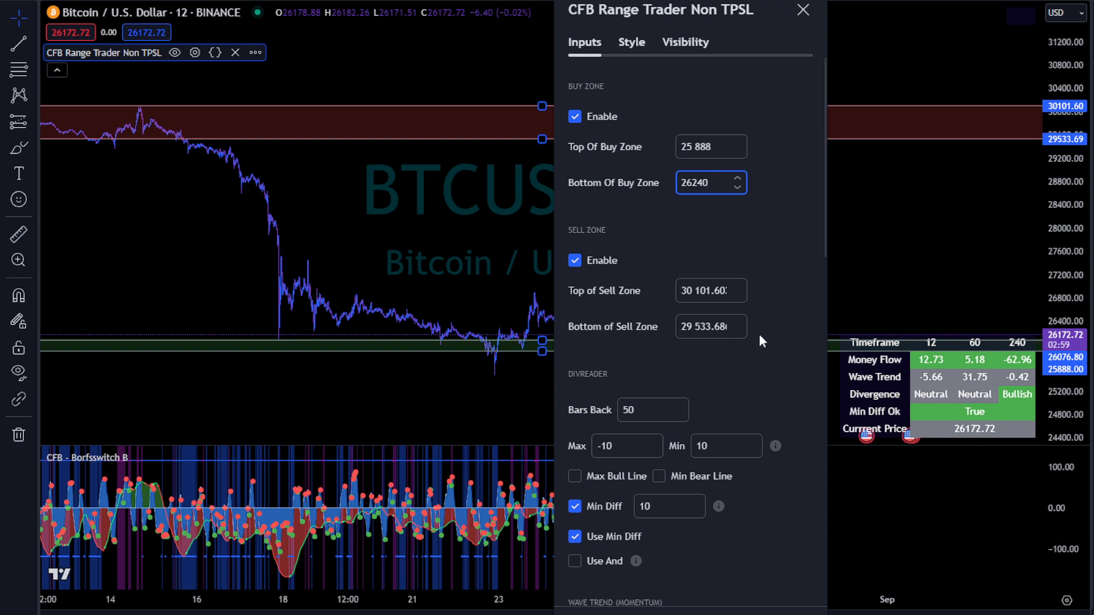
pyautogui.moveTo(777, 302)
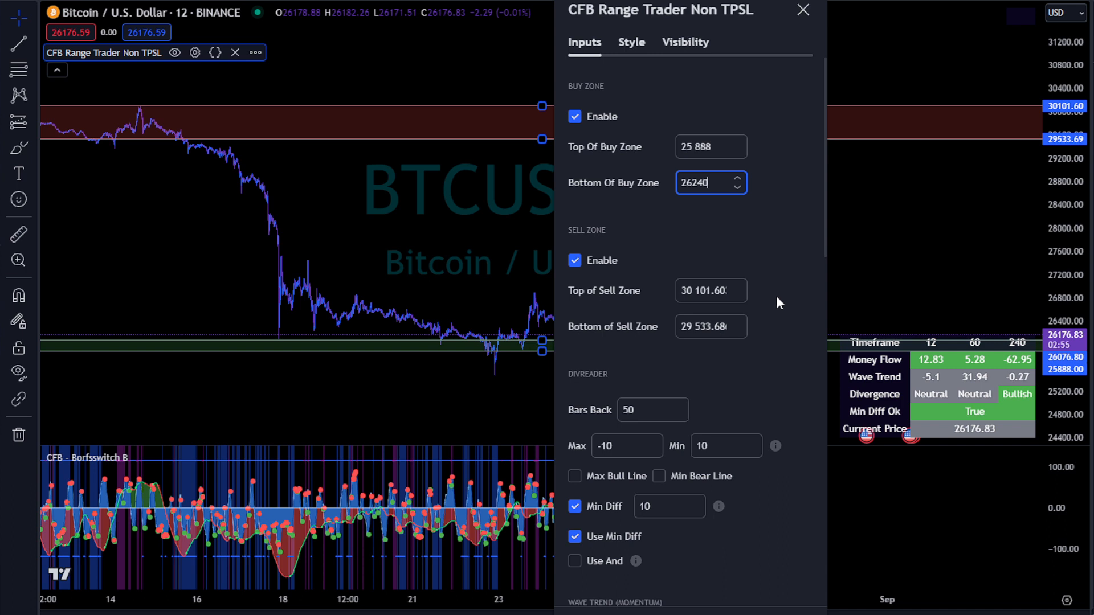
# Step: Set the sell zone top to 31,520 and bottom to 31,175
pyautogui.click(711, 290)
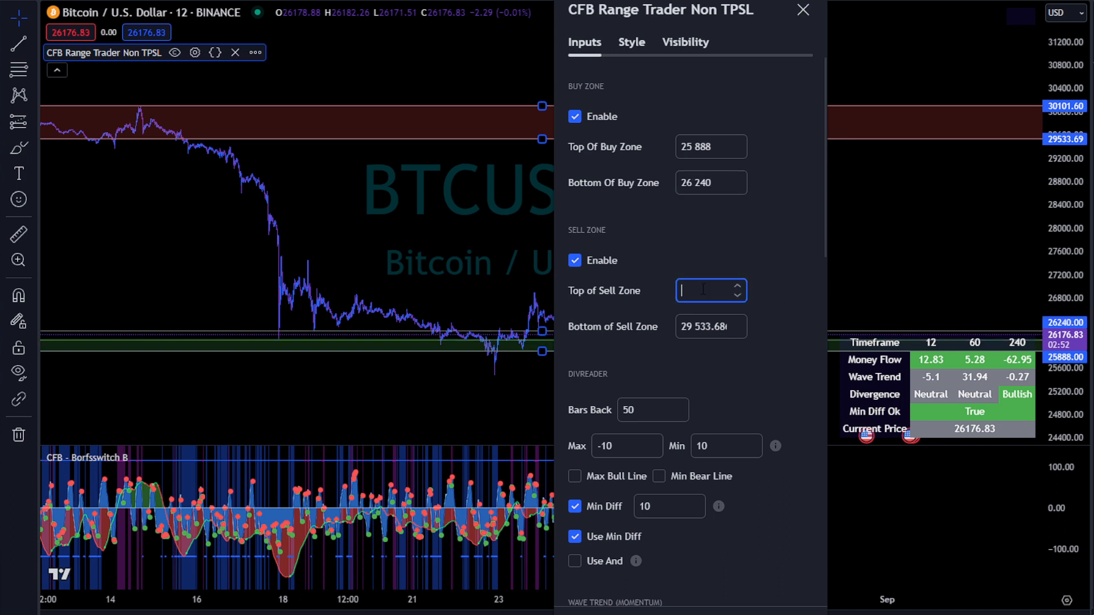
pyautogui.write('31')
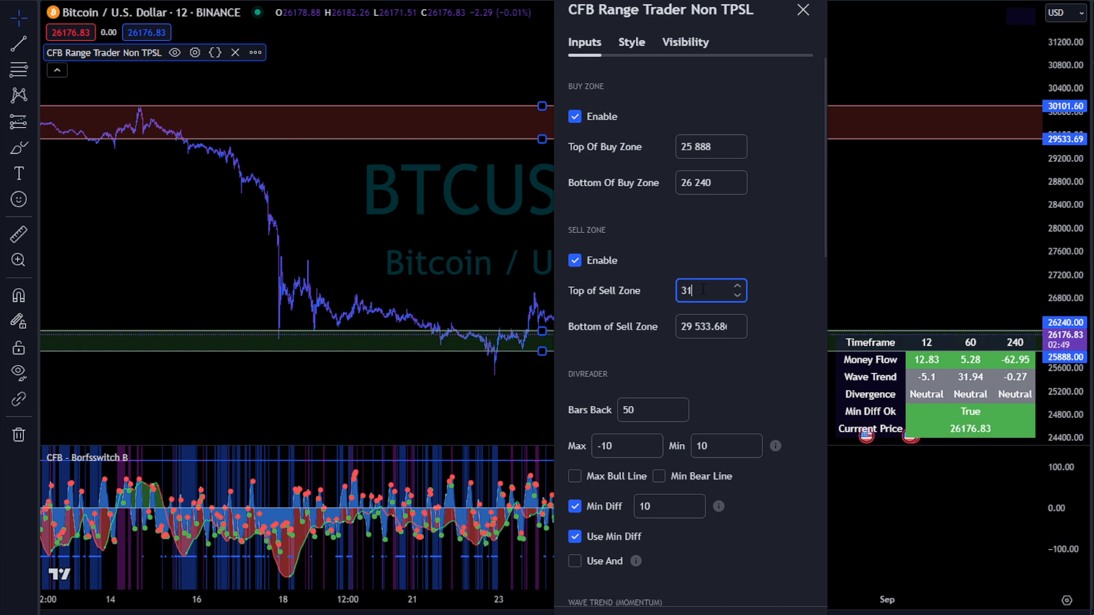
pyautogui.write('520')
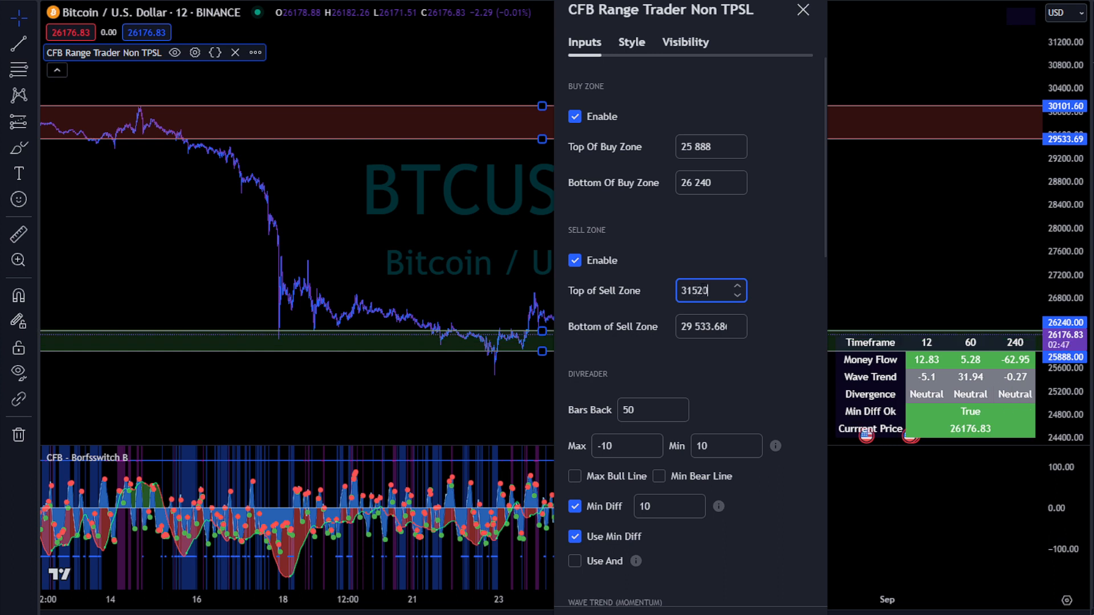
pyautogui.click(705, 326)
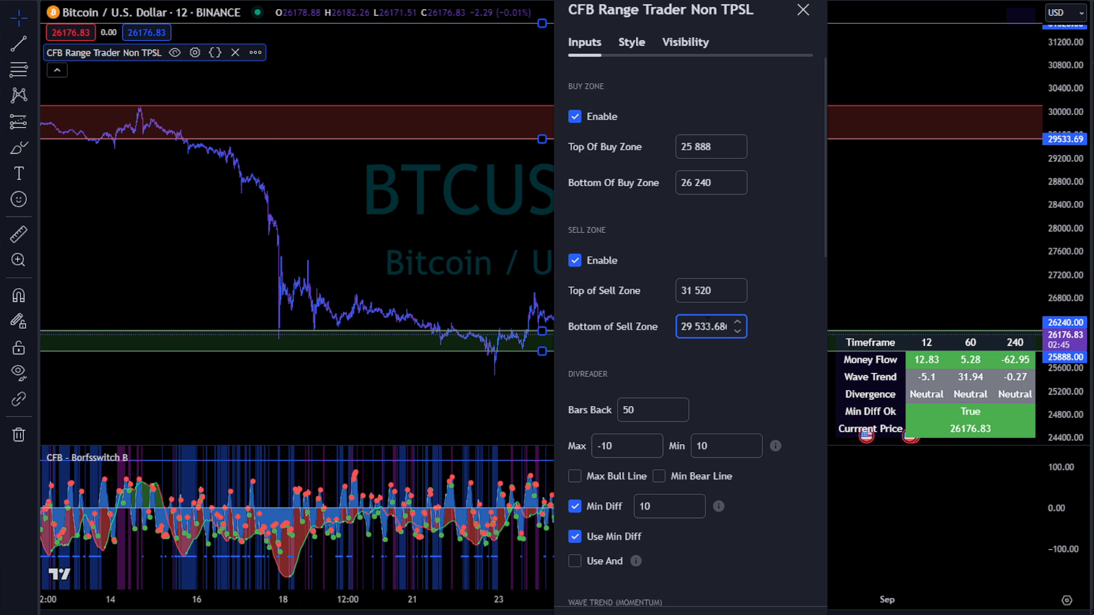
pyautogui.tripleClick(705, 326)
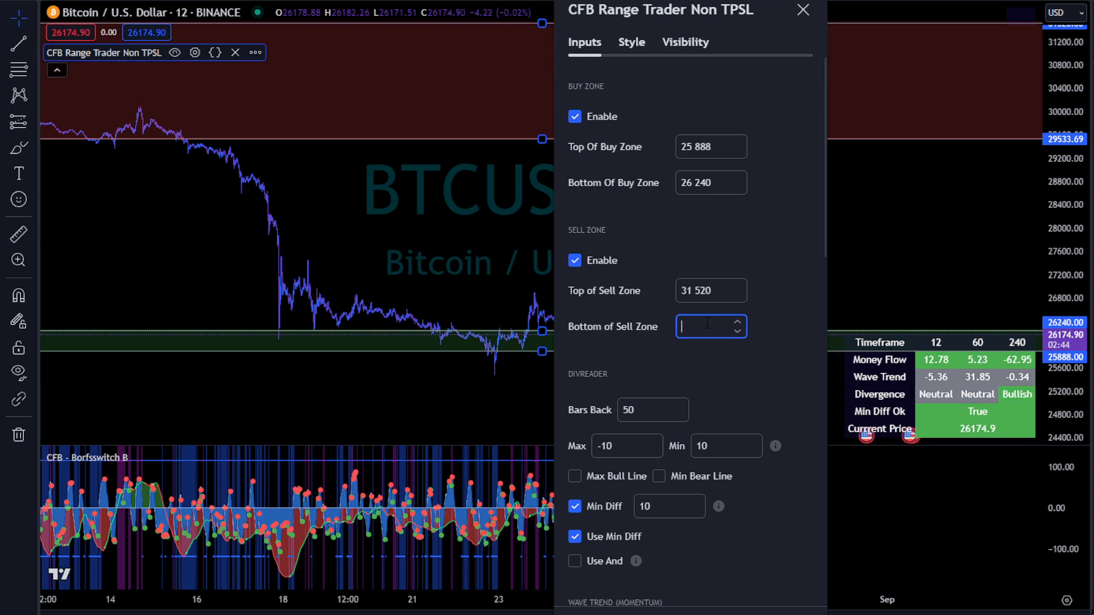
pyautogui.write('3117')
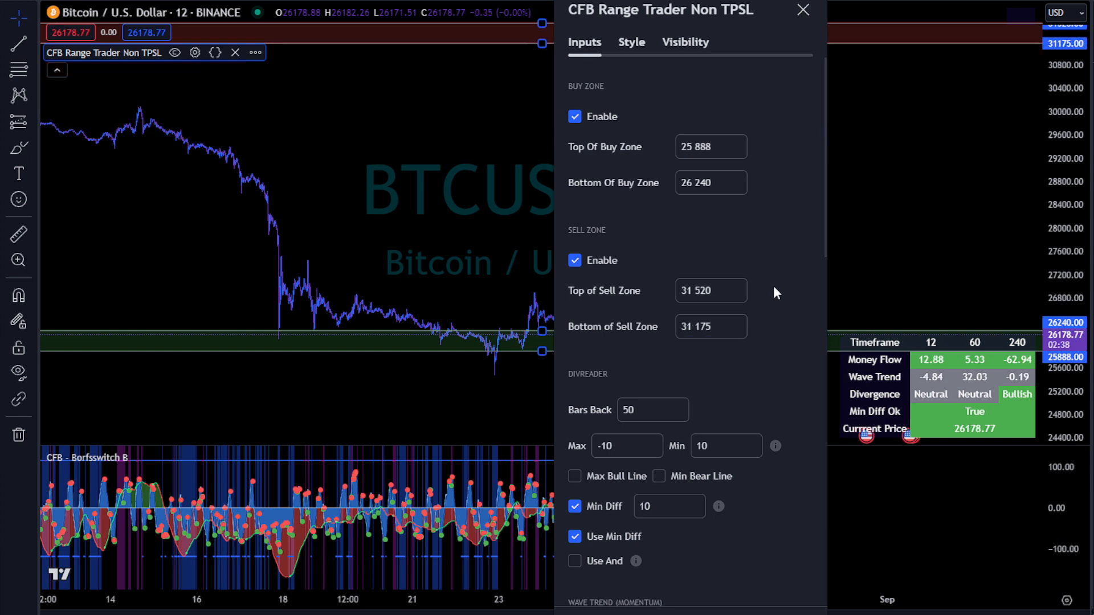
pyautogui.moveTo(748, 258)
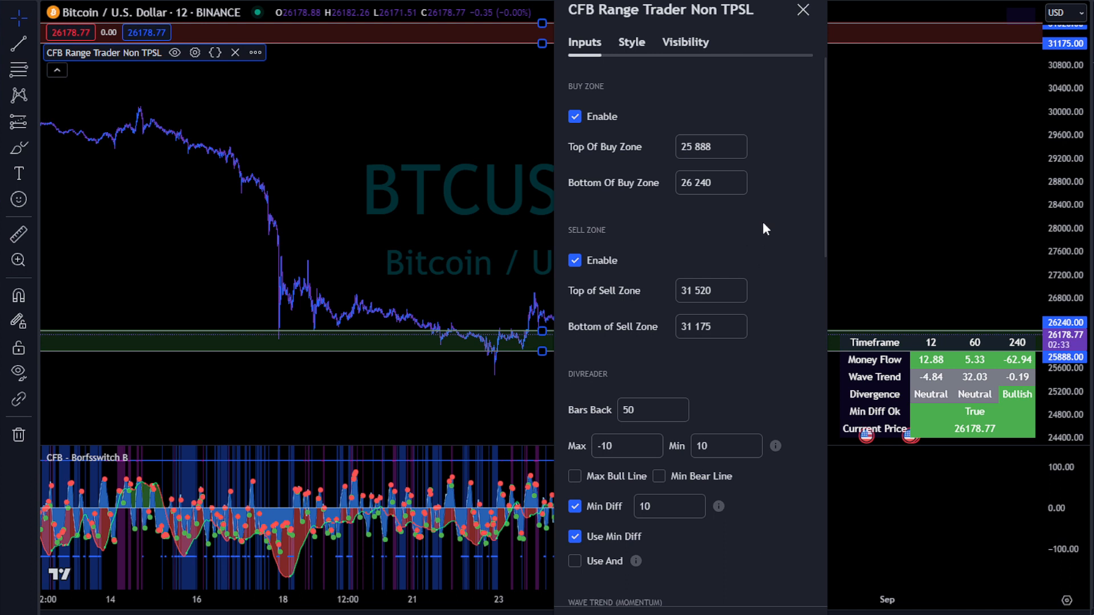
pyautogui.moveTo(754, 220)
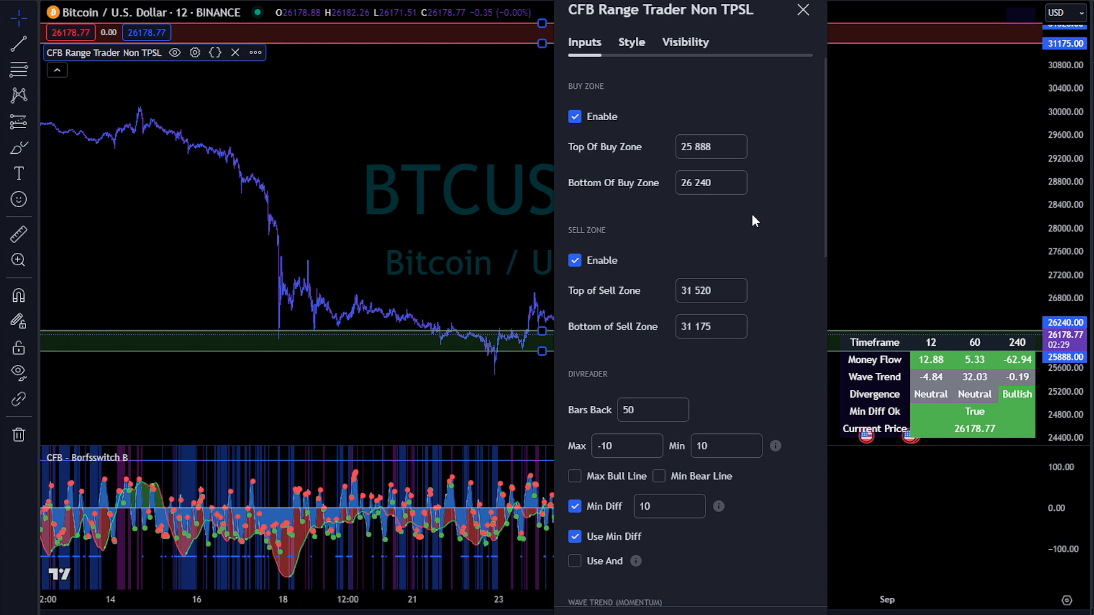
# Step: Toggle the Buy Zone Enable checkbox off and back on, then scroll to the momentum inputs
pyautogui.click(574, 117)
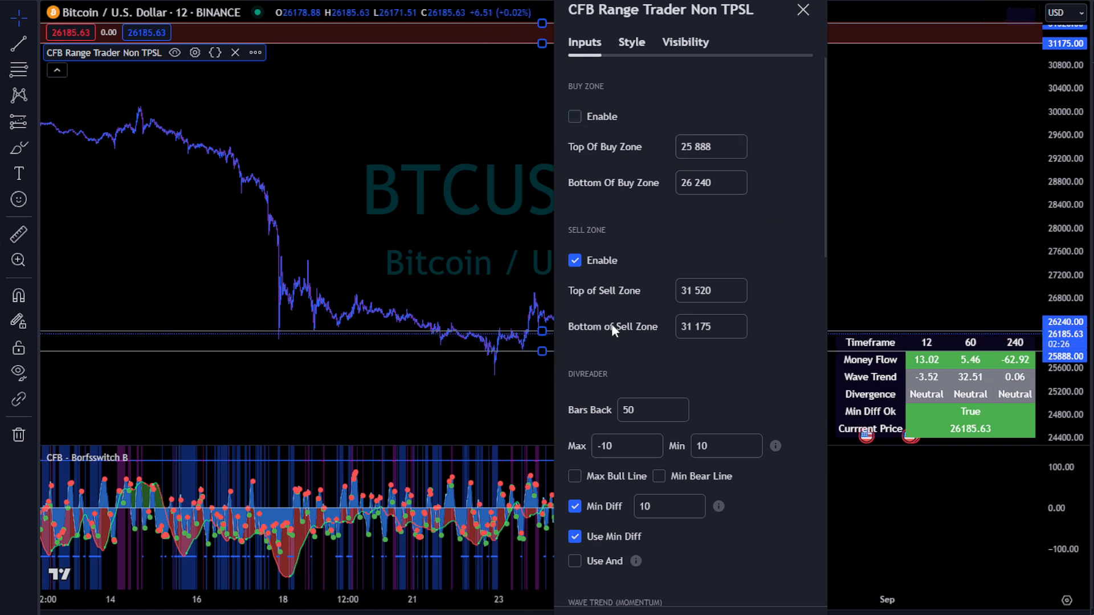
pyautogui.moveTo(607, 233)
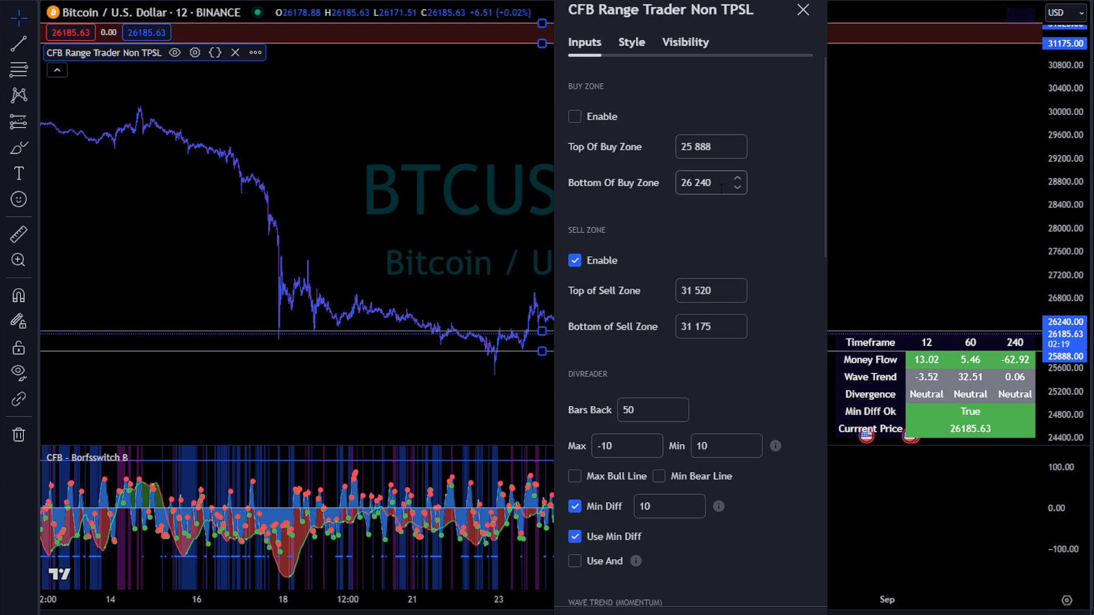
pyautogui.click(574, 116)
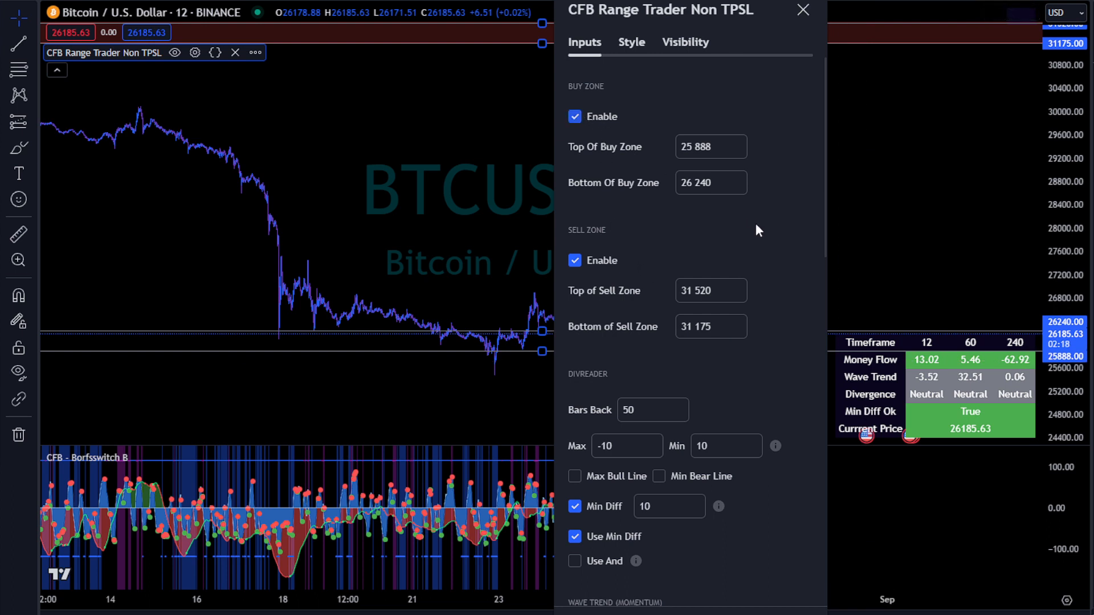
pyautogui.scroll(-3)
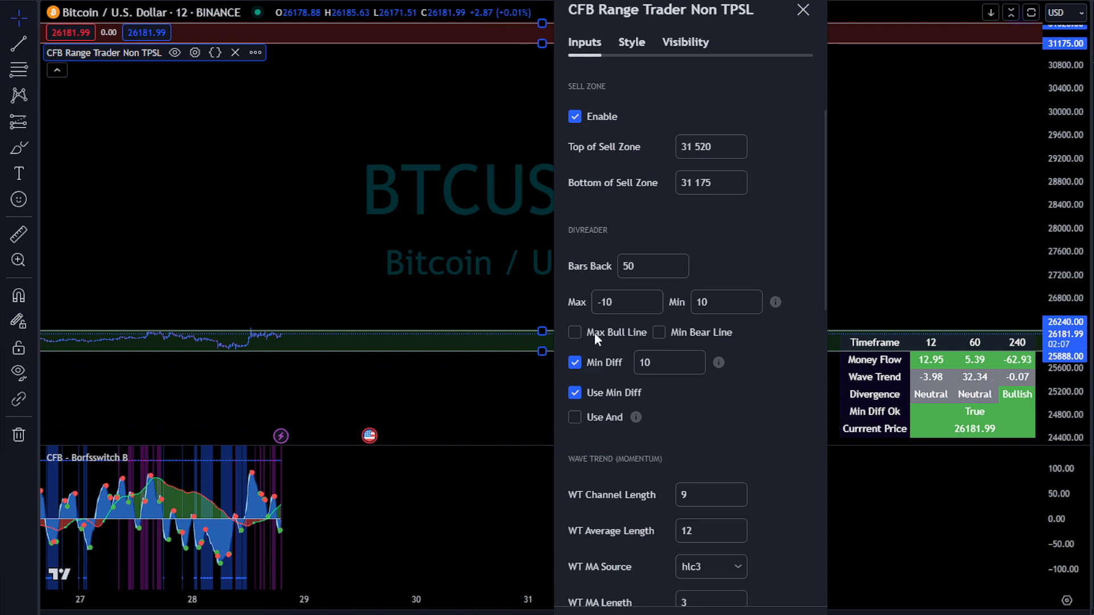
pyautogui.moveTo(743, 251)
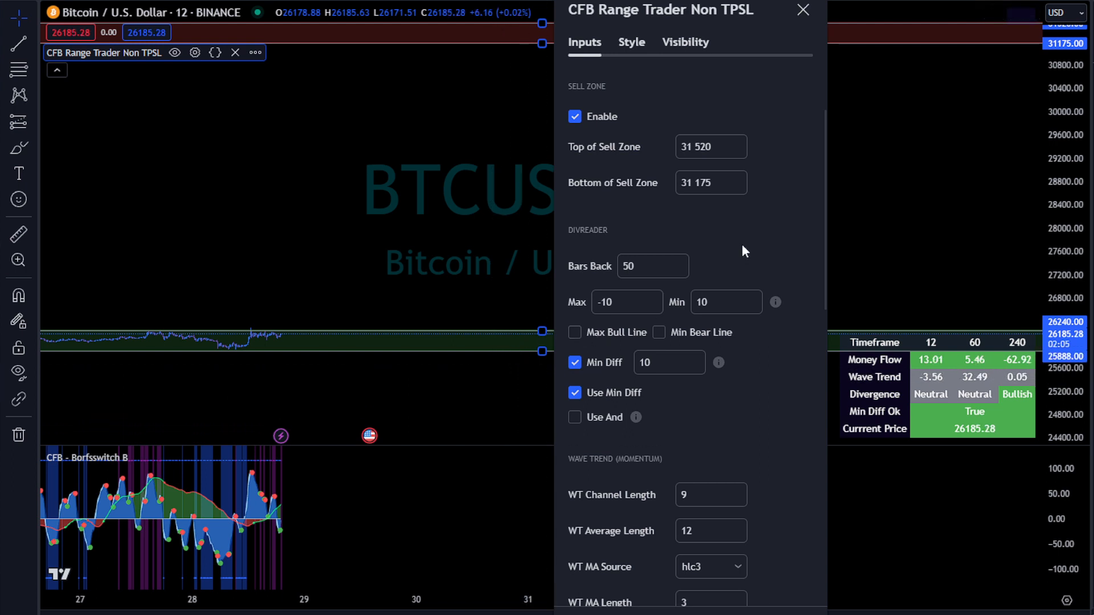
pyautogui.moveTo(881, 257)
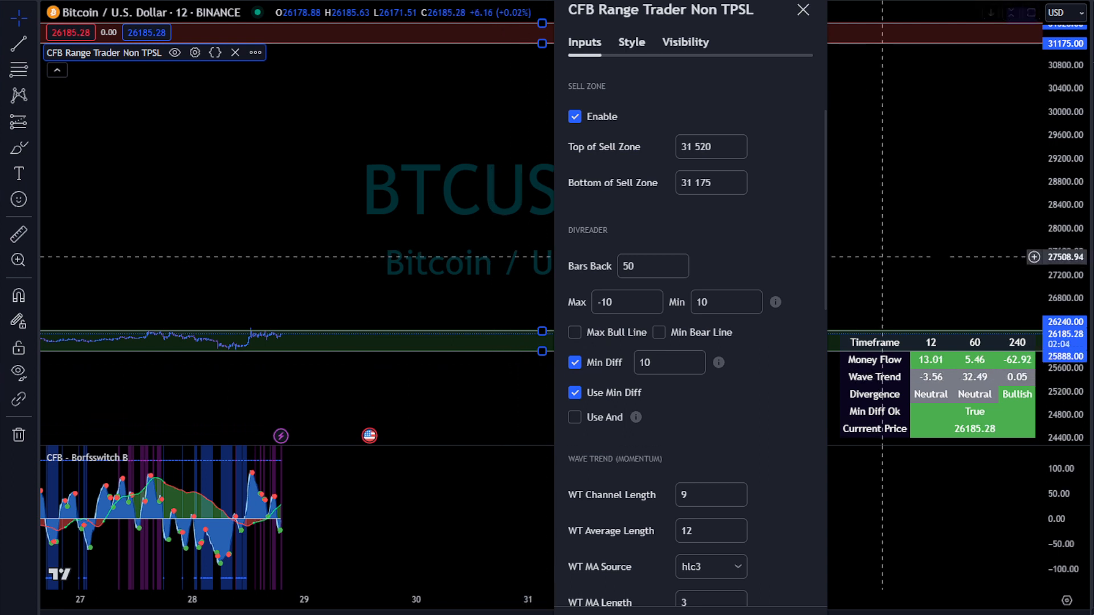
# Step: Close and reopen the range trader settings, review the Divreader inputs, then close again
pyautogui.click(802, 10)
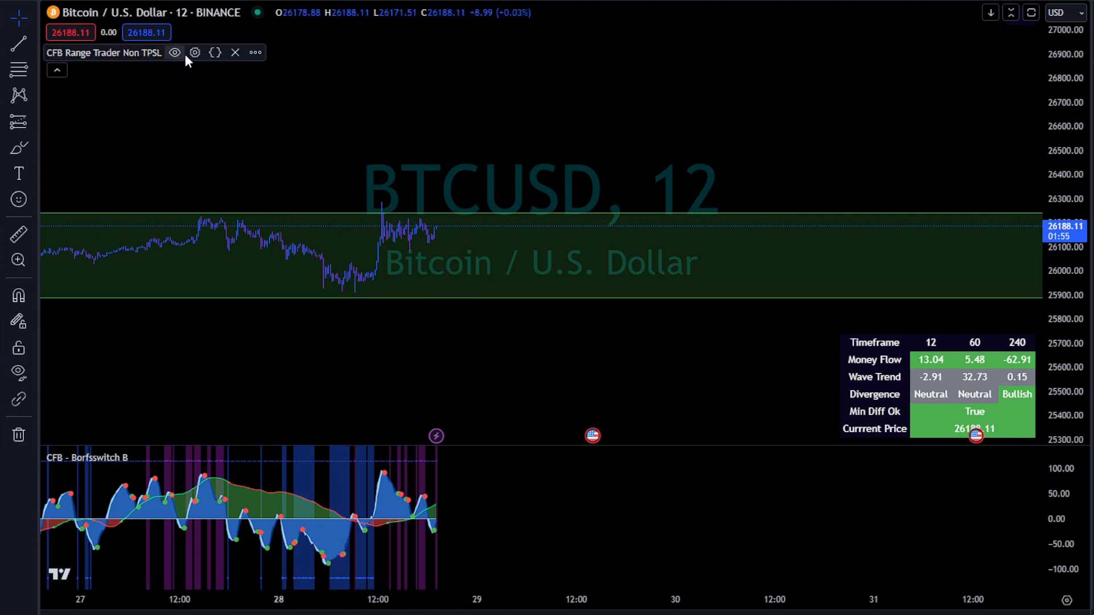
pyautogui.click(195, 52)
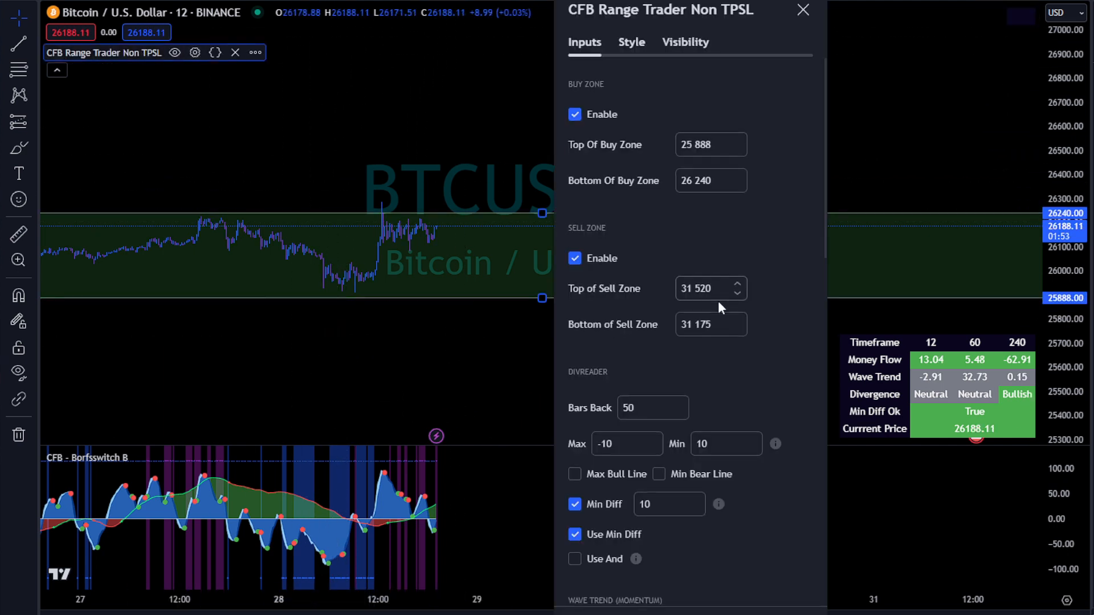
pyautogui.scroll(-3)
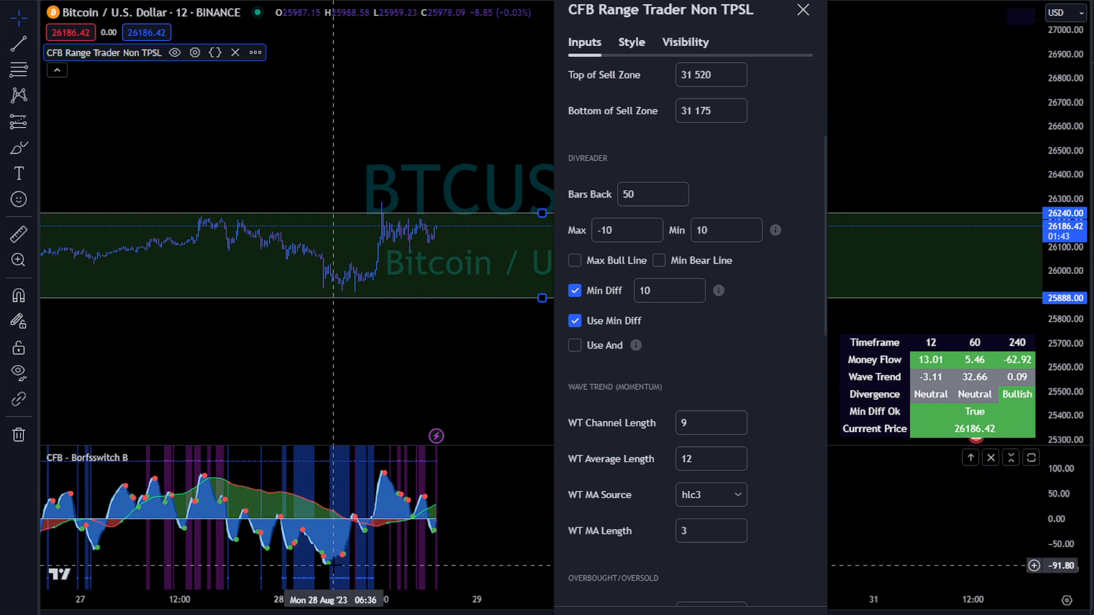
pyautogui.moveTo(342, 563)
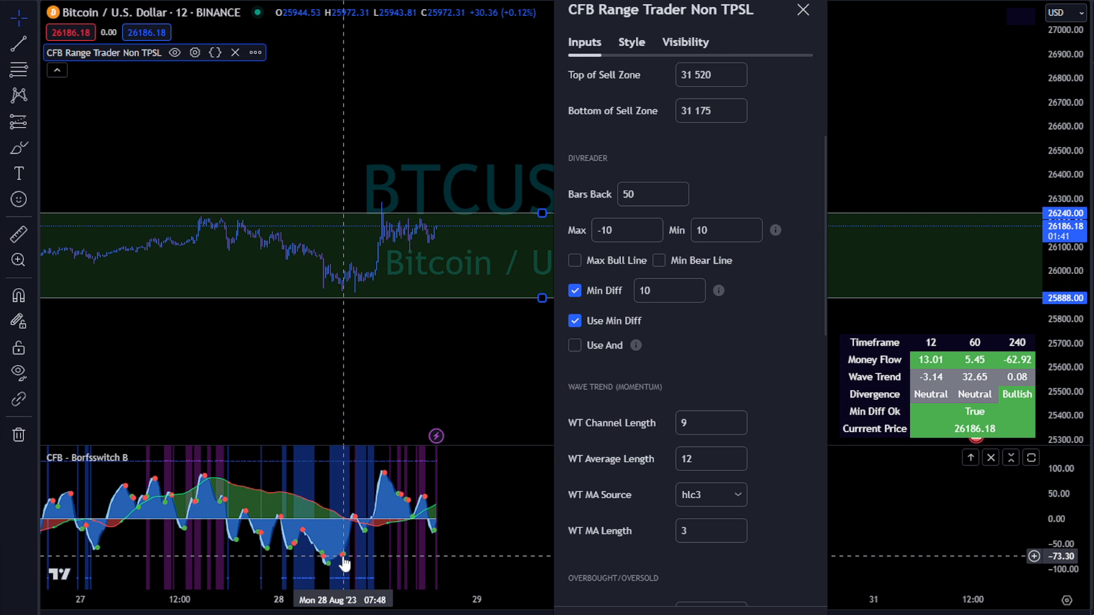
pyautogui.moveTo(417, 518)
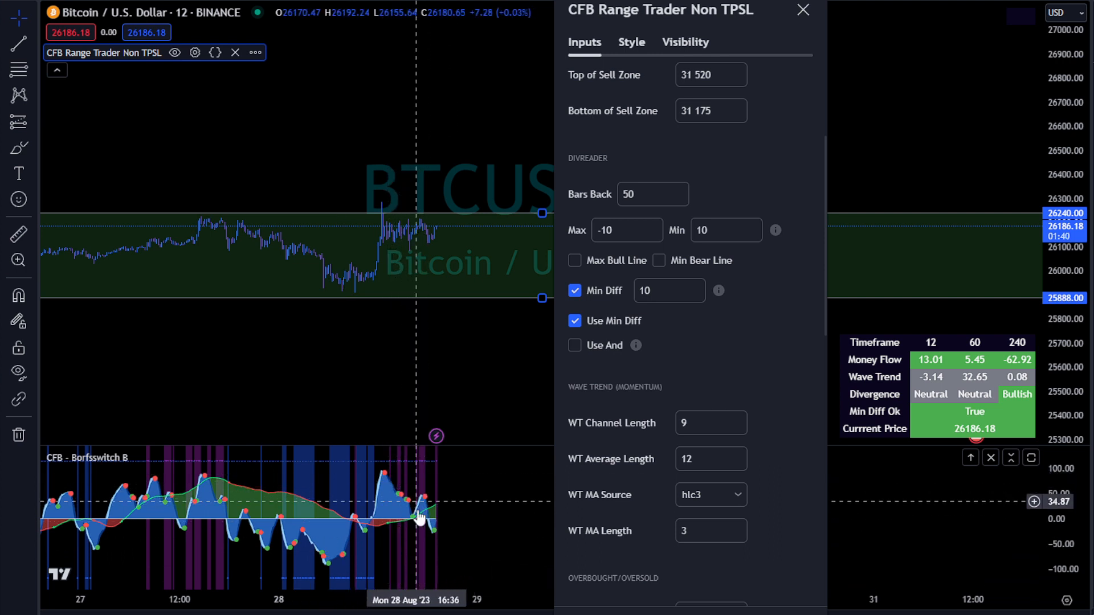
pyautogui.moveTo(416, 516)
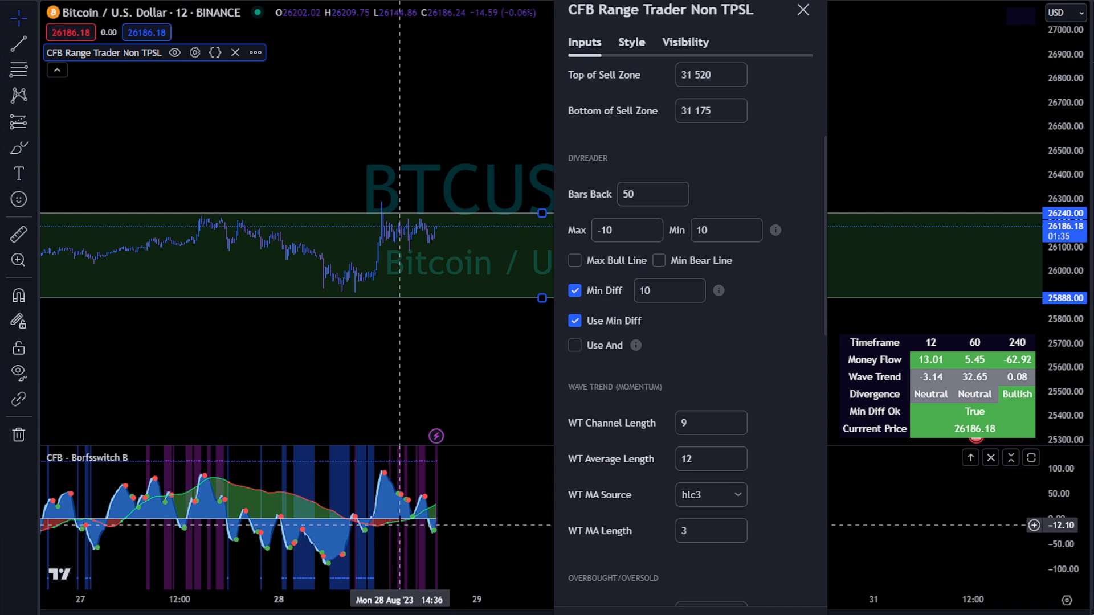
pyautogui.moveTo(411, 520)
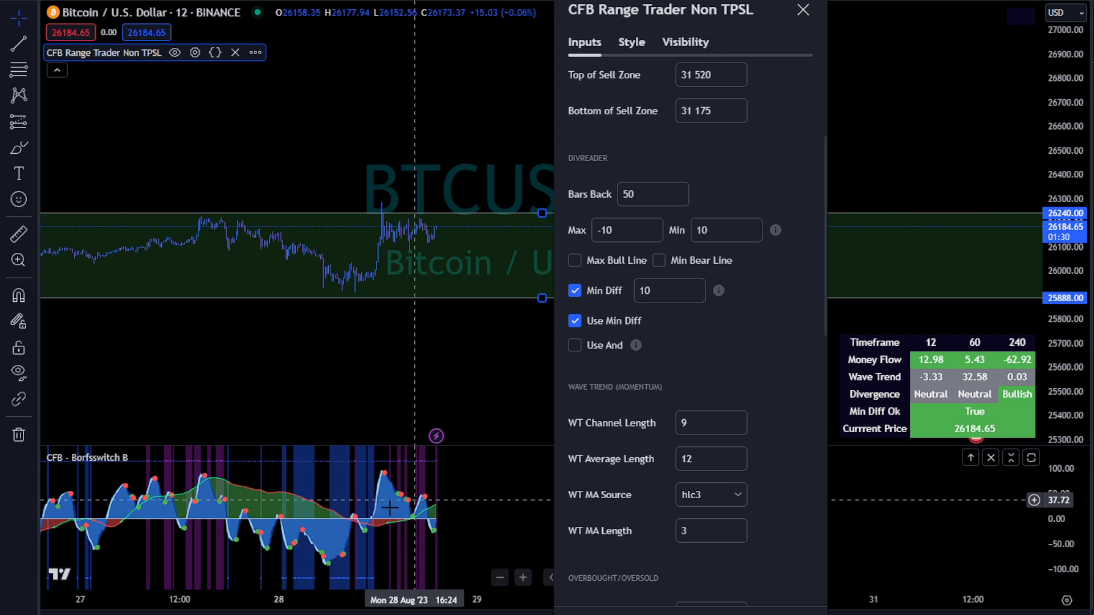
pyautogui.moveTo(405, 504)
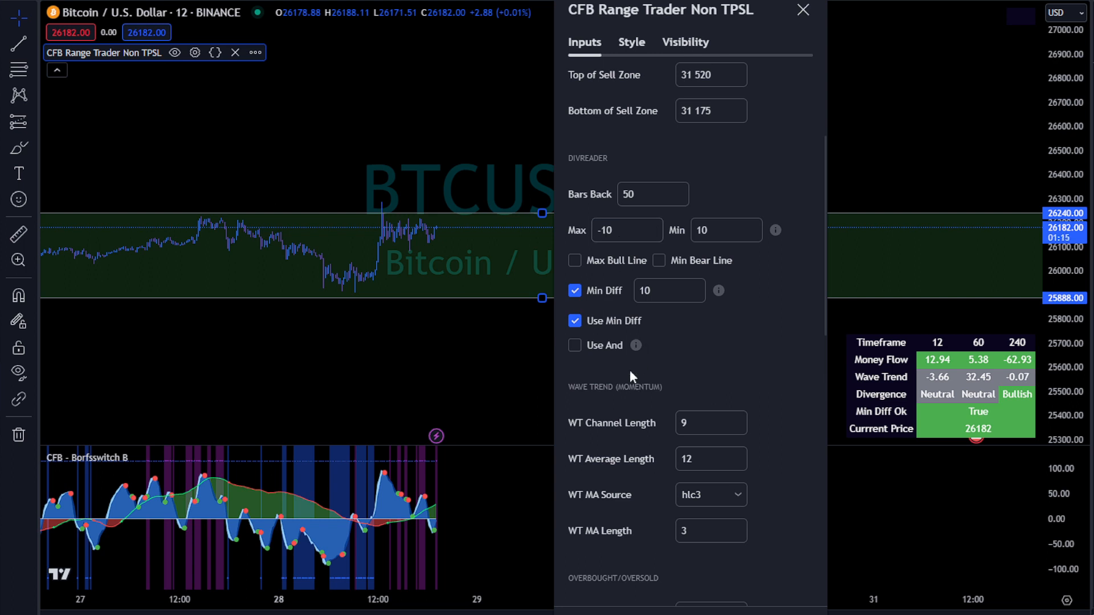
pyautogui.click(662, 290)
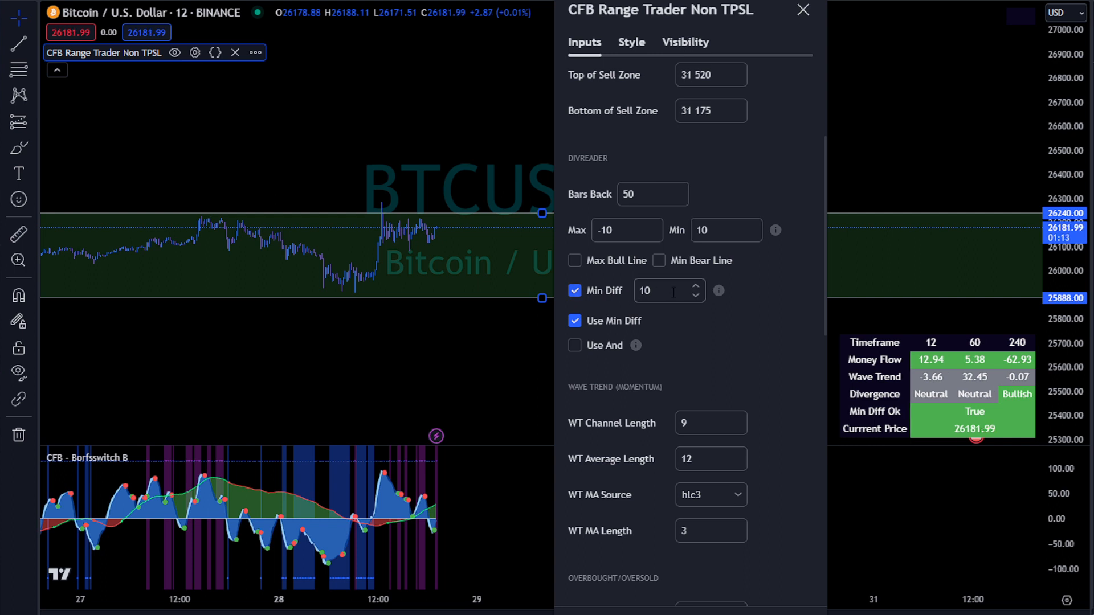
pyautogui.click(803, 9)
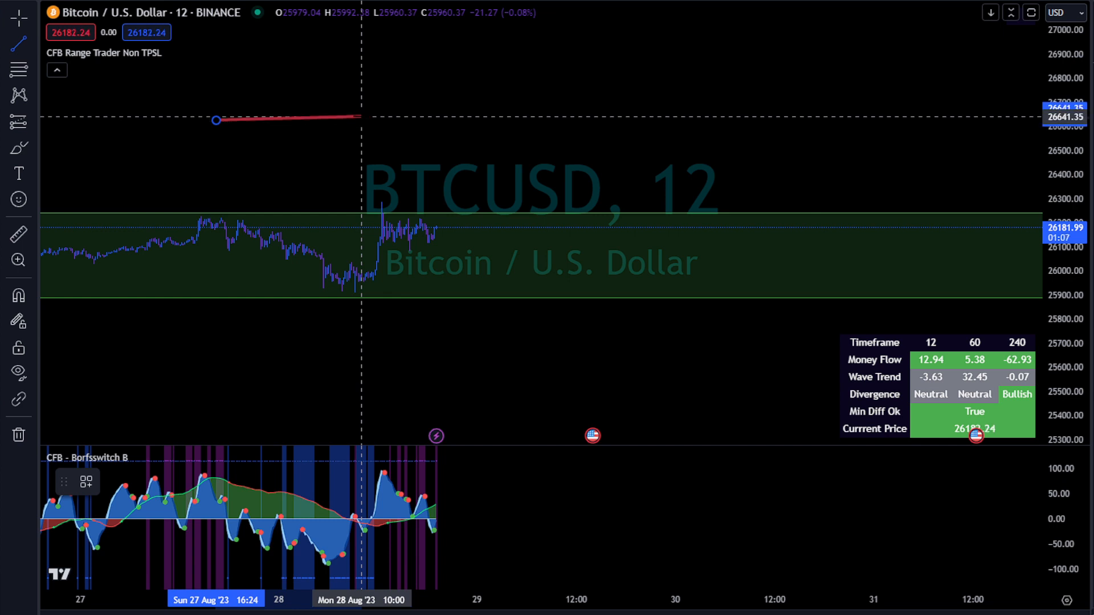
# Step: Get rid of the stray red trend line and reopen the range trader's input settings
pyautogui.moveTo(360, 117); pyautogui.dragTo(361, 106)
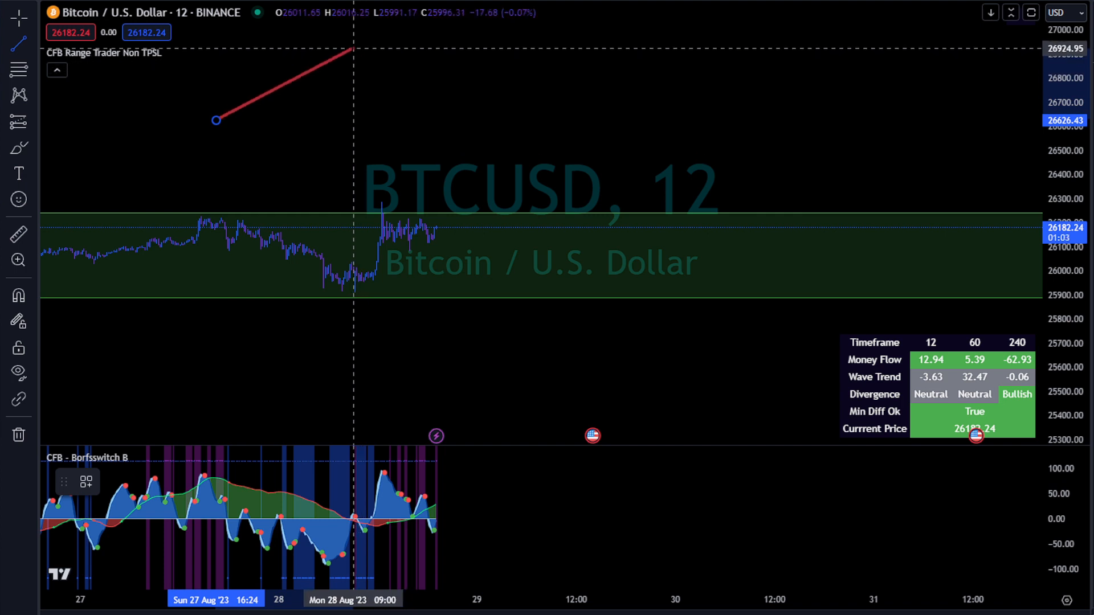
pyautogui.moveTo(356, 50); pyautogui.dragTo(358, 155)
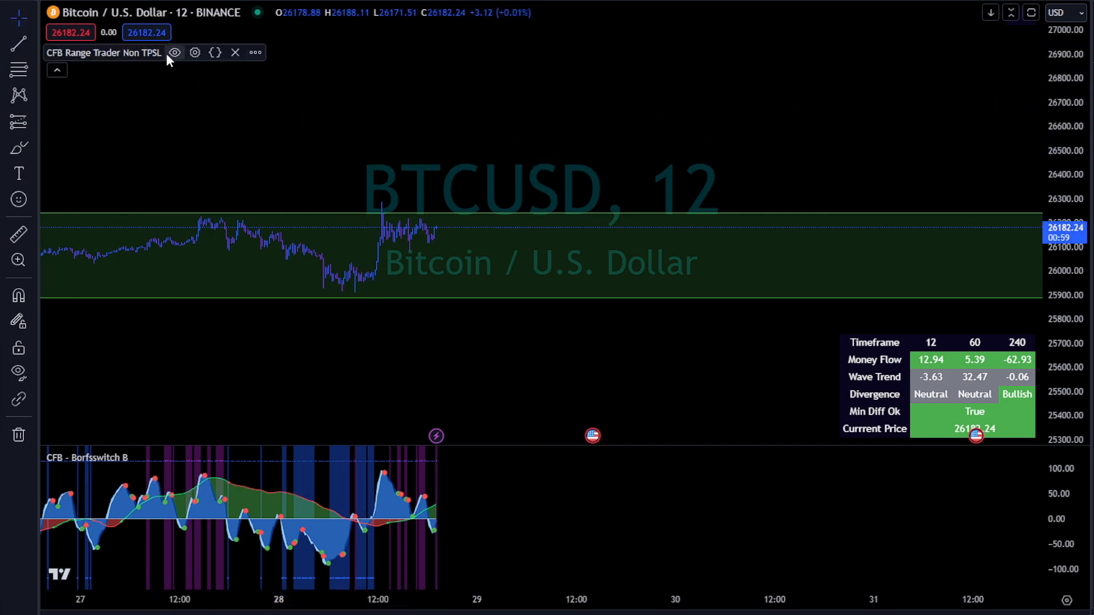
pyautogui.click(195, 52)
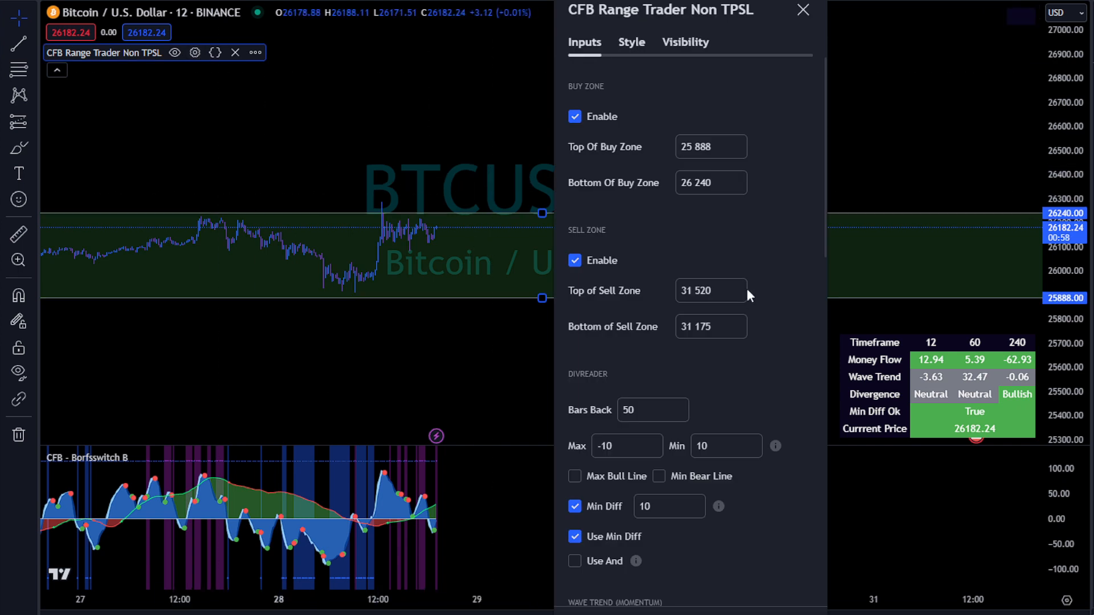
pyautogui.scroll(-3)
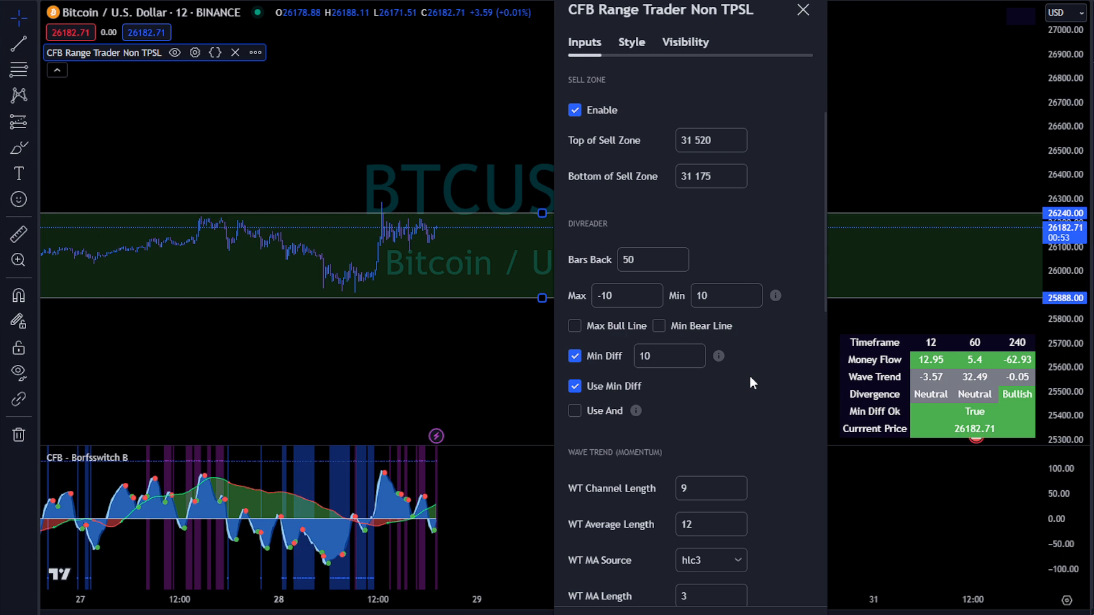
pyautogui.scroll(-3)
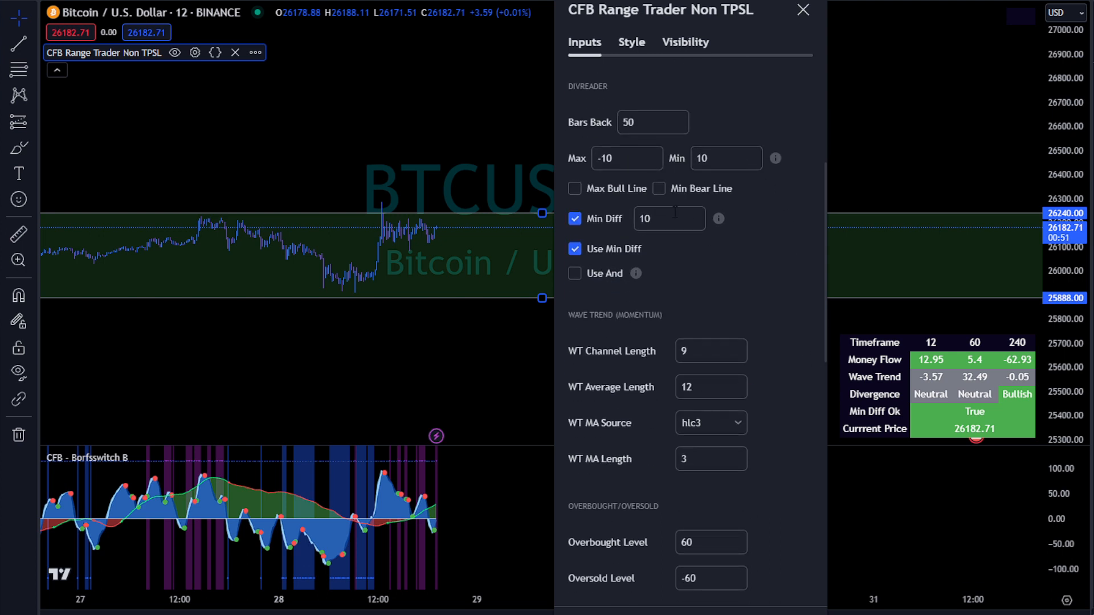
pyautogui.moveTo(733, 300)
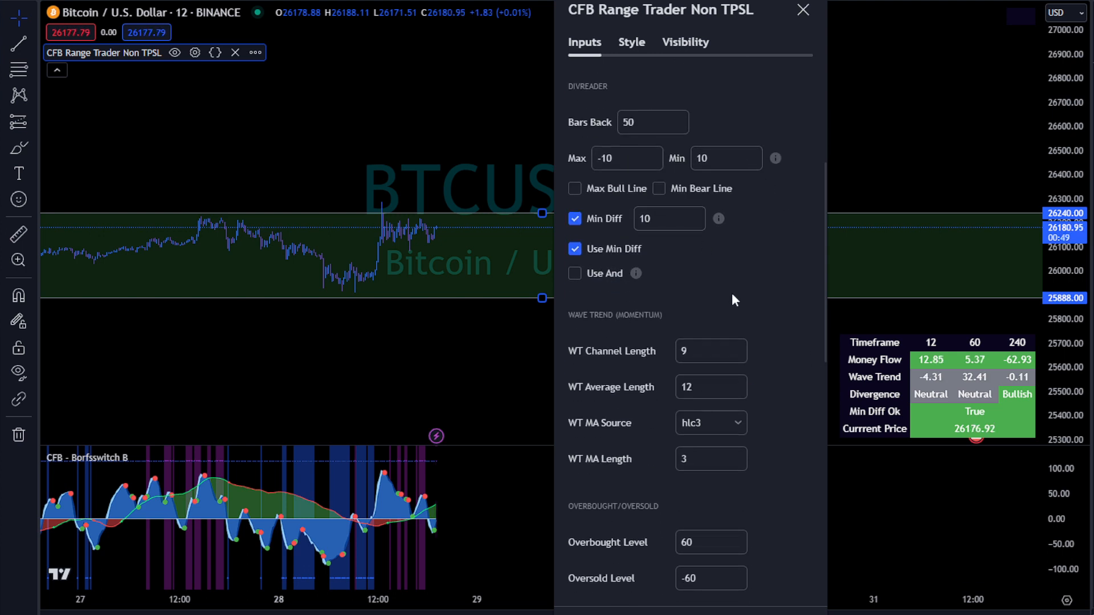
pyautogui.scroll(-3)
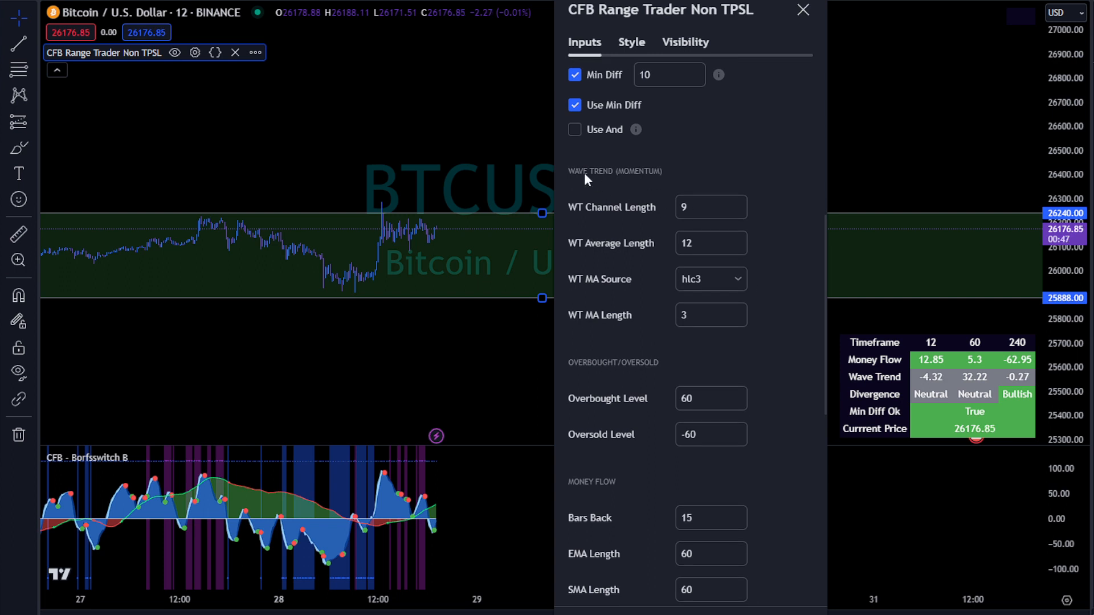
pyautogui.moveTo(634, 194)
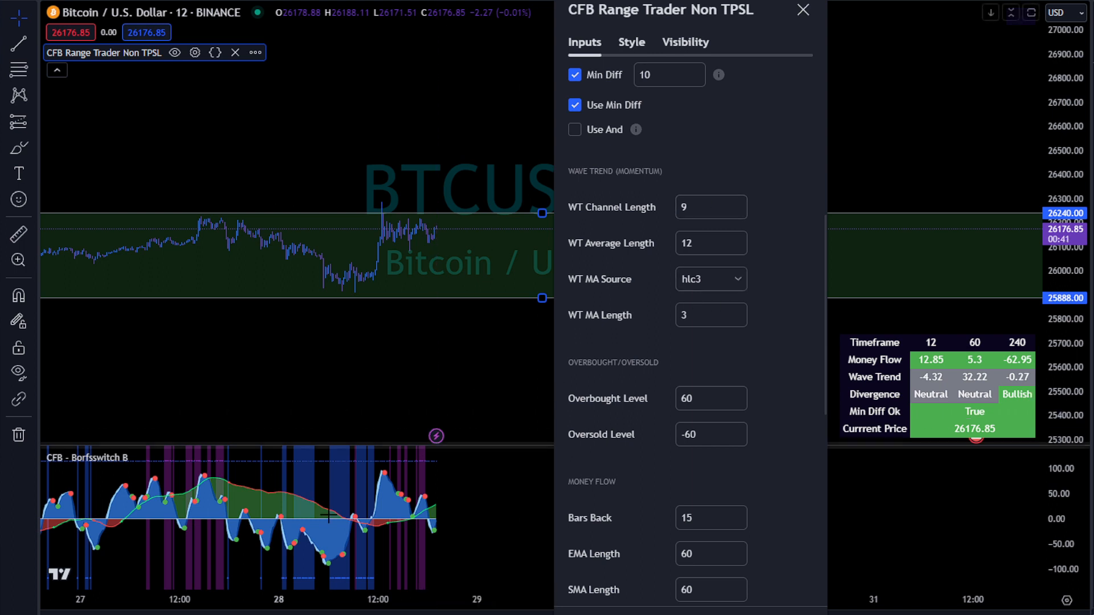
pyautogui.moveTo(746, 269)
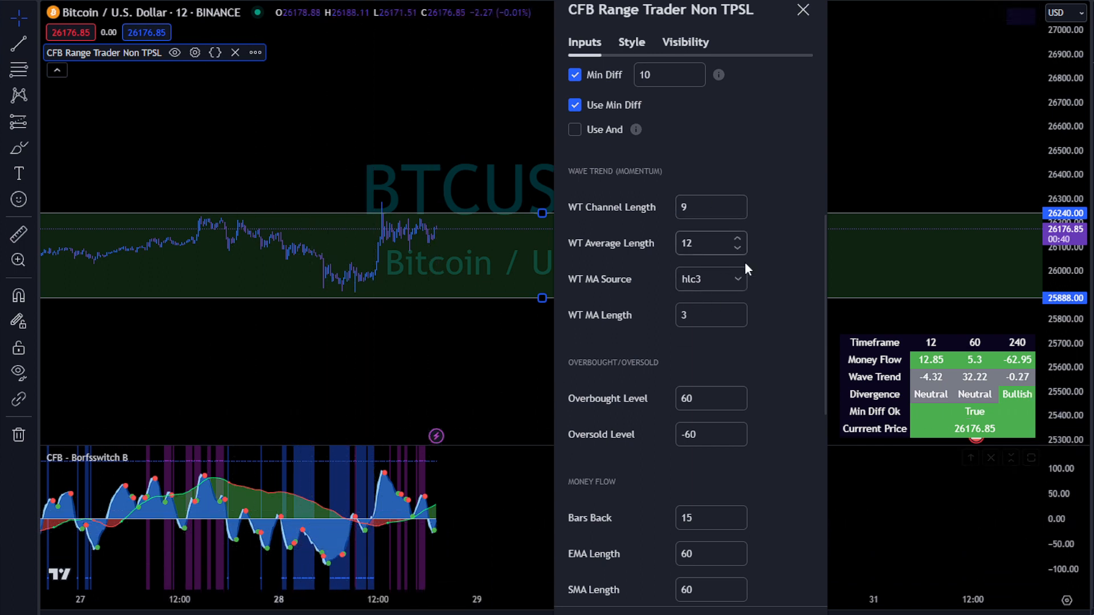
pyautogui.scroll(-3)
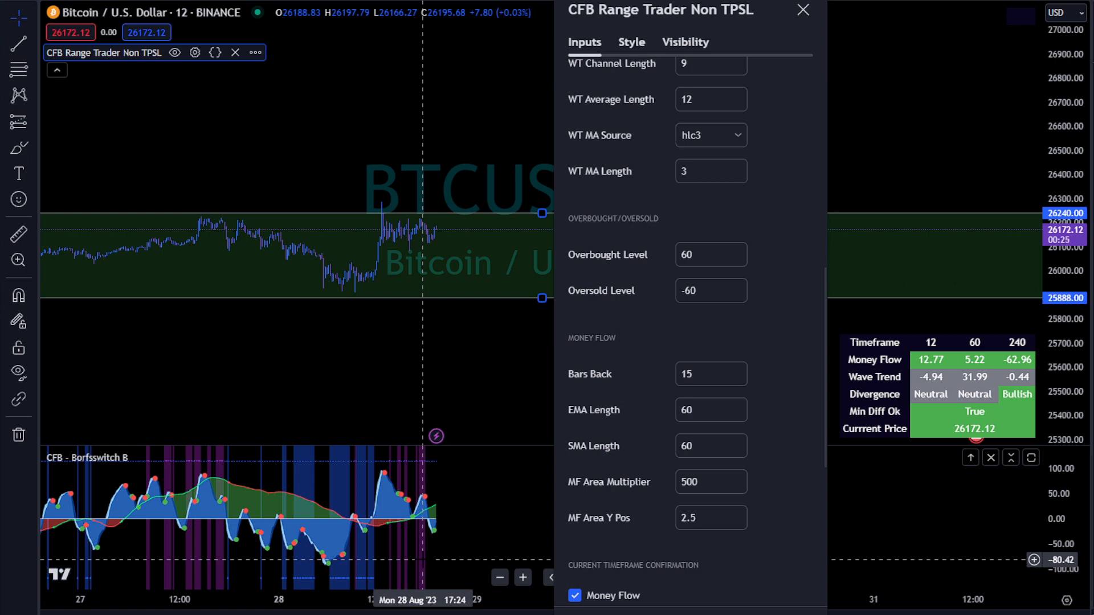
pyautogui.moveTo(635, 398)
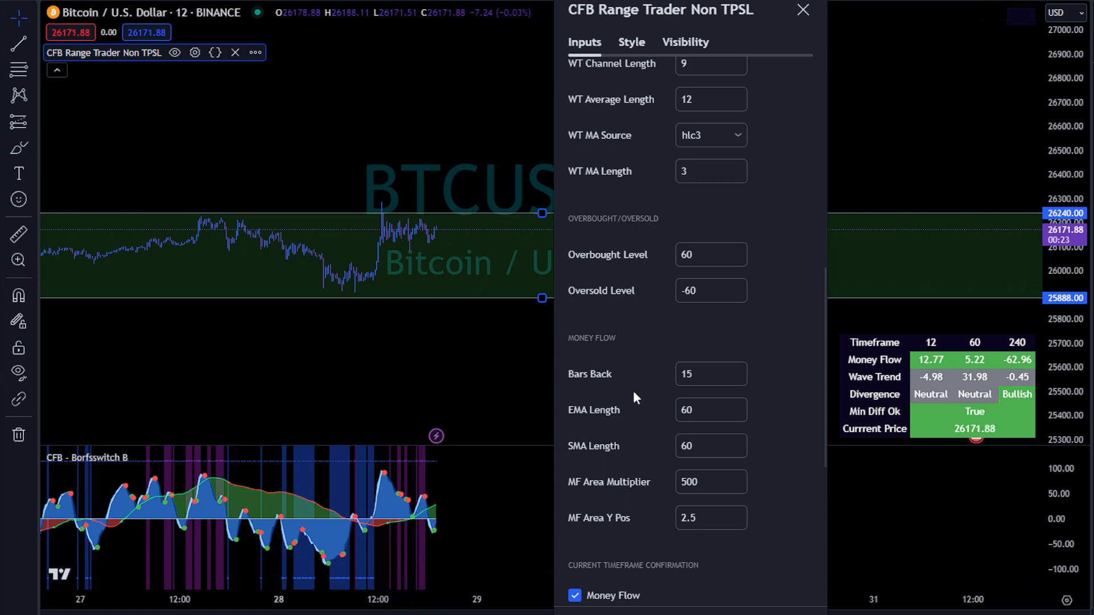
pyautogui.scroll(-3)
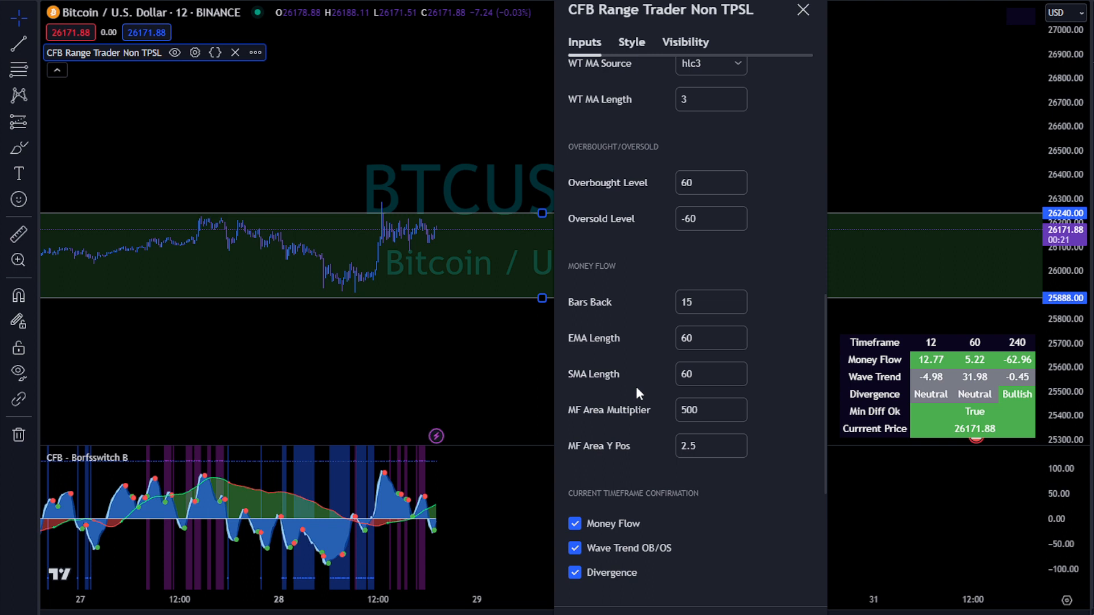
pyautogui.moveTo(654, 378)
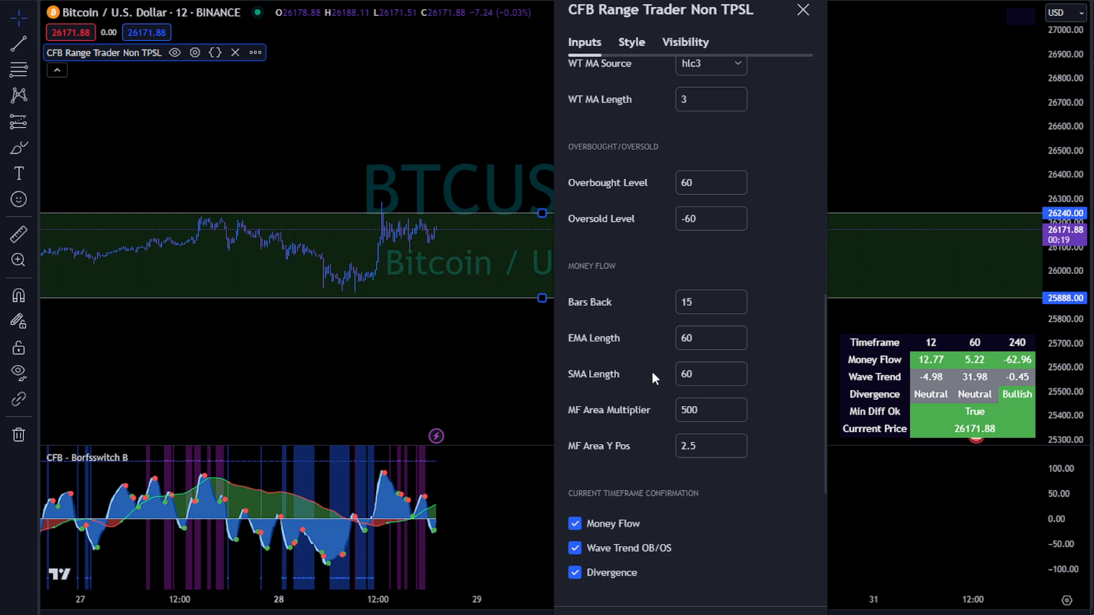
pyautogui.moveTo(682, 298)
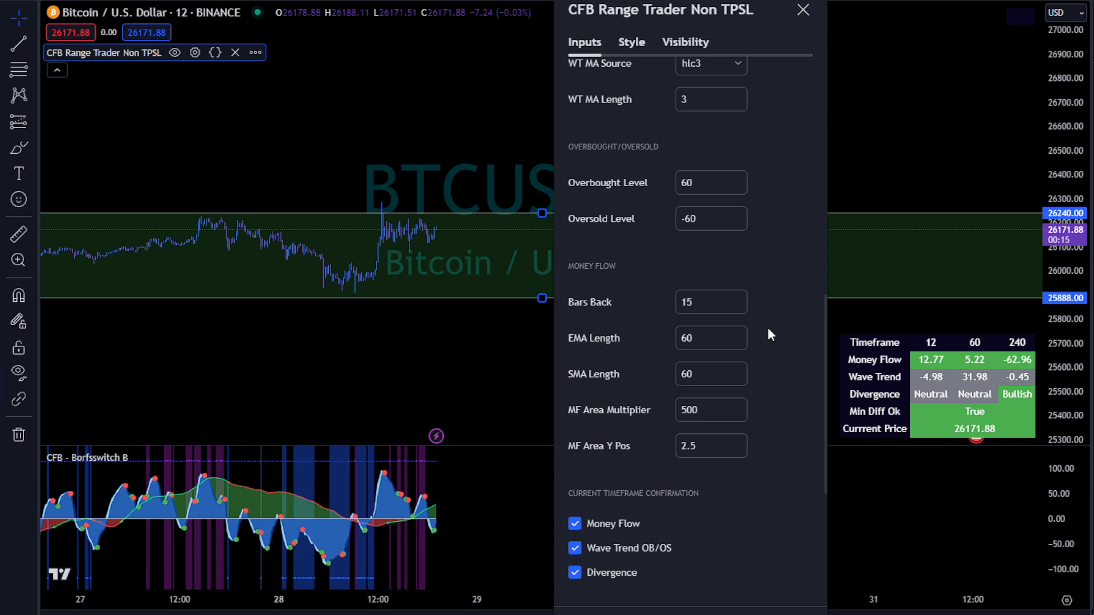
pyautogui.moveTo(780, 263)
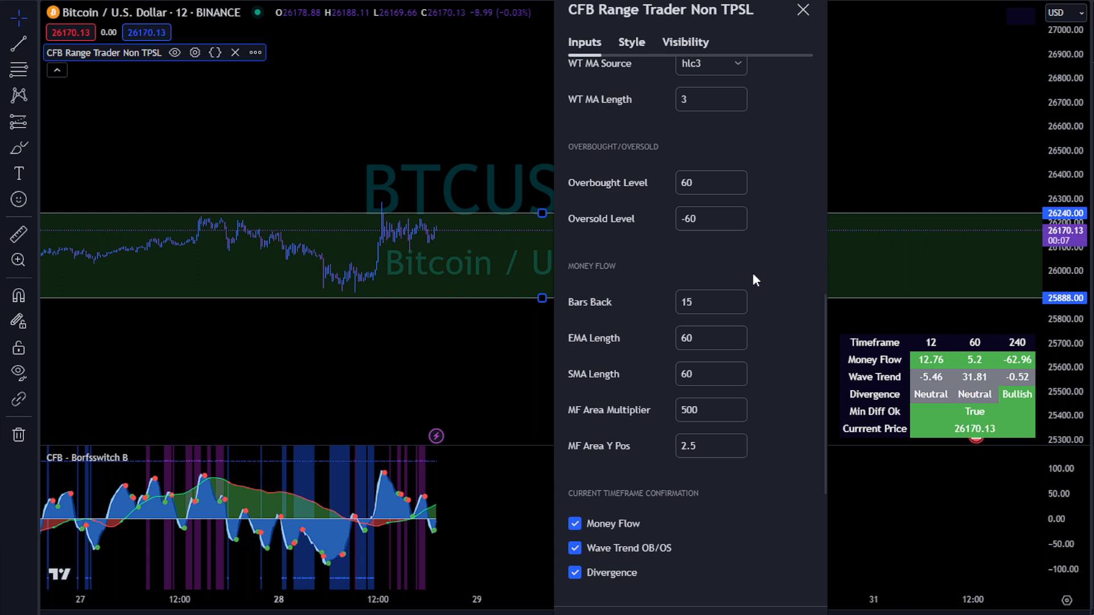
pyautogui.scroll(-3)
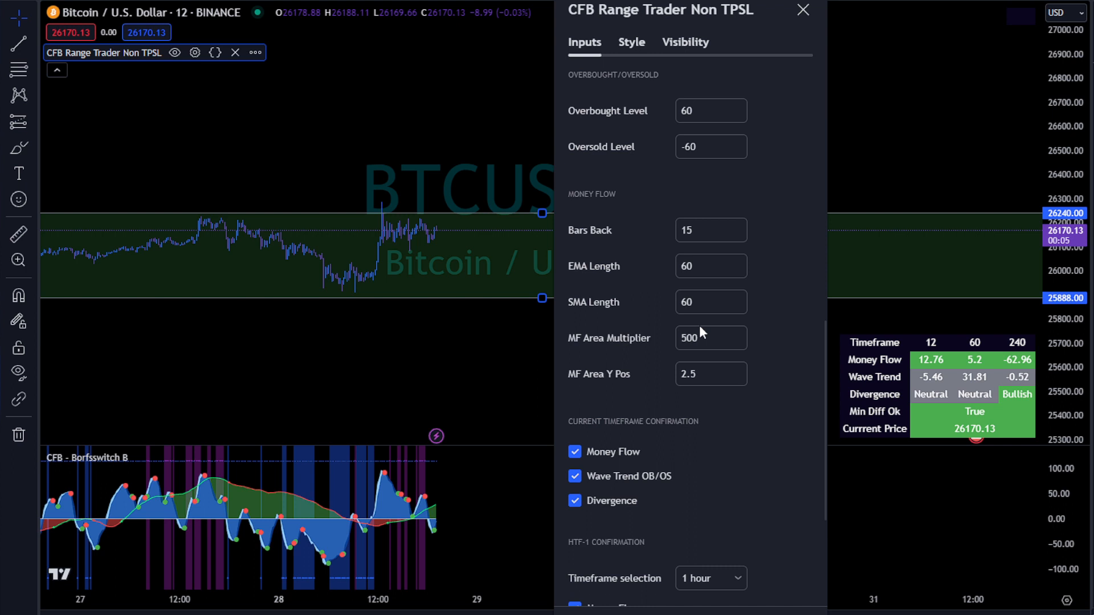
pyautogui.scroll(-3)
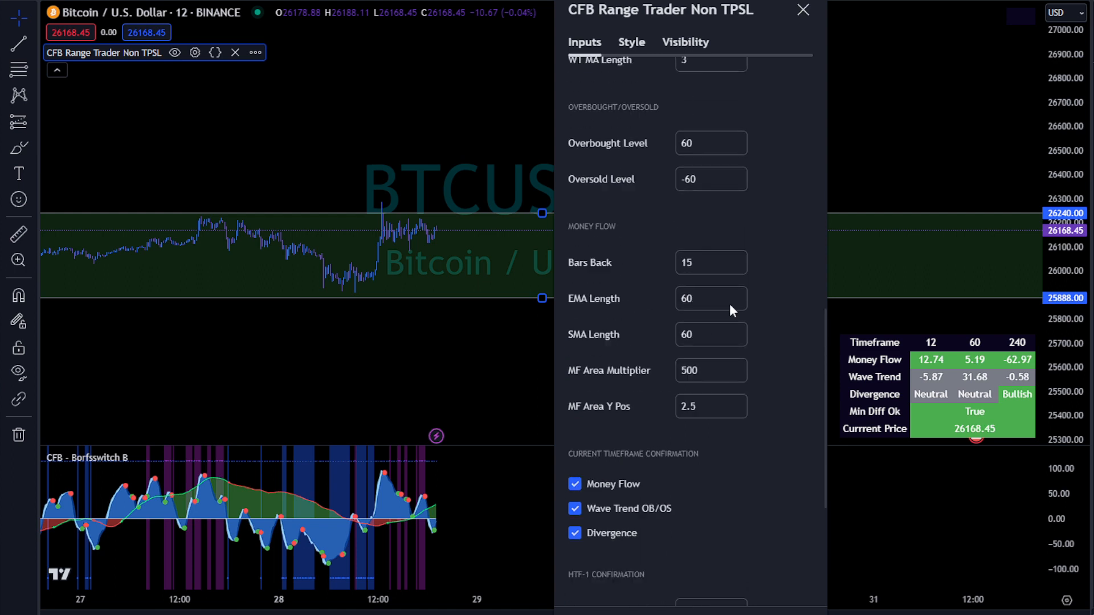
pyautogui.scroll(3)
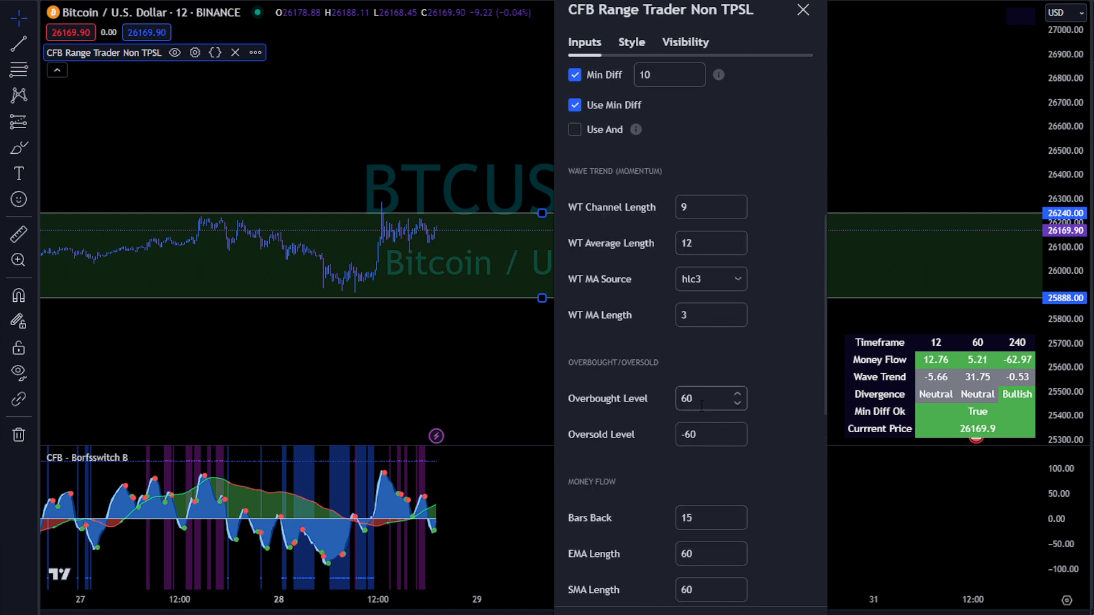
pyautogui.moveTo(696, 277)
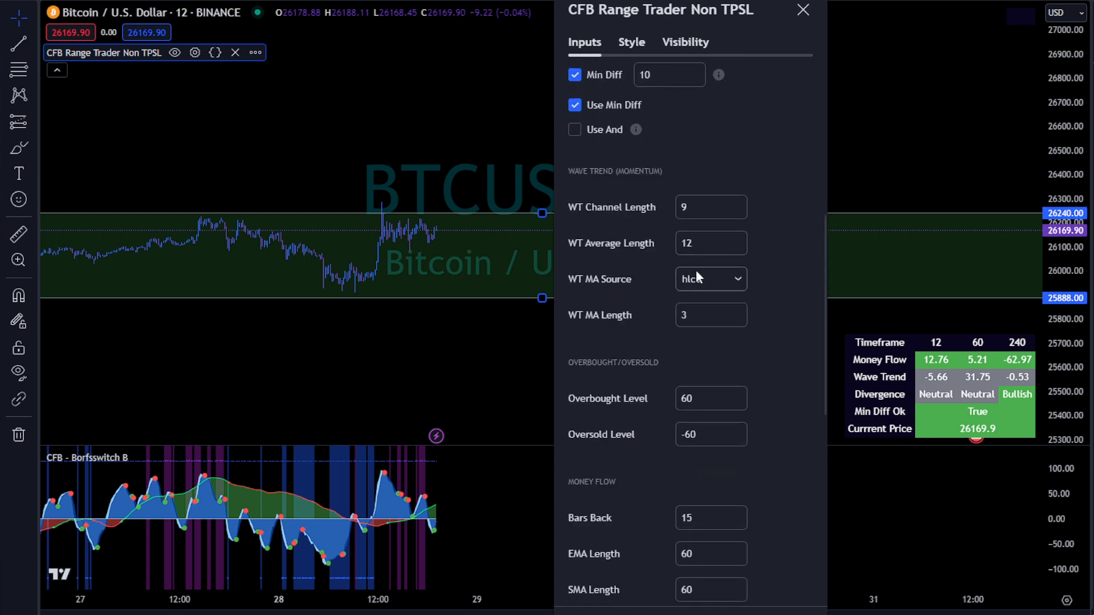
pyautogui.scroll(-3)
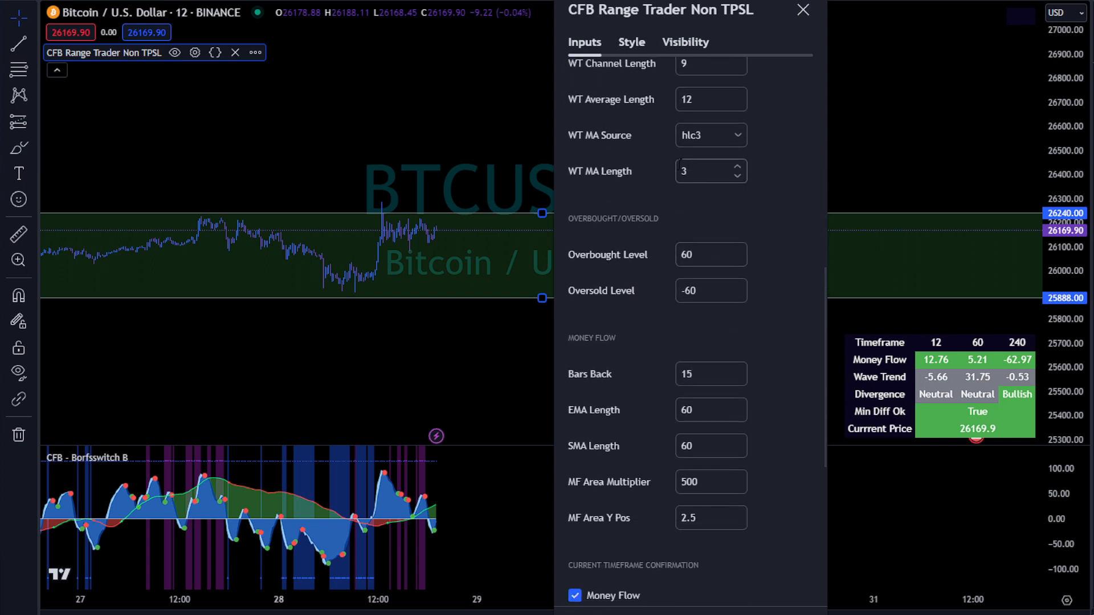
pyautogui.scroll(-3)
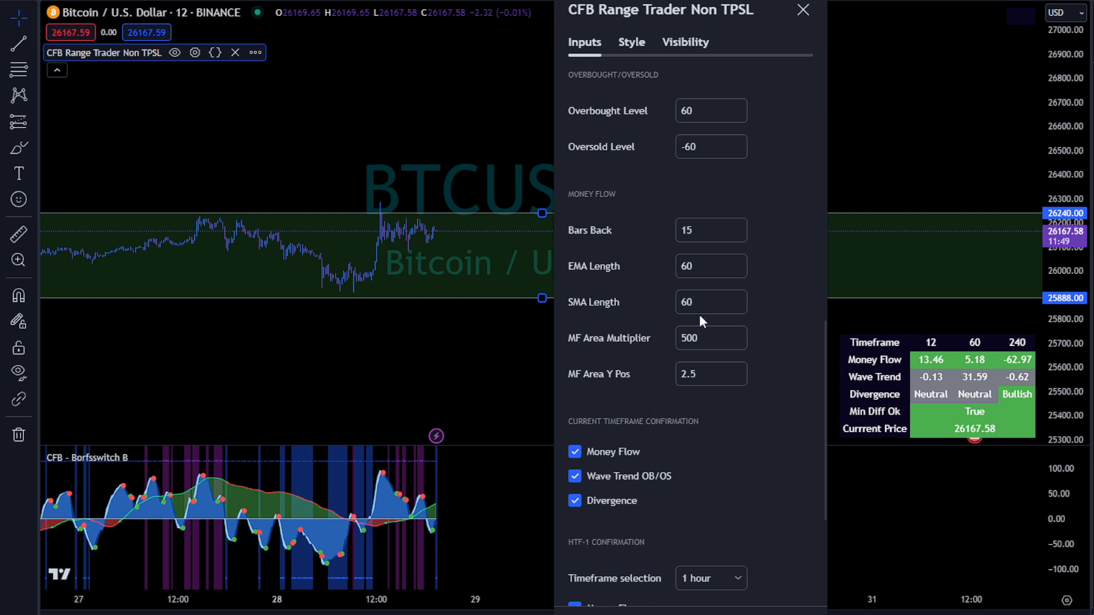
pyautogui.scroll(-3)
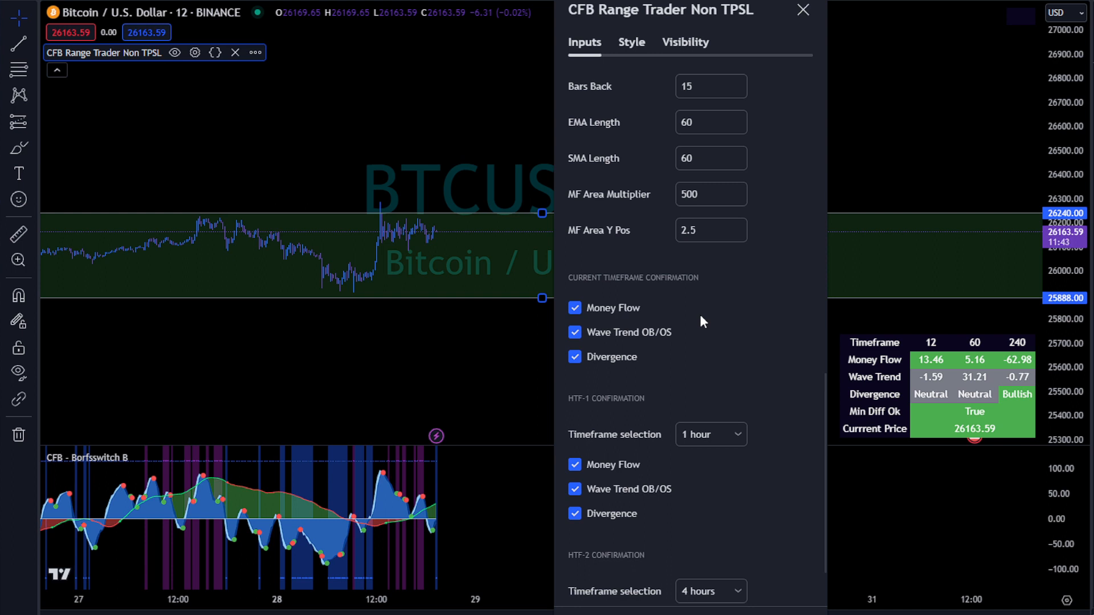
pyautogui.scroll(-3)
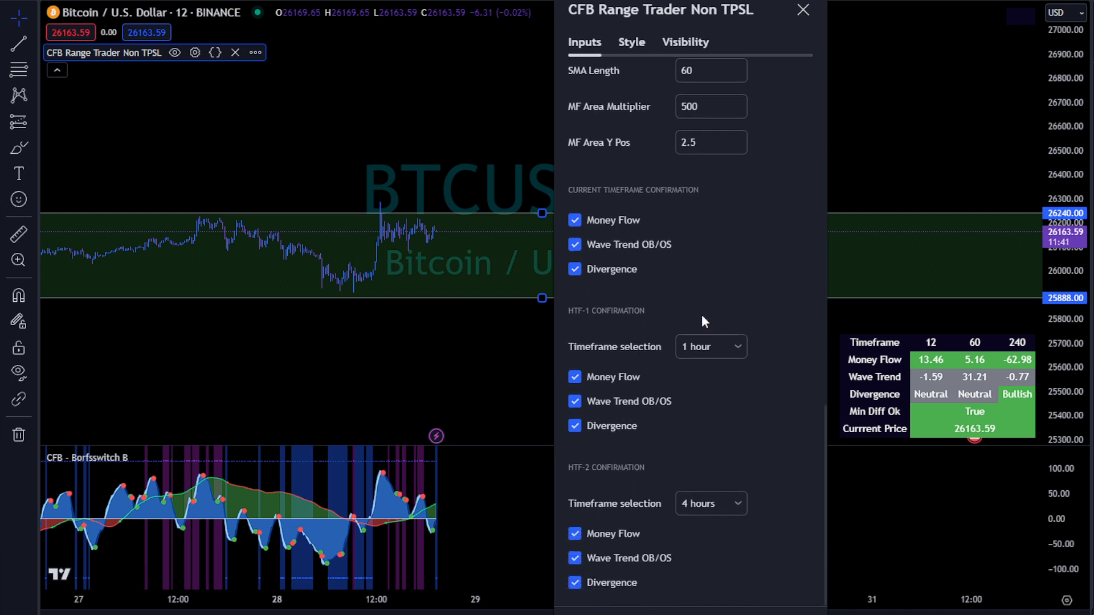
pyautogui.moveTo(674, 205)
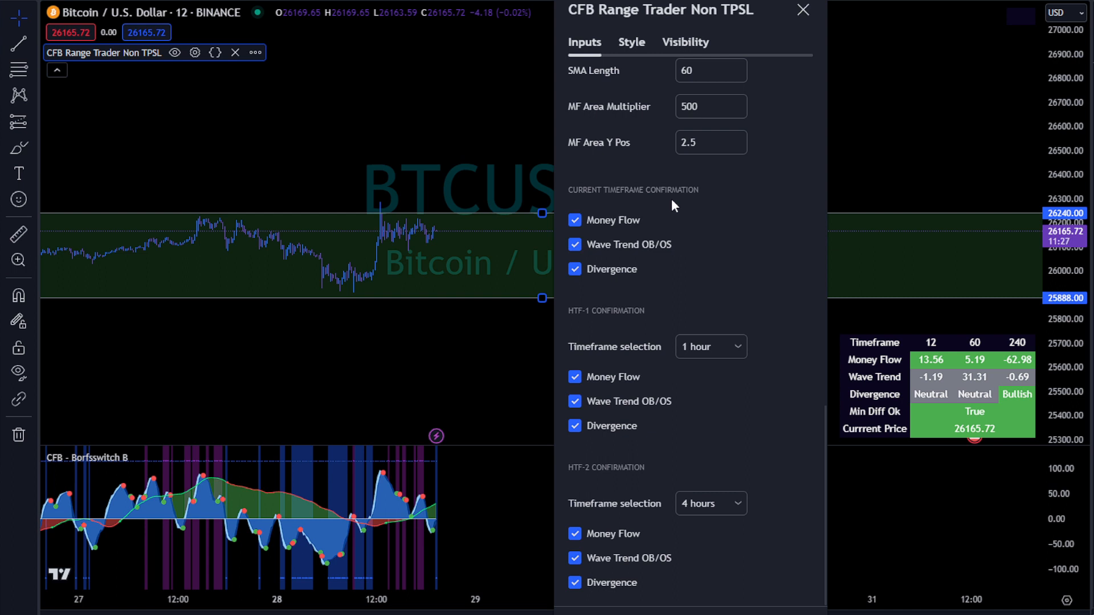
pyautogui.moveTo(416, 268)
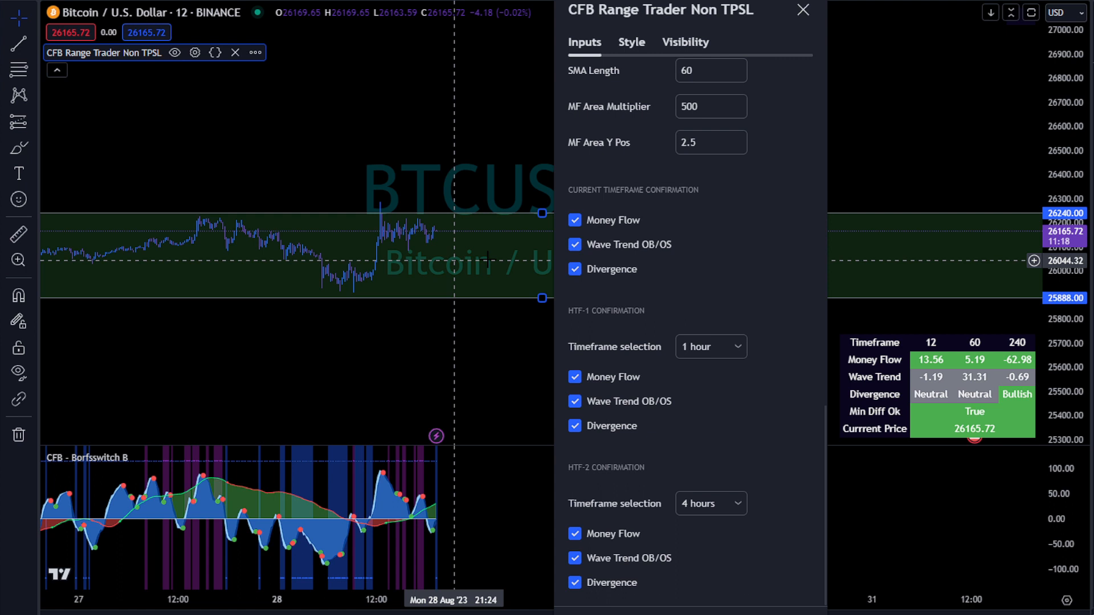
pyautogui.moveTo(709, 396)
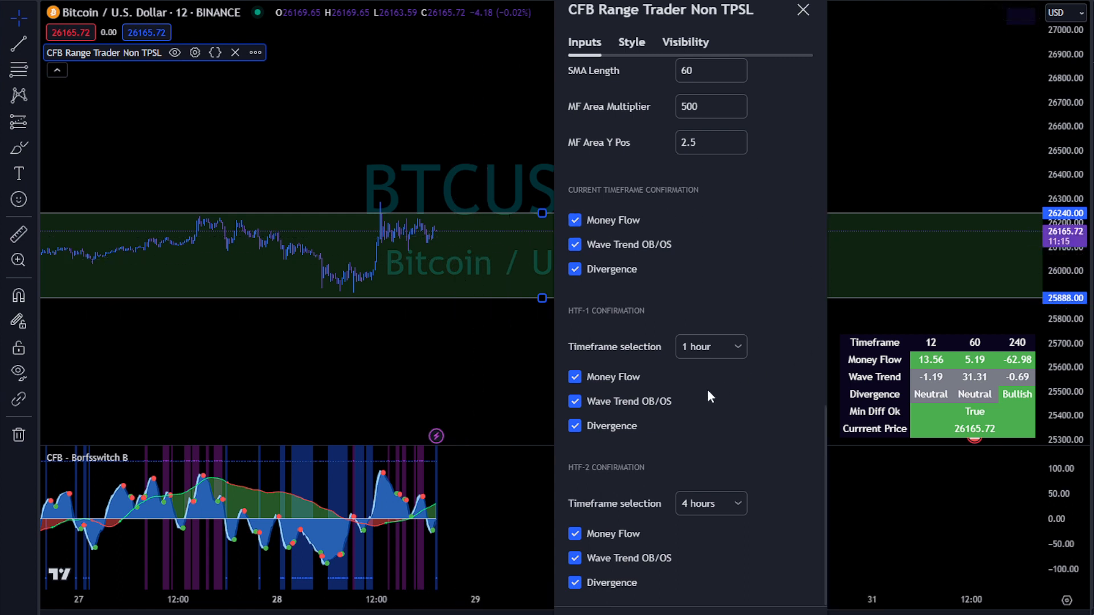
pyautogui.moveTo(581, 326)
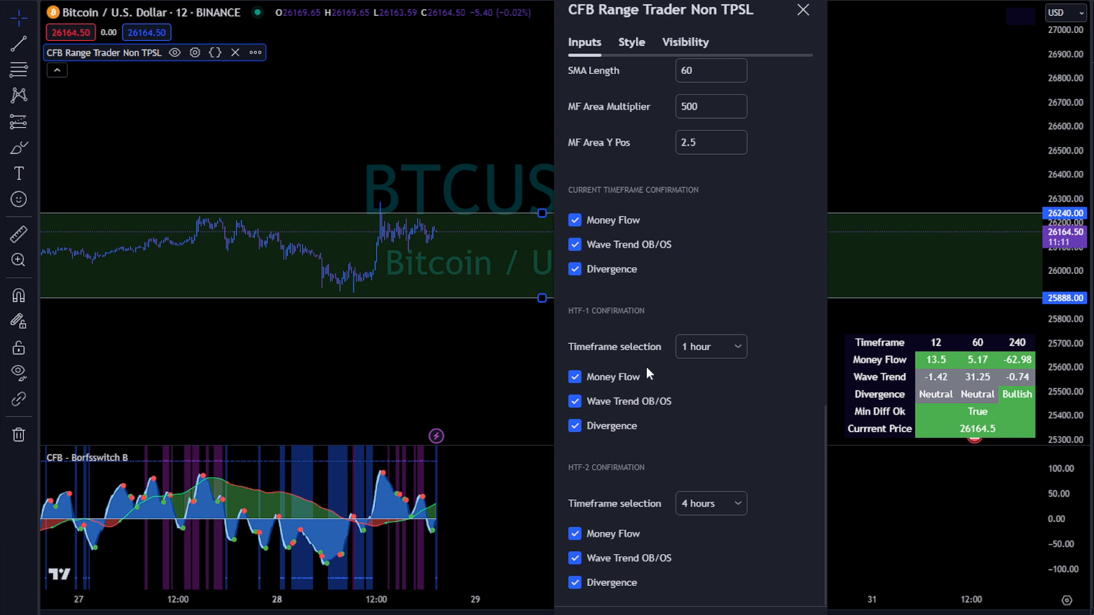
pyautogui.moveTo(648, 304)
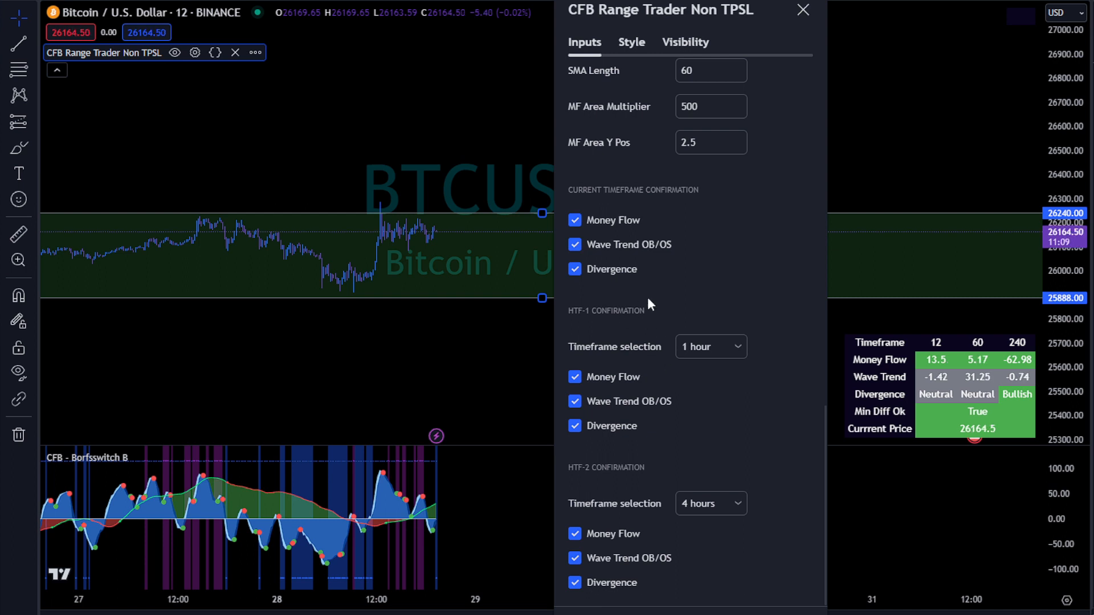
pyautogui.moveTo(705, 503)
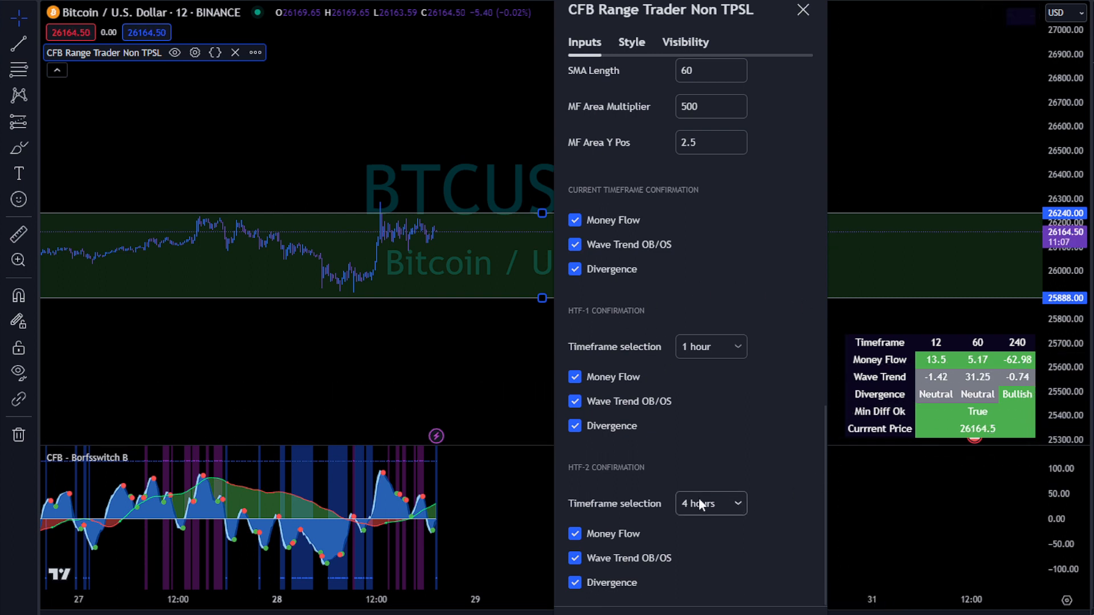
pyautogui.moveTo(649, 246)
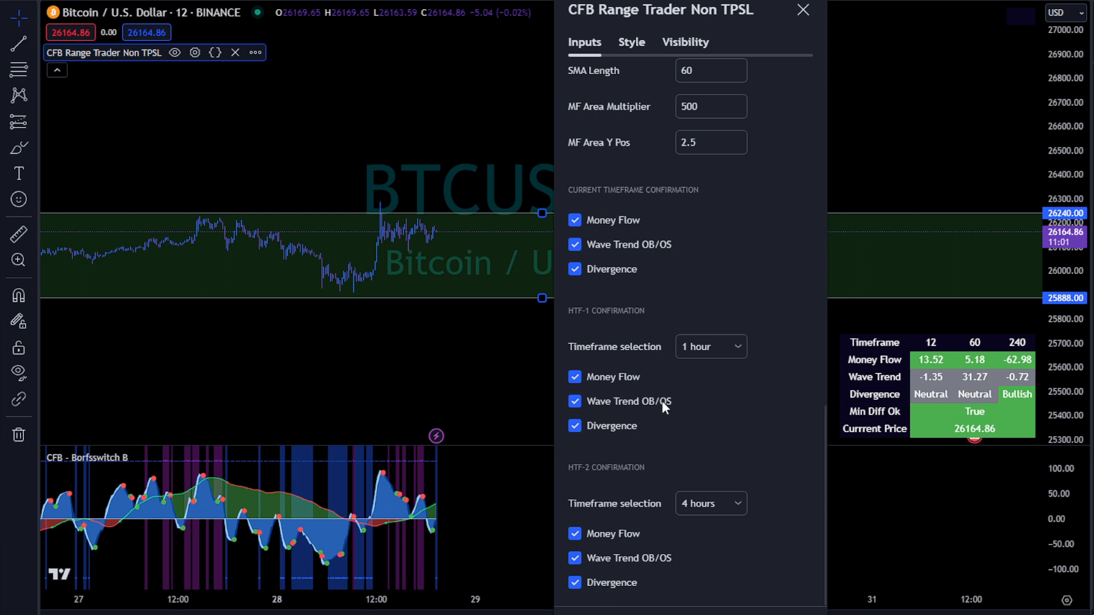
pyautogui.moveTo(702, 373)
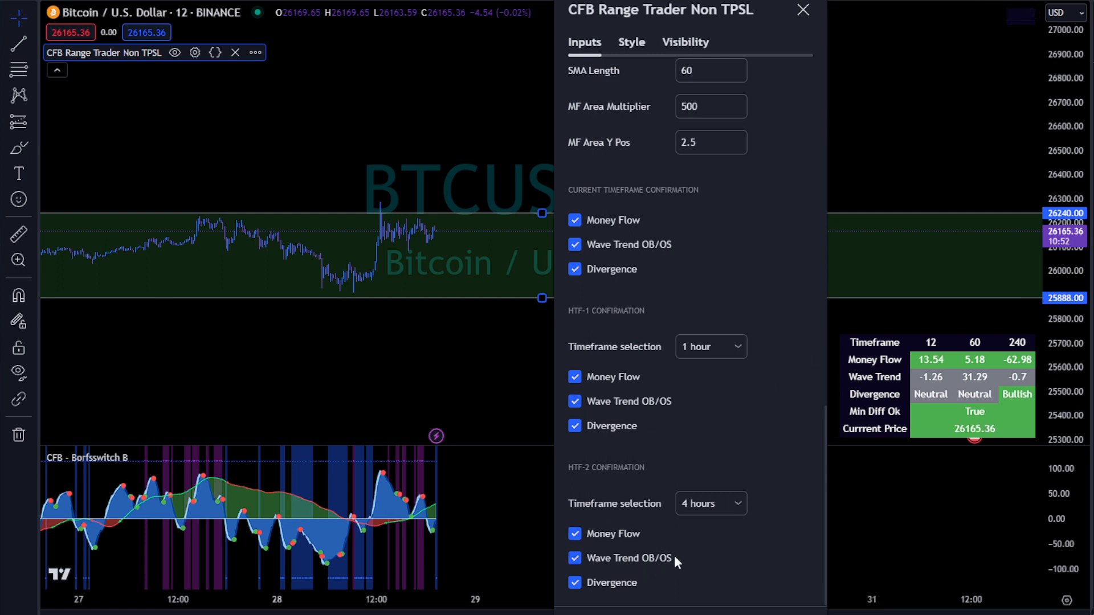
pyautogui.moveTo(706, 245)
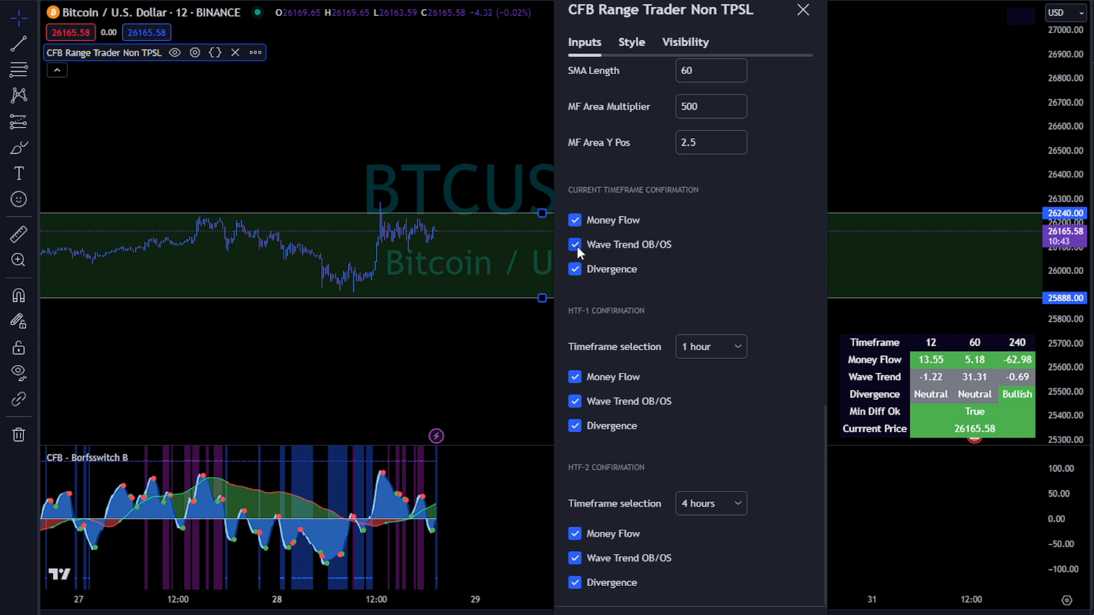
# Step: Untick current Wave Trend and 1-hour Money Flow/Wave Trend, set HTF-2 to 3 hours without Divergence
pyautogui.click(574, 245)
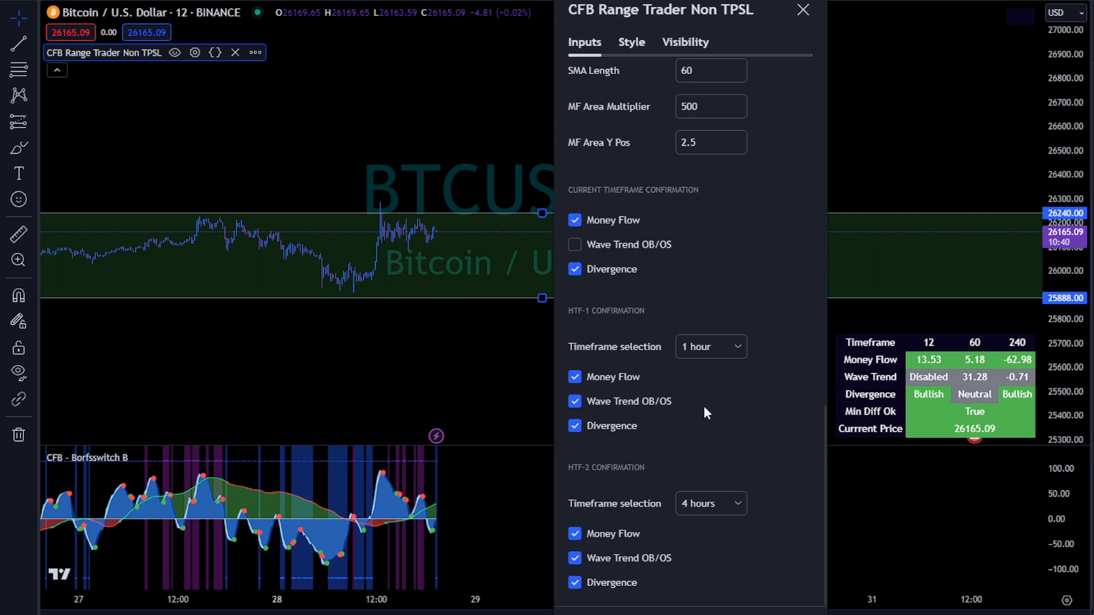
pyautogui.moveTo(600, 389)
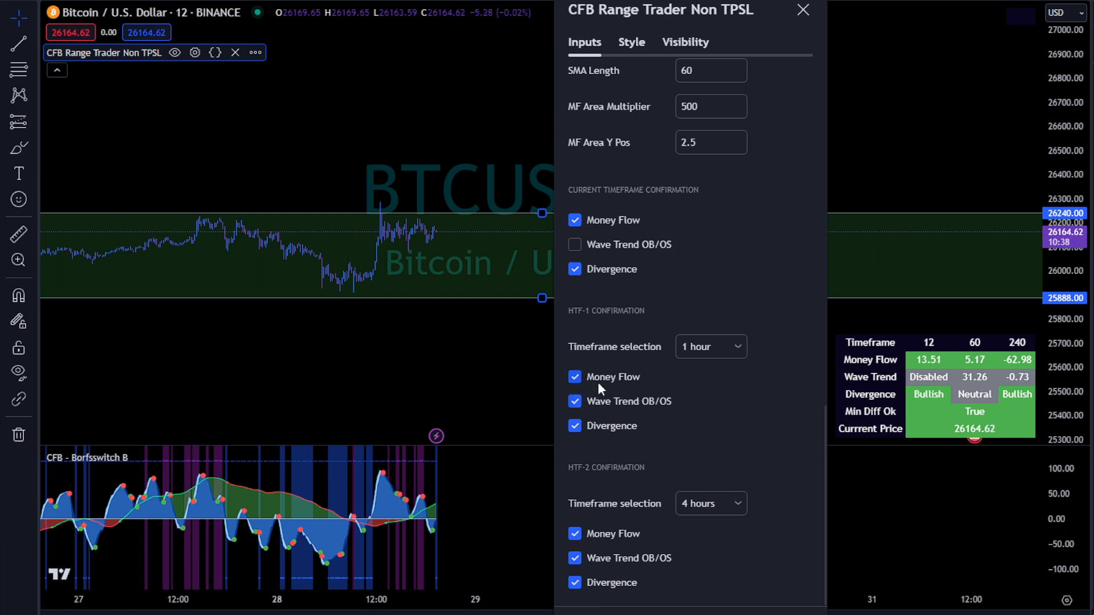
pyautogui.click(574, 376)
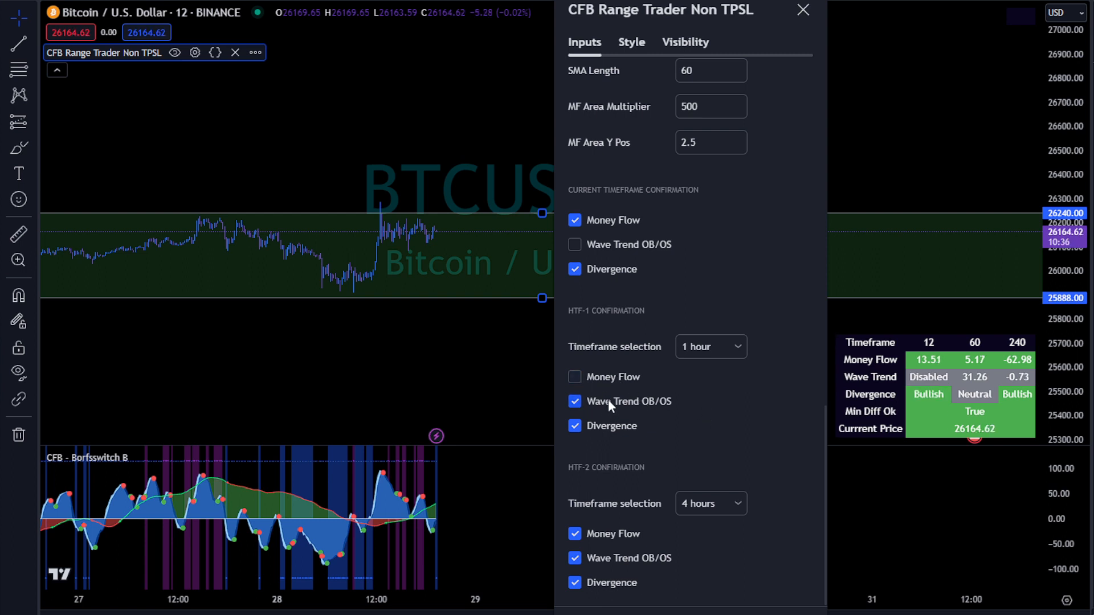
pyautogui.click(574, 401)
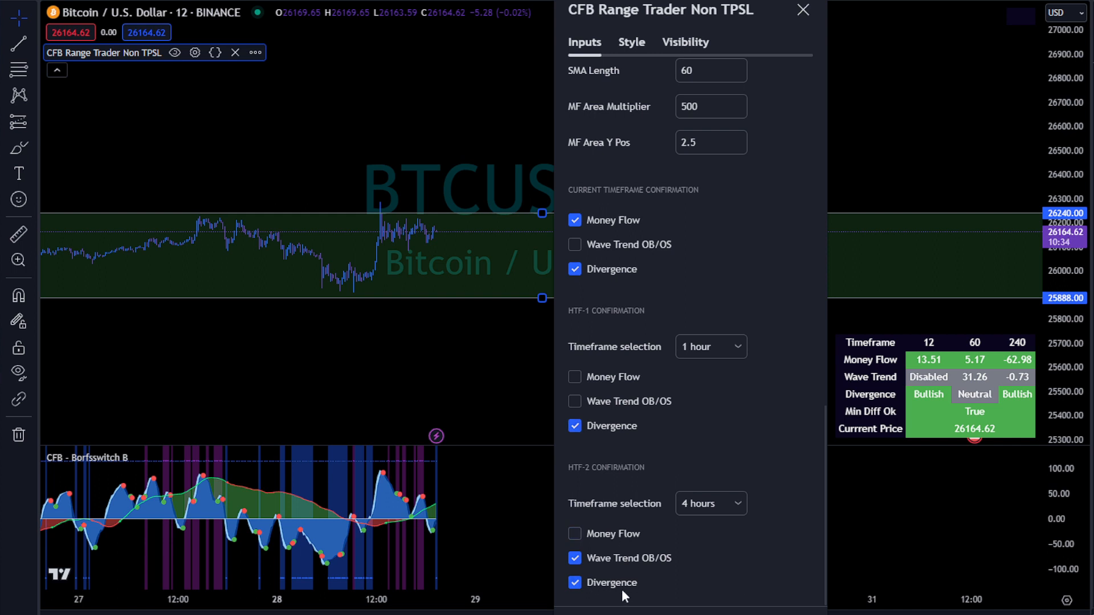
pyautogui.click(709, 503)
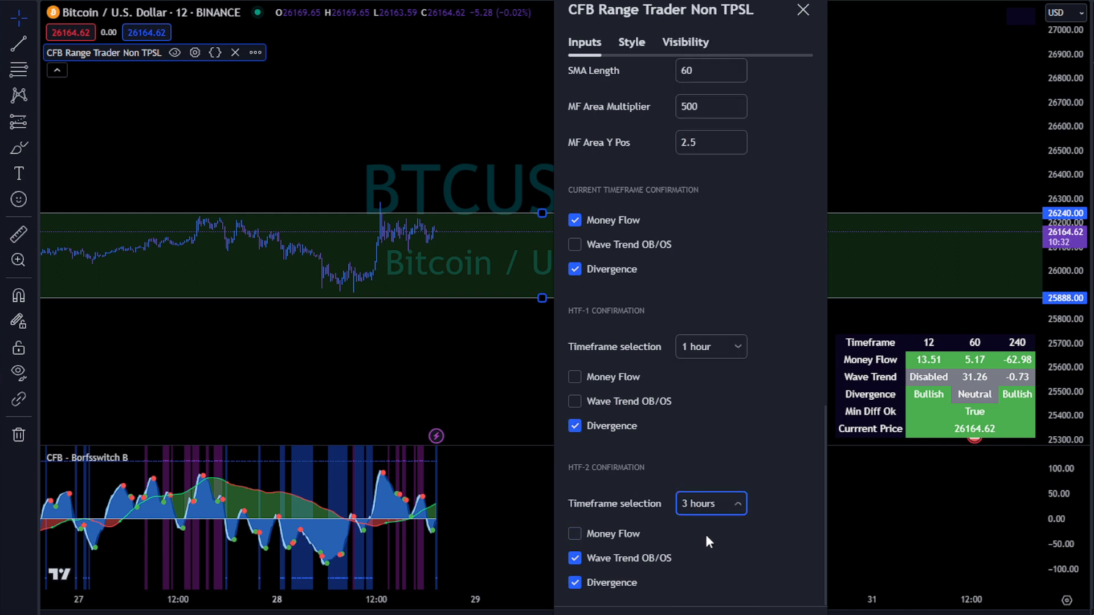
pyautogui.click(575, 582)
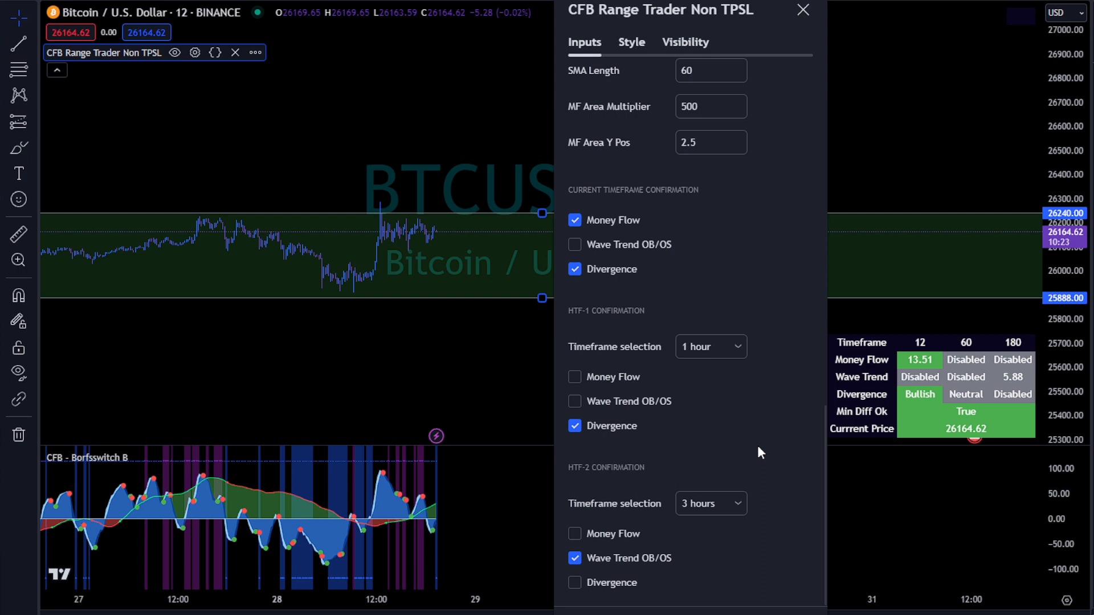
pyautogui.moveTo(781, 364)
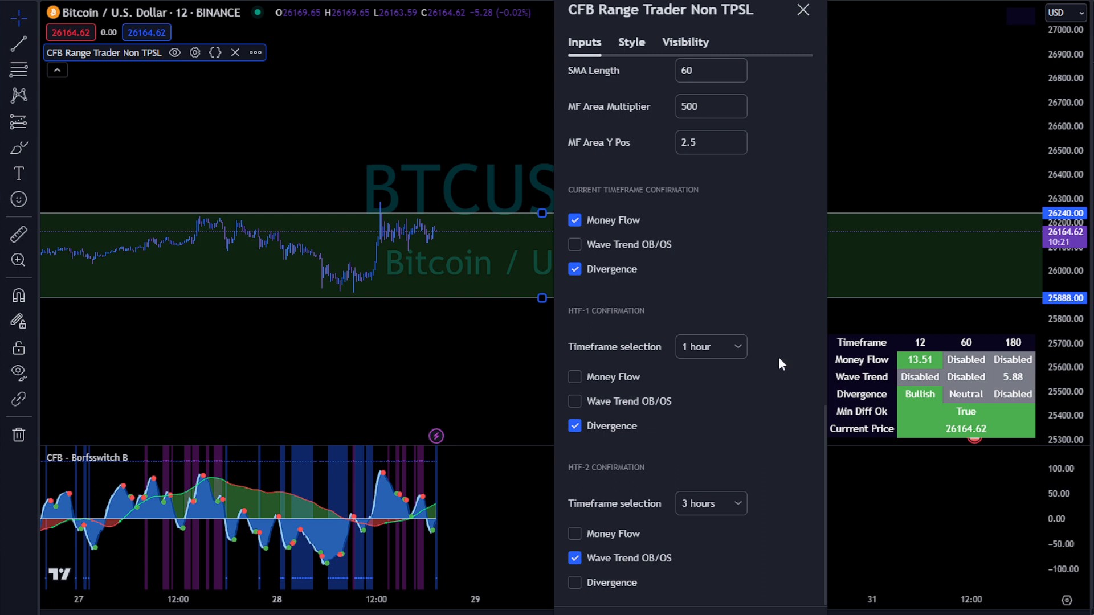
pyautogui.moveTo(792, 432)
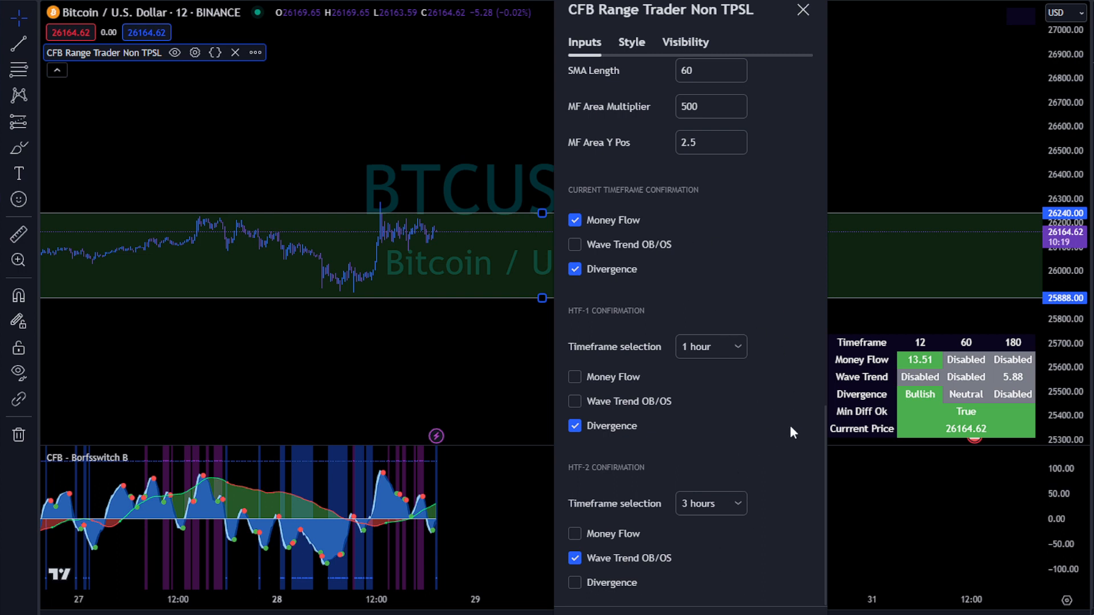
pyautogui.moveTo(779, 494)
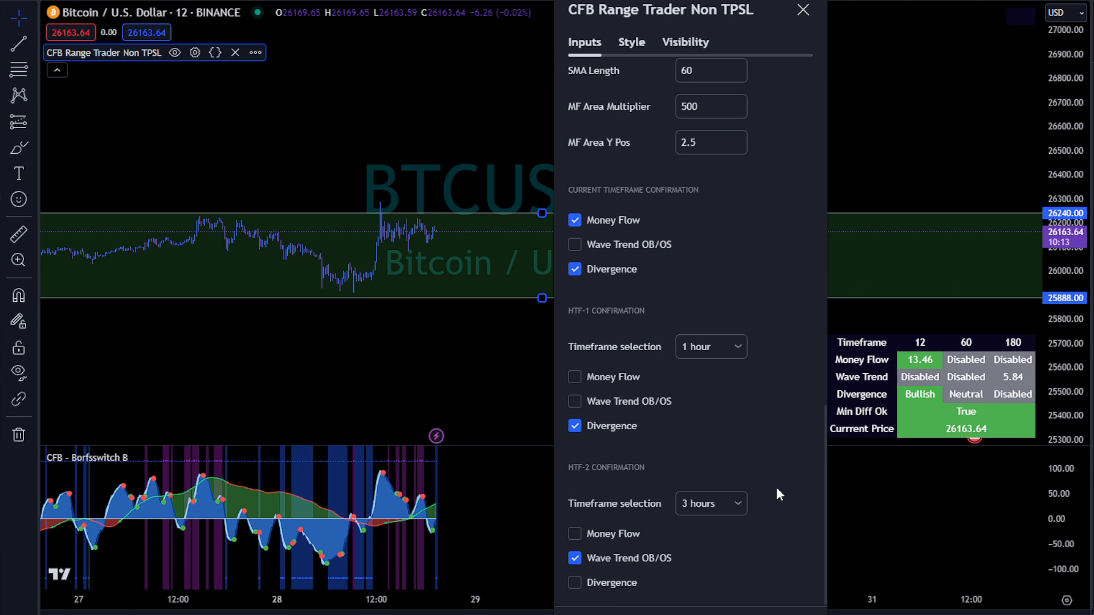
pyautogui.moveTo(826, 609)
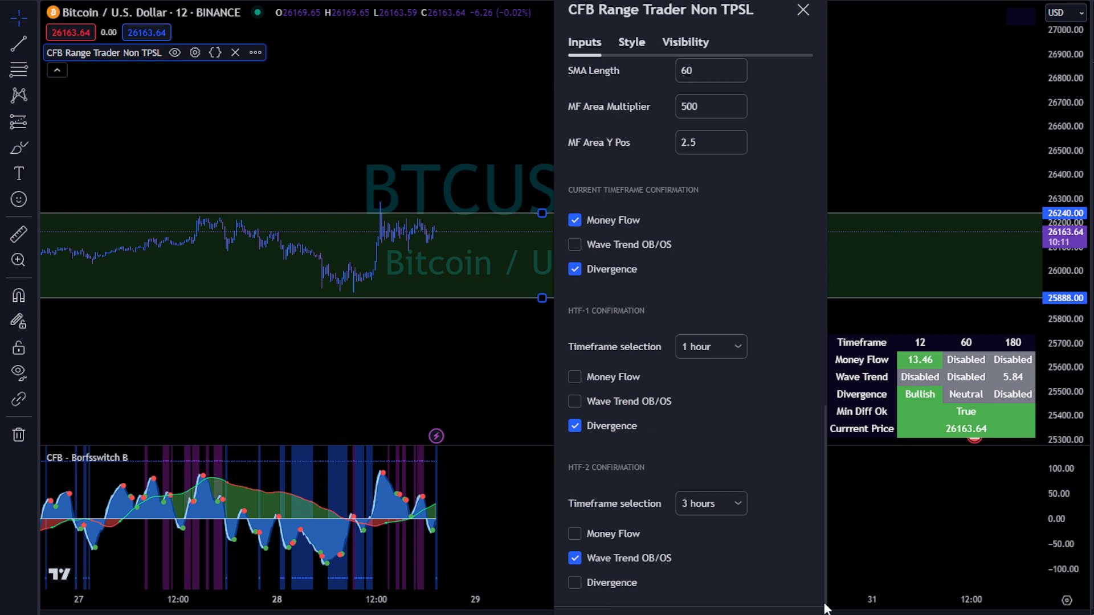
pyautogui.click(802, 10)
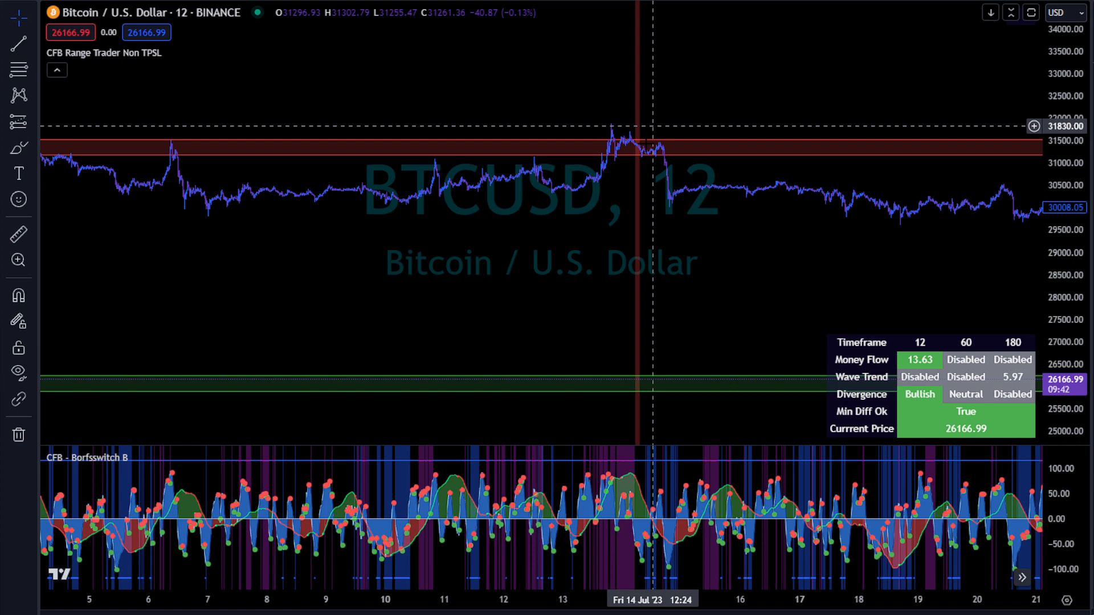
pyautogui.moveTo(634, 152)
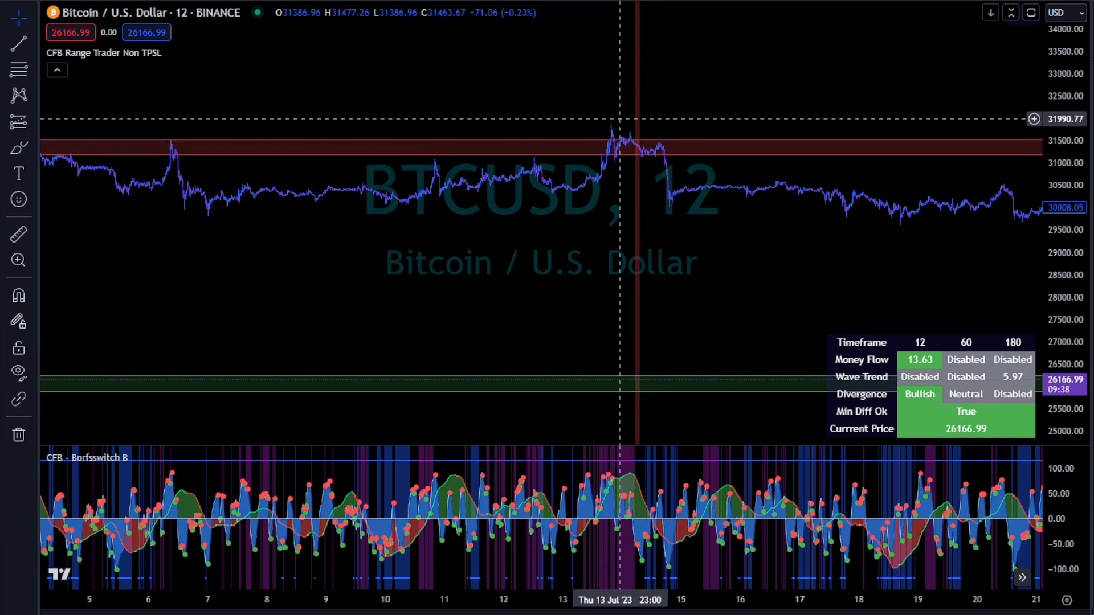
pyautogui.moveTo(633, 149)
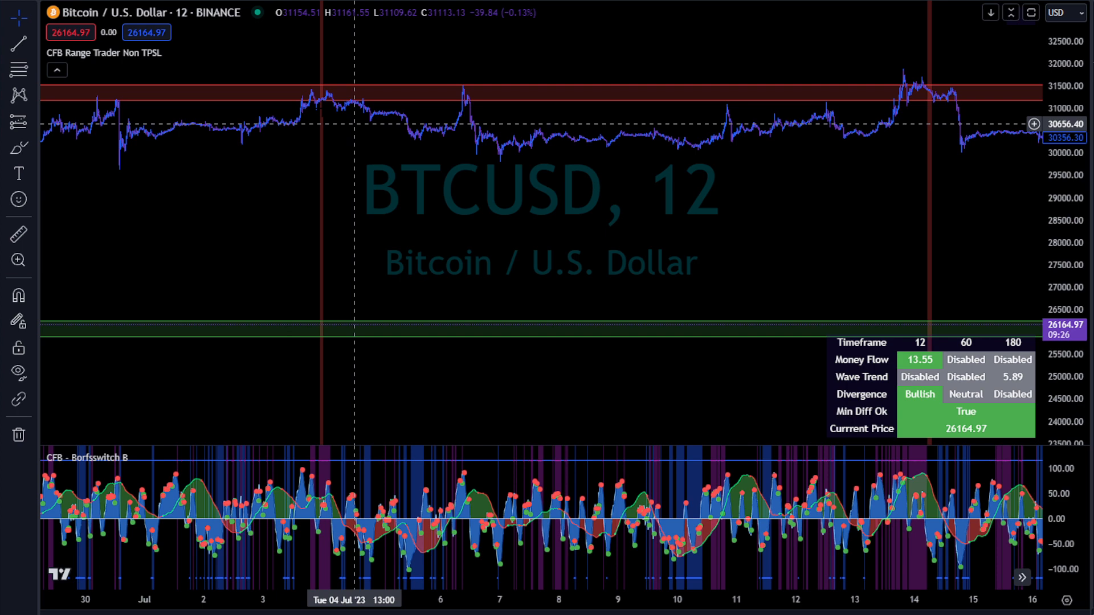
pyautogui.moveTo(319, 112)
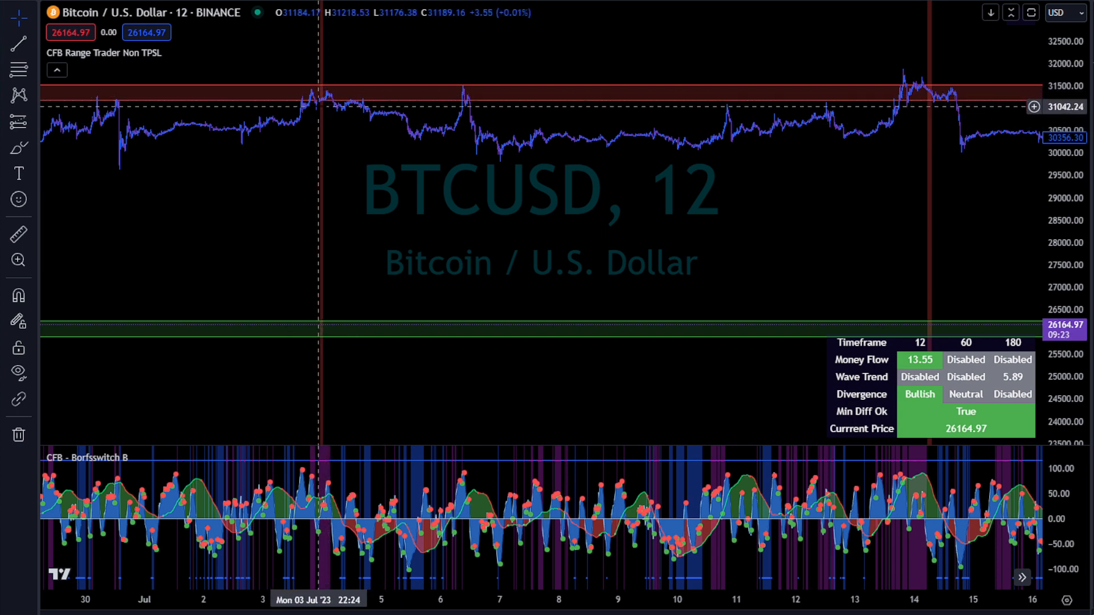
pyautogui.moveTo(439, 136)
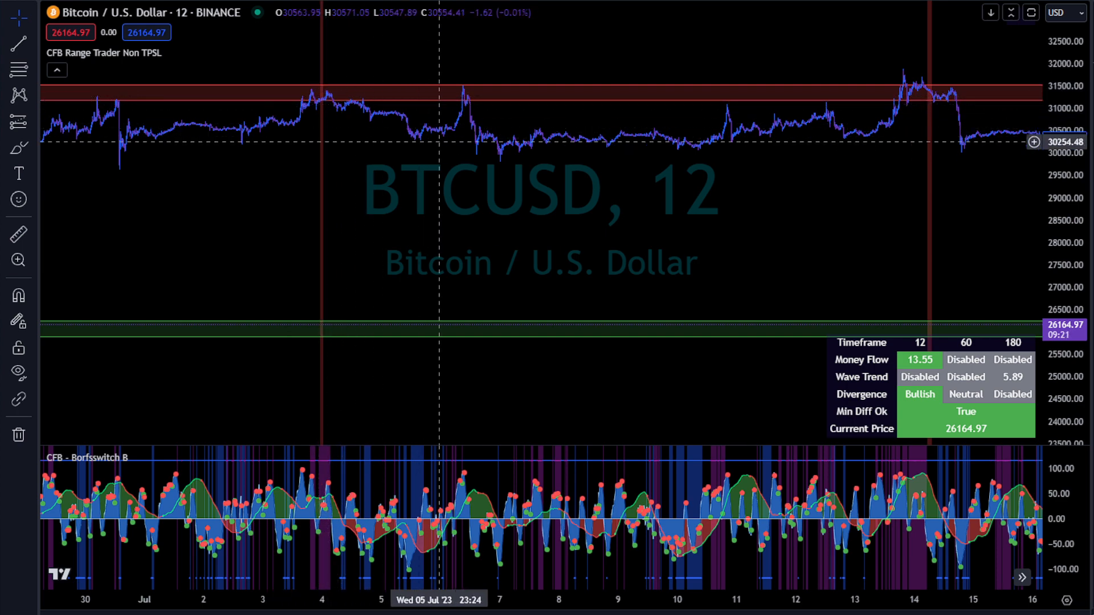
pyautogui.moveTo(486, 117)
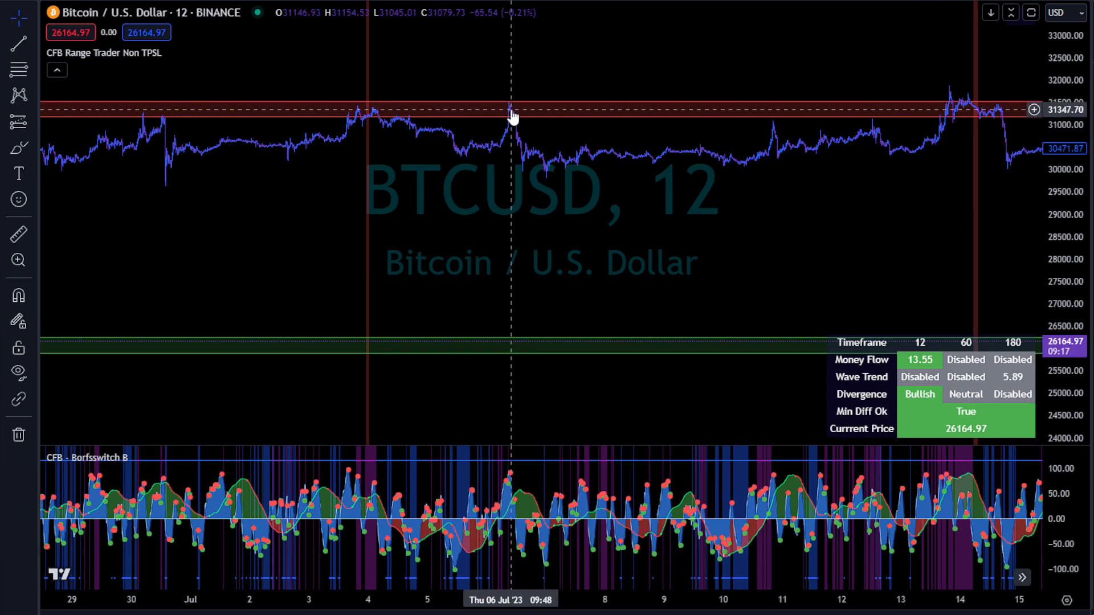
pyautogui.moveTo(513, 133)
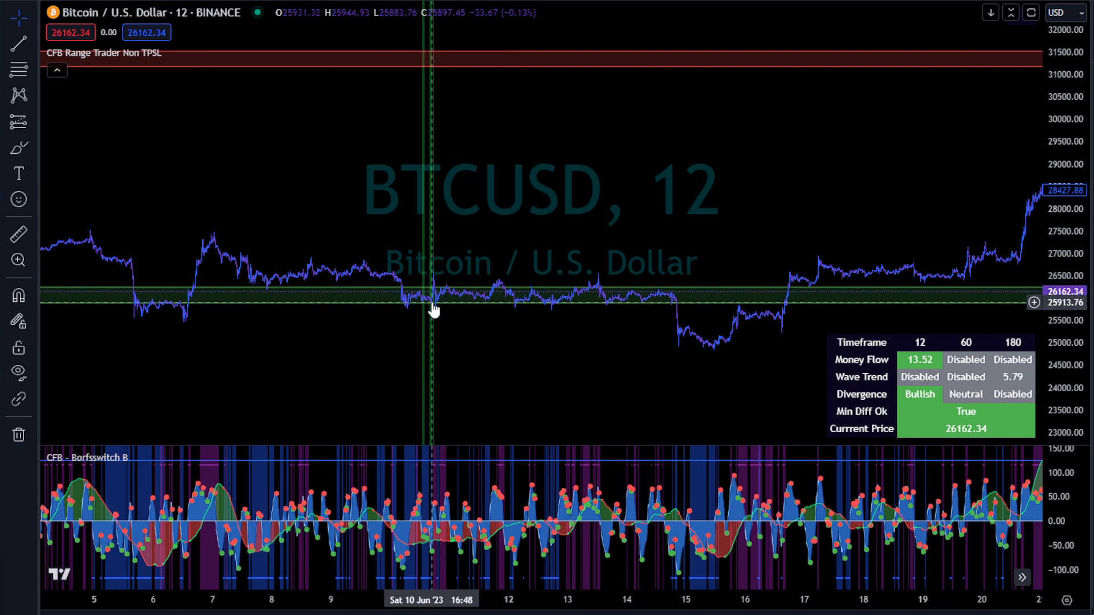
pyautogui.moveTo(454, 295)
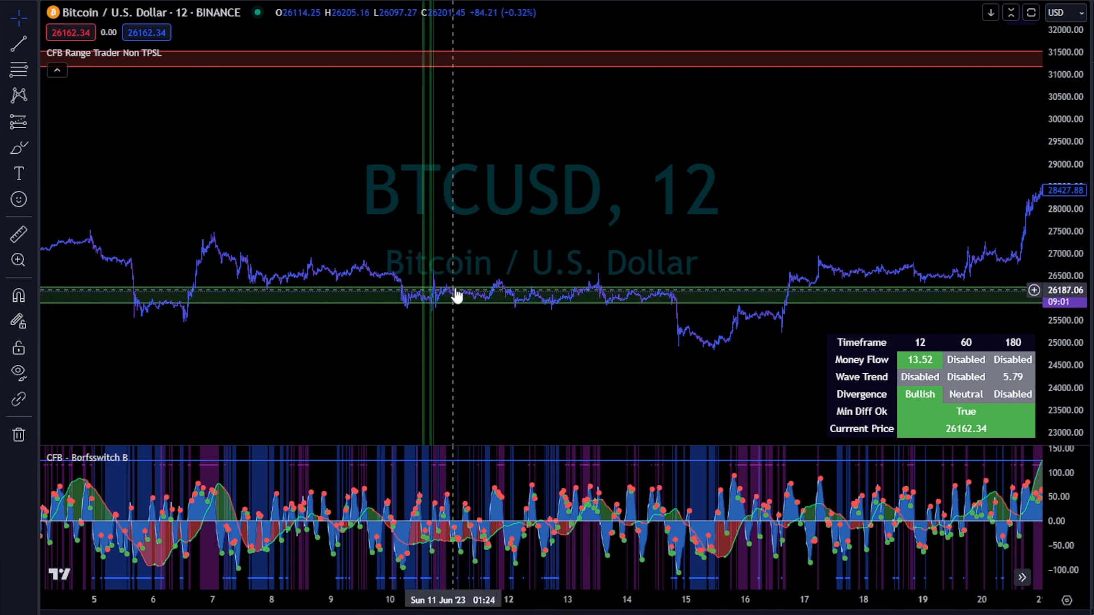
pyautogui.moveTo(600, 293)
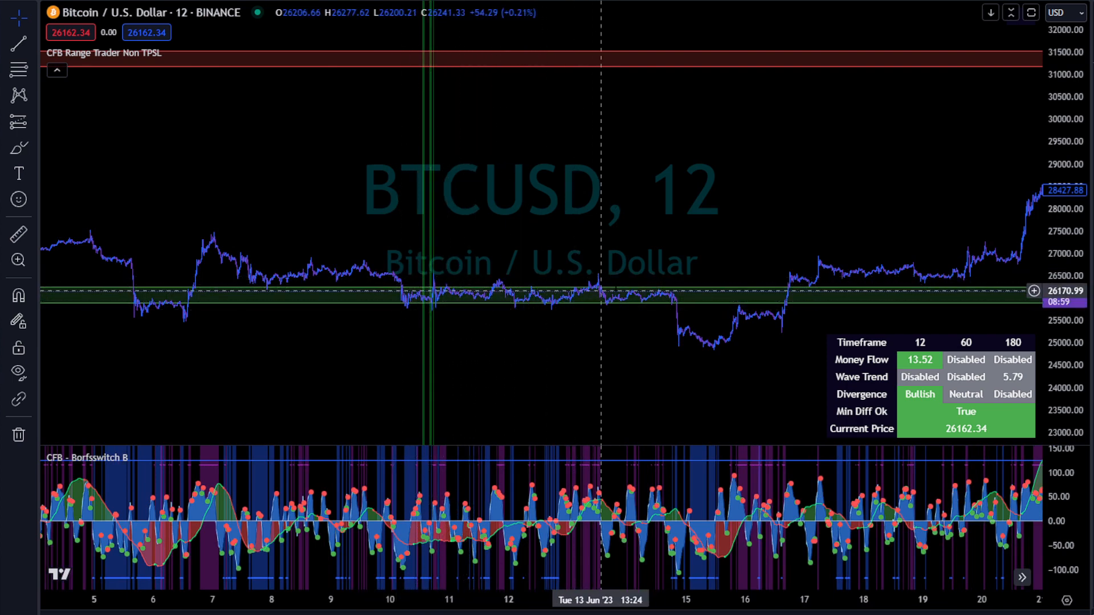
pyautogui.moveTo(598, 279)
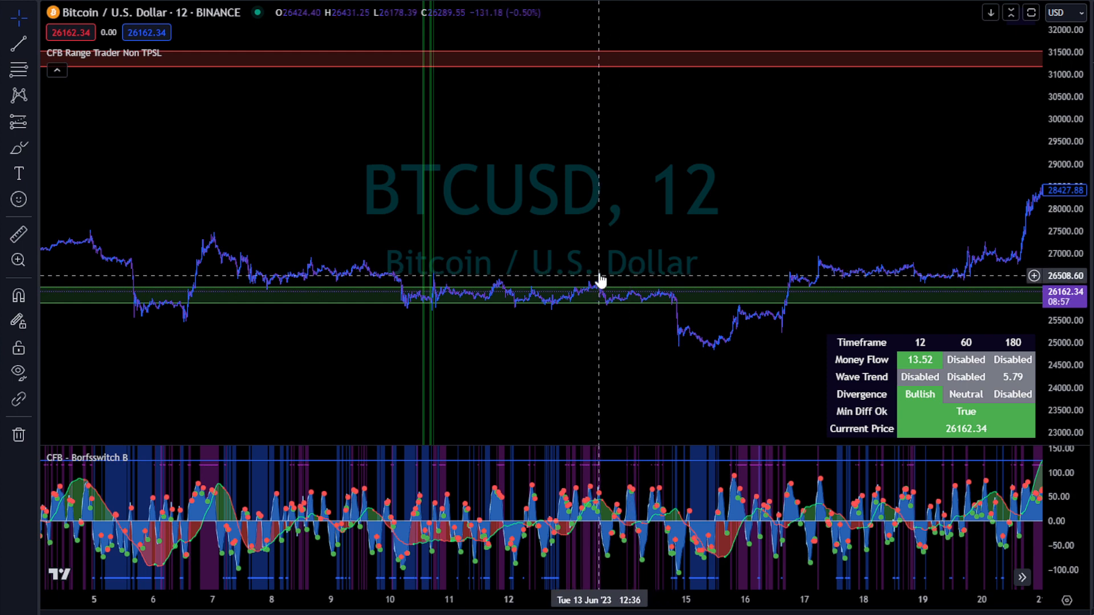
pyautogui.moveTo(680, 339)
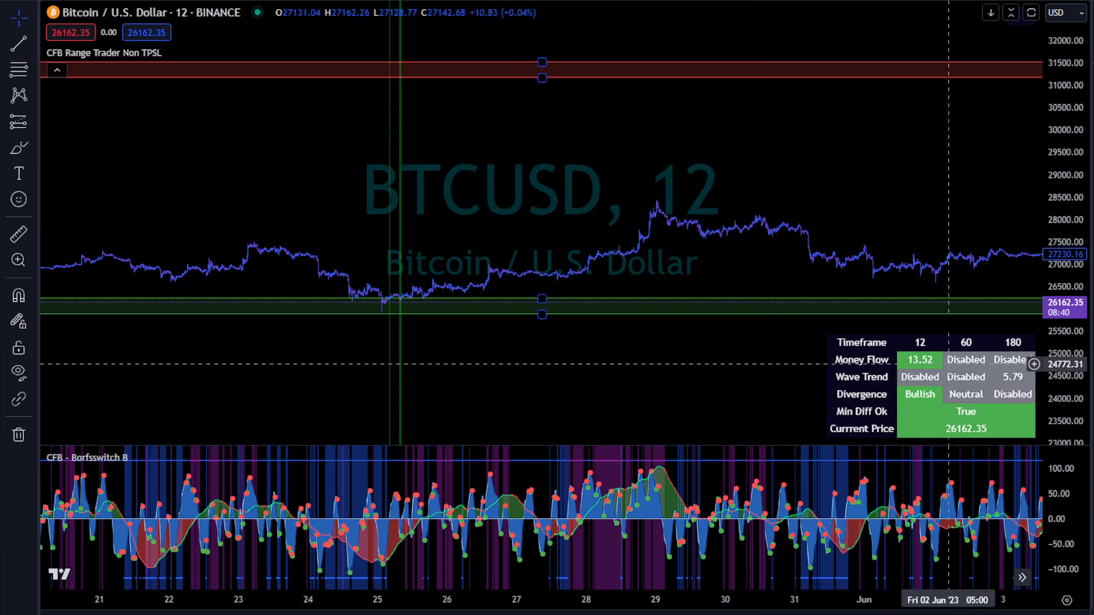
pyautogui.moveTo(921, 347)
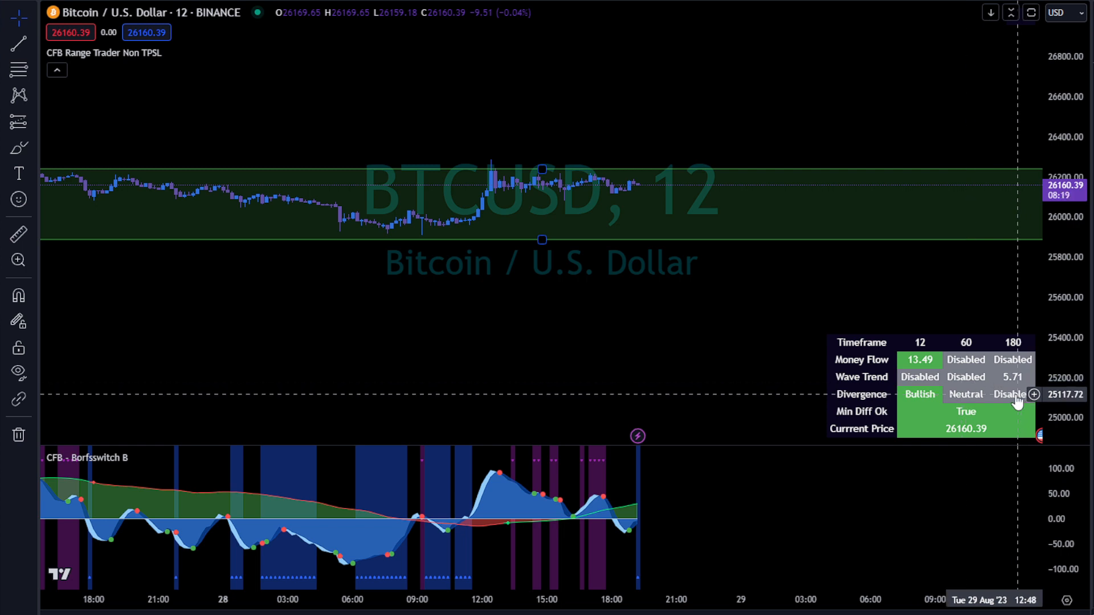
pyautogui.moveTo(876, 383)
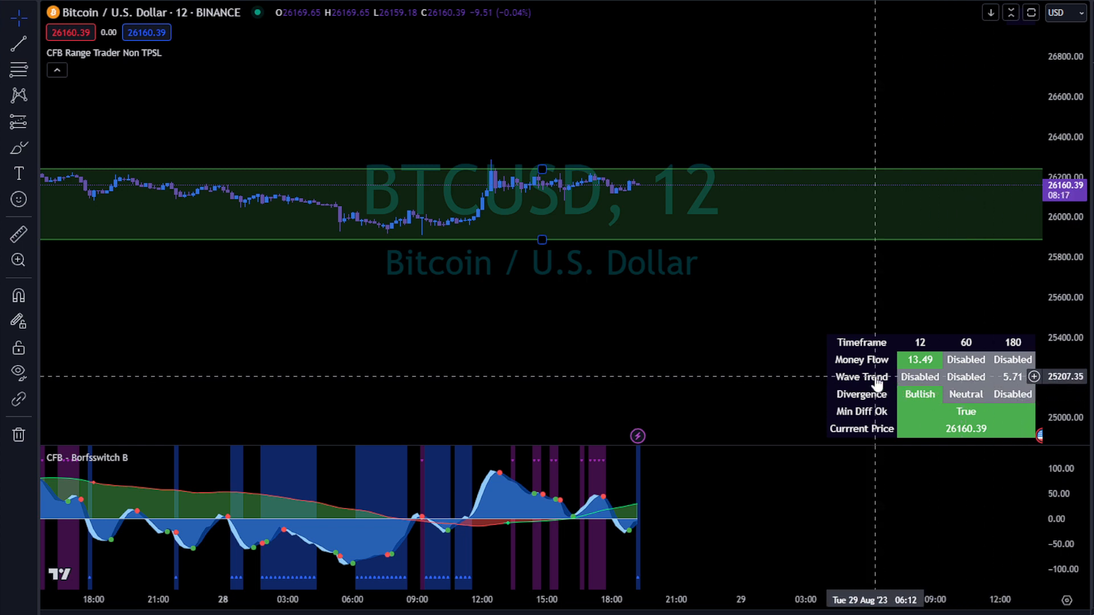
pyautogui.moveTo(1018, 383)
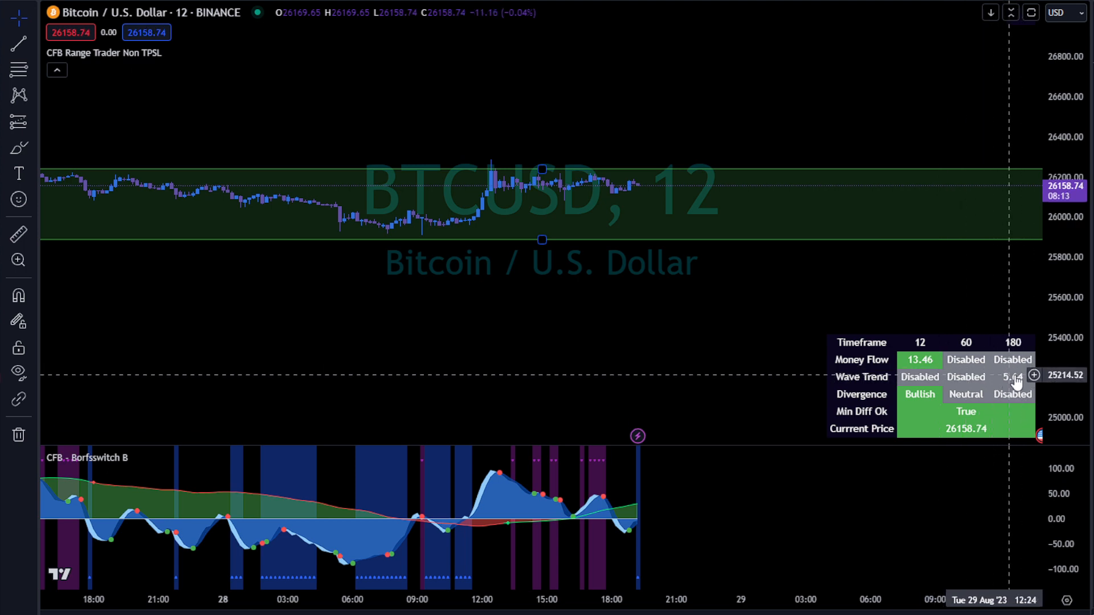
pyautogui.moveTo(872, 363)
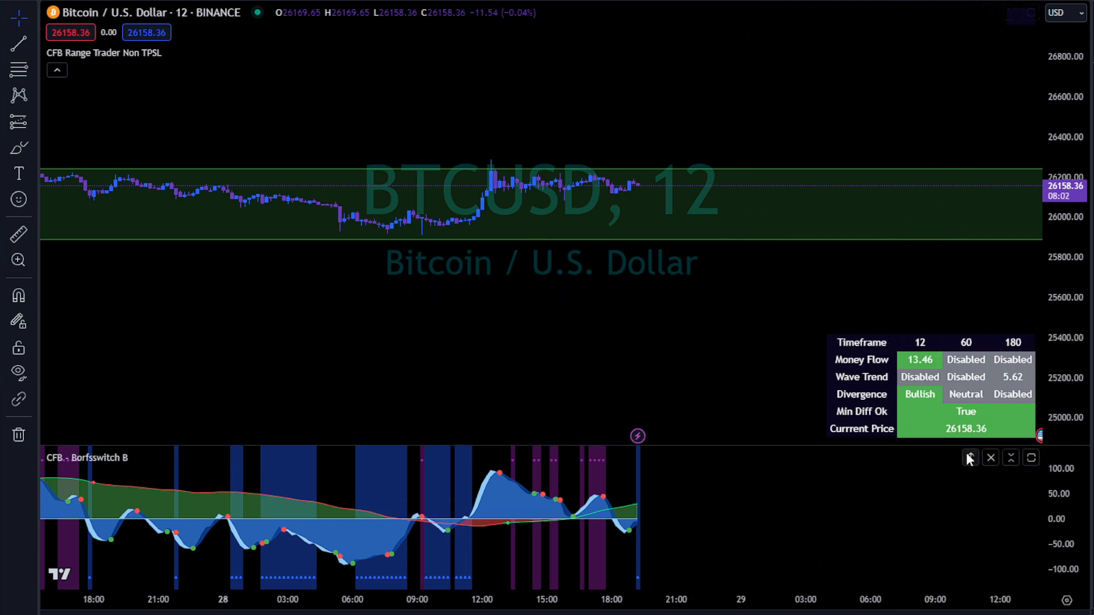
pyautogui.moveTo(749, 366)
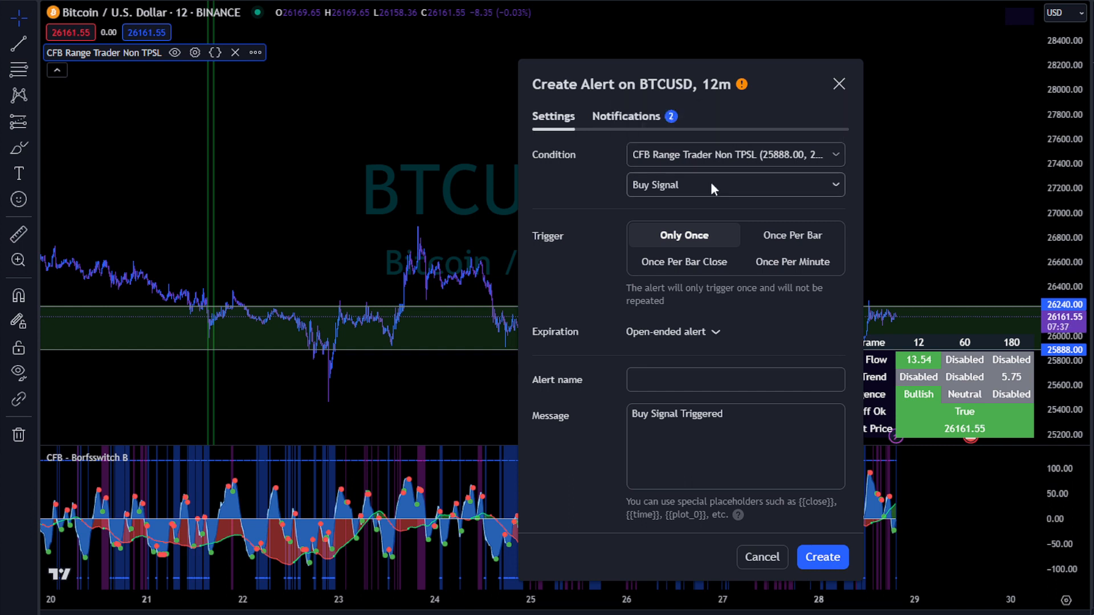
# Step: Switch the alert condition to Sell Signal and create the 'Sell Signal Triggered' alert
pyautogui.click(734, 185)
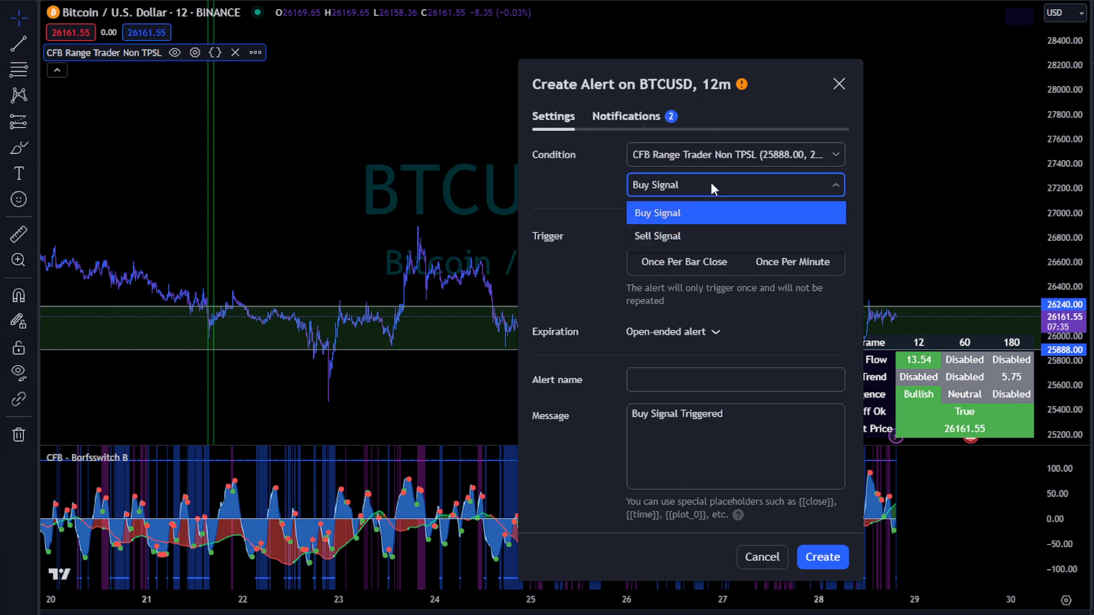
pyautogui.moveTo(721, 240)
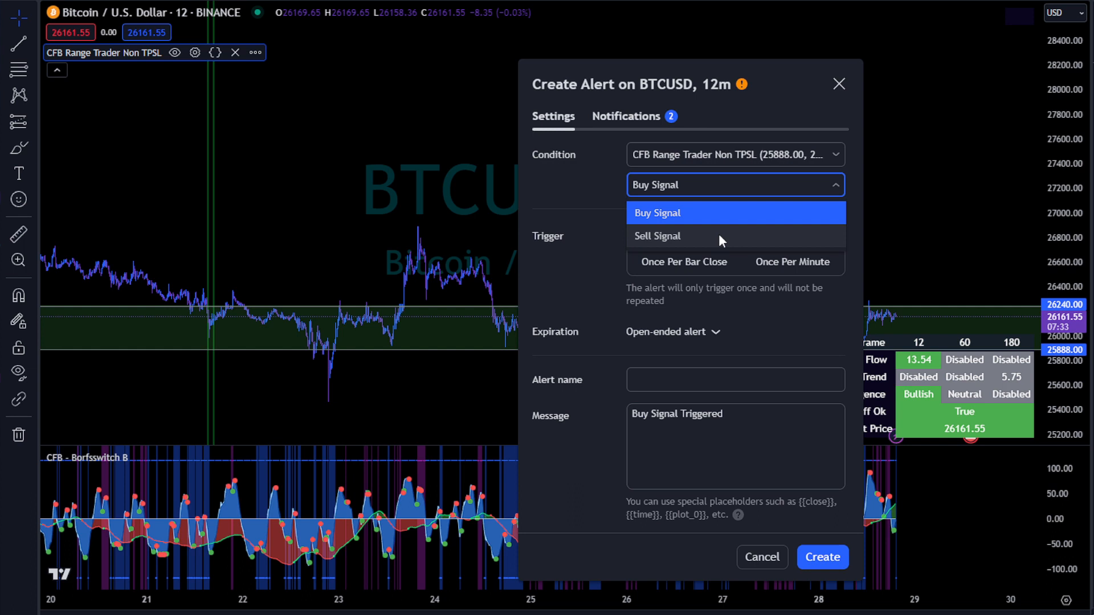
pyautogui.click(656, 236)
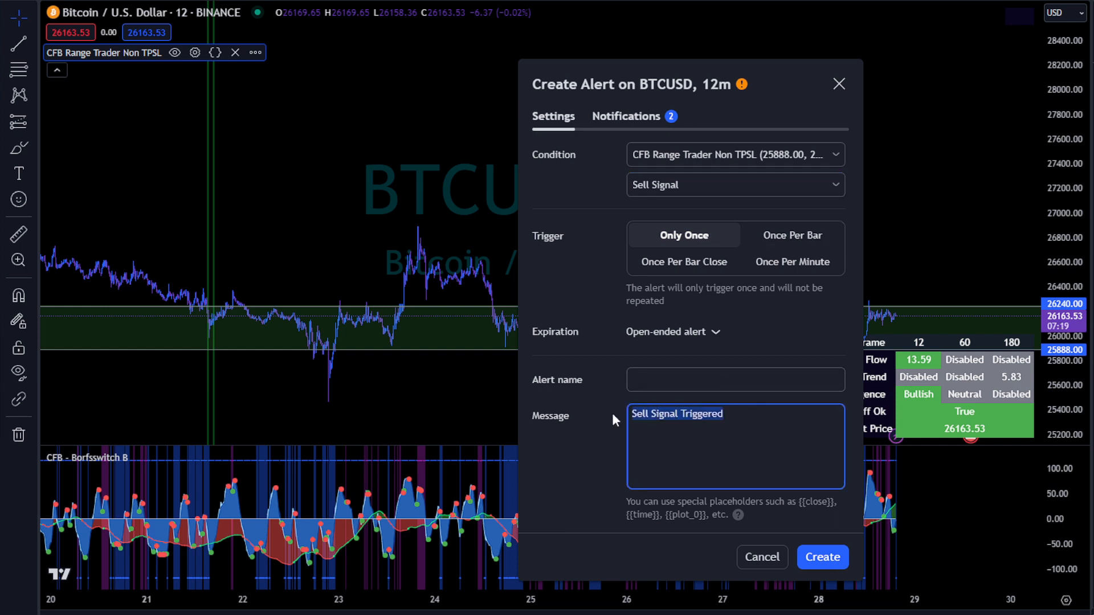
pyautogui.click(734, 379)
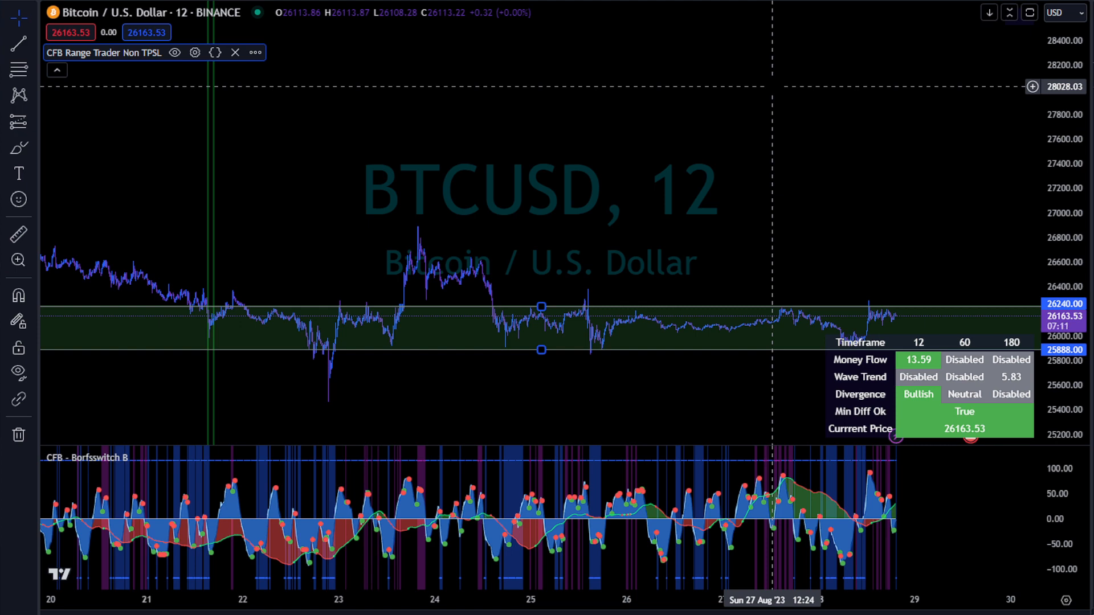
pyautogui.hscroll(-3)
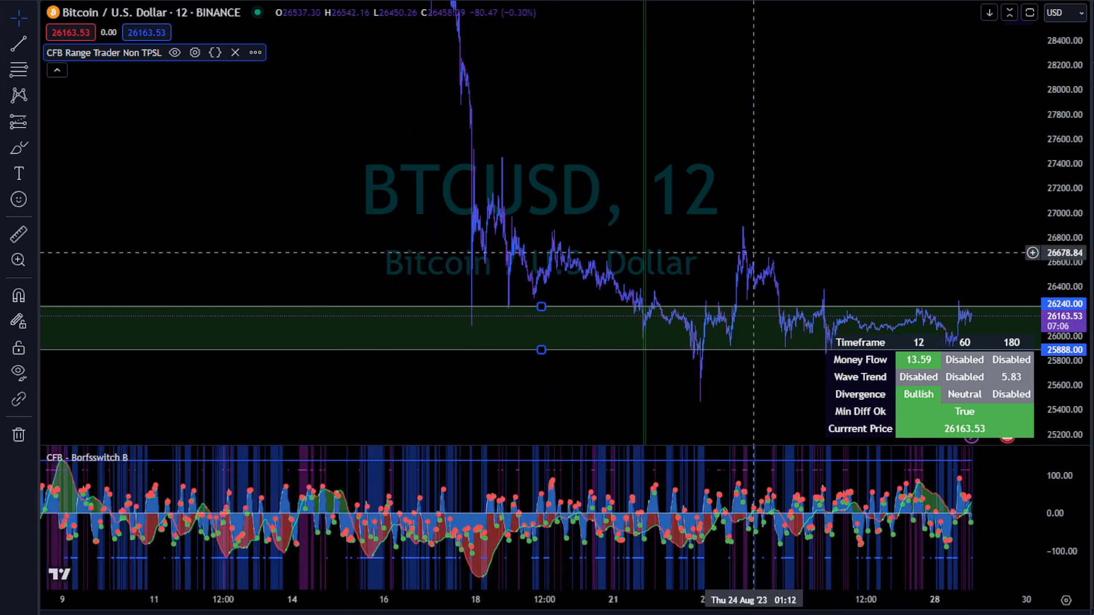